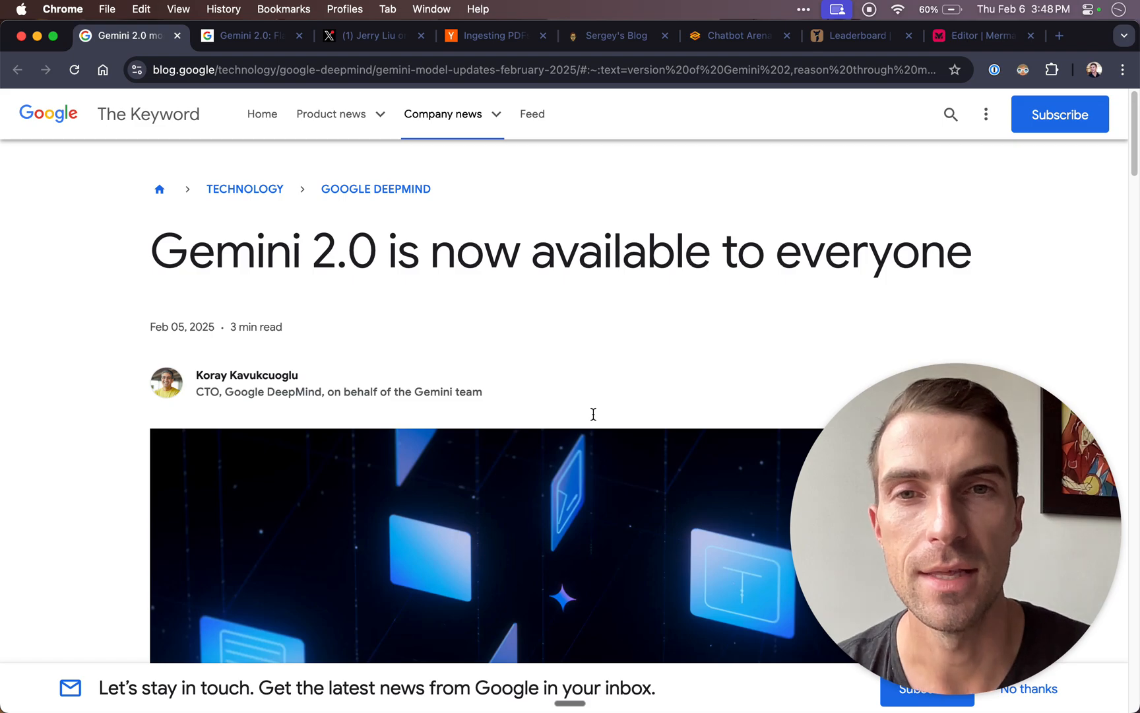
Read down the Gemini 2.0 announcement past the intro to the '2.0 Flash general availability' heading.
{"action": "scroll", "scroll_direction": "down", "scroll_amount": 3}
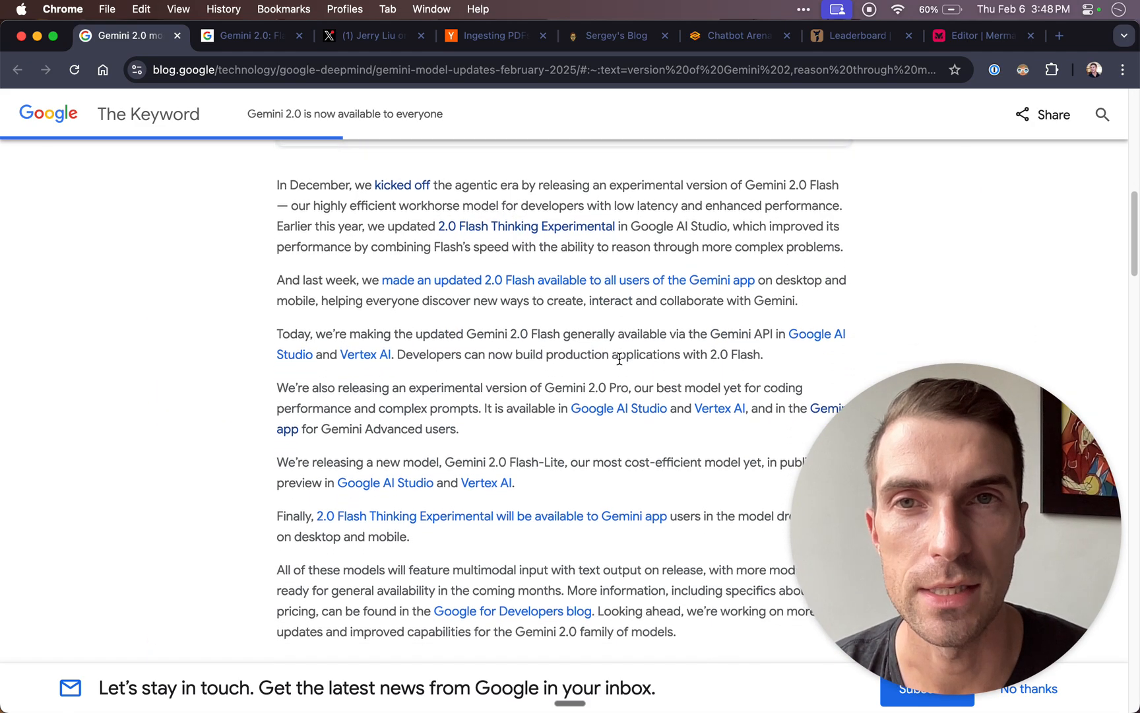
{"action": "scroll", "scroll_direction": "down", "scroll_amount": 3}
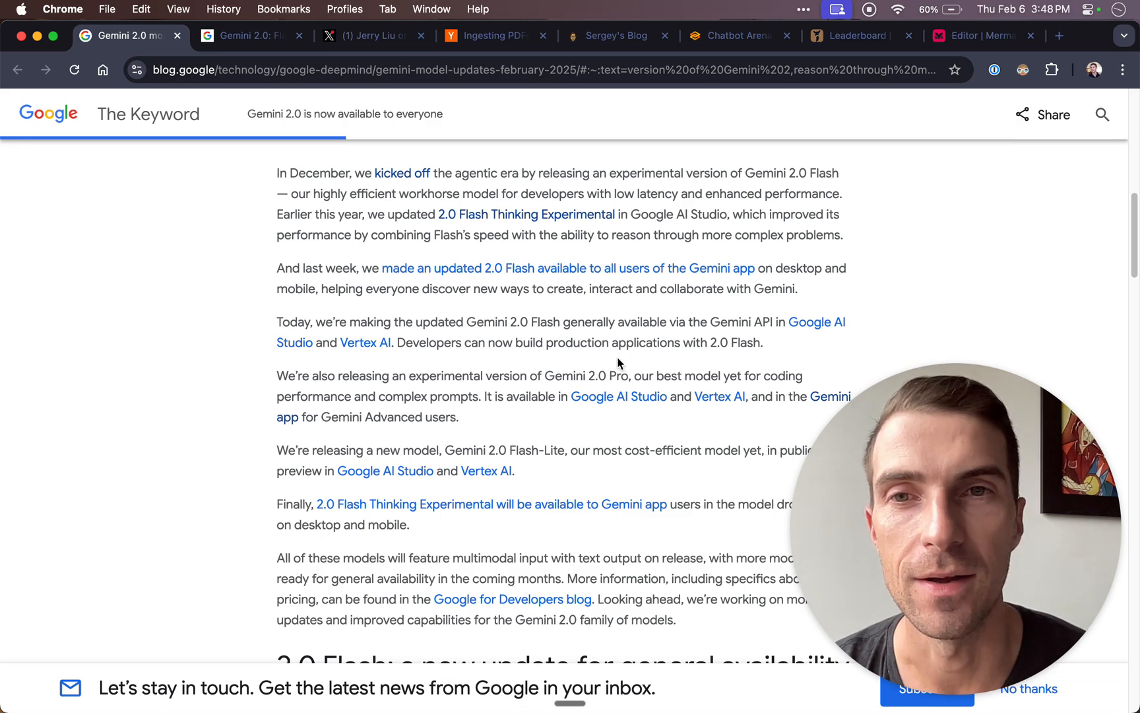
{"action": "scroll", "scroll_direction": "down", "scroll_amount": 3}
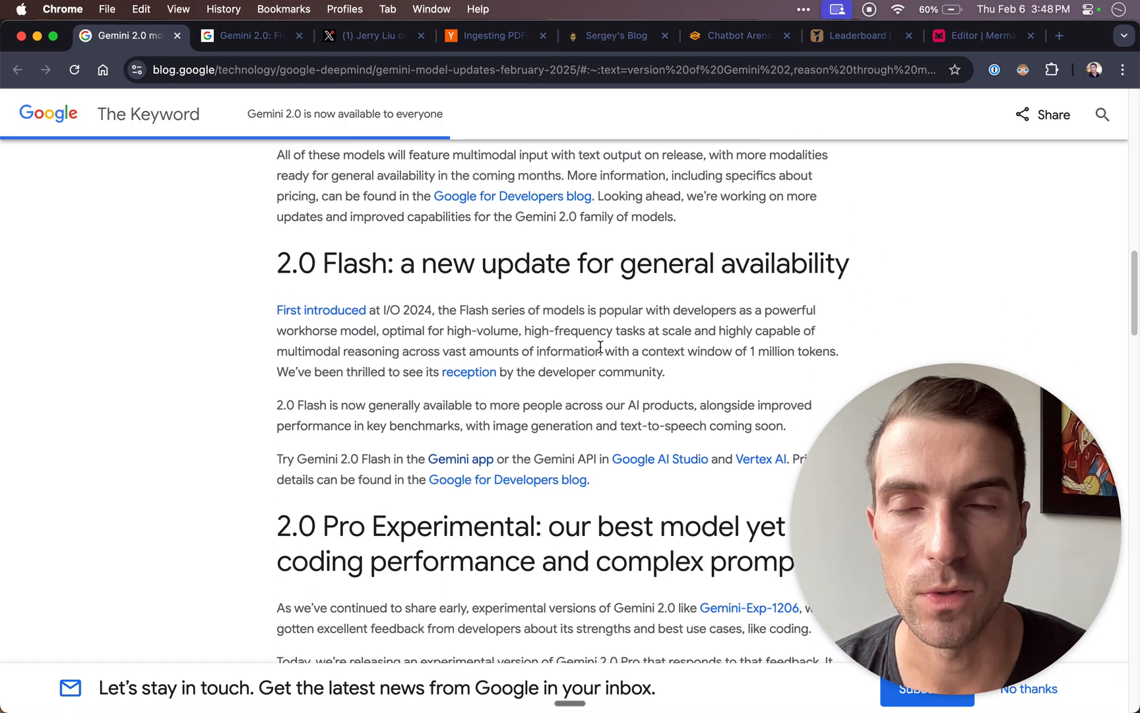
{"action": "scroll", "scroll_direction": "down", "scroll_amount": 3}
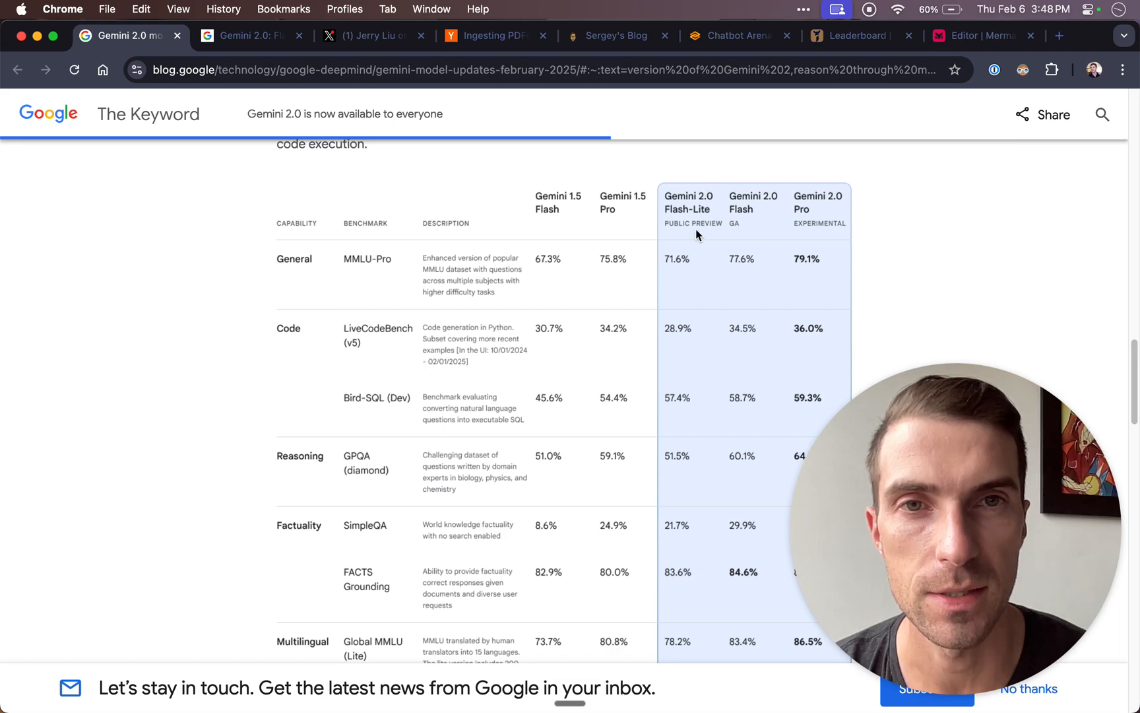
{"action": "mouse_move", "coordinate": [773, 176]}
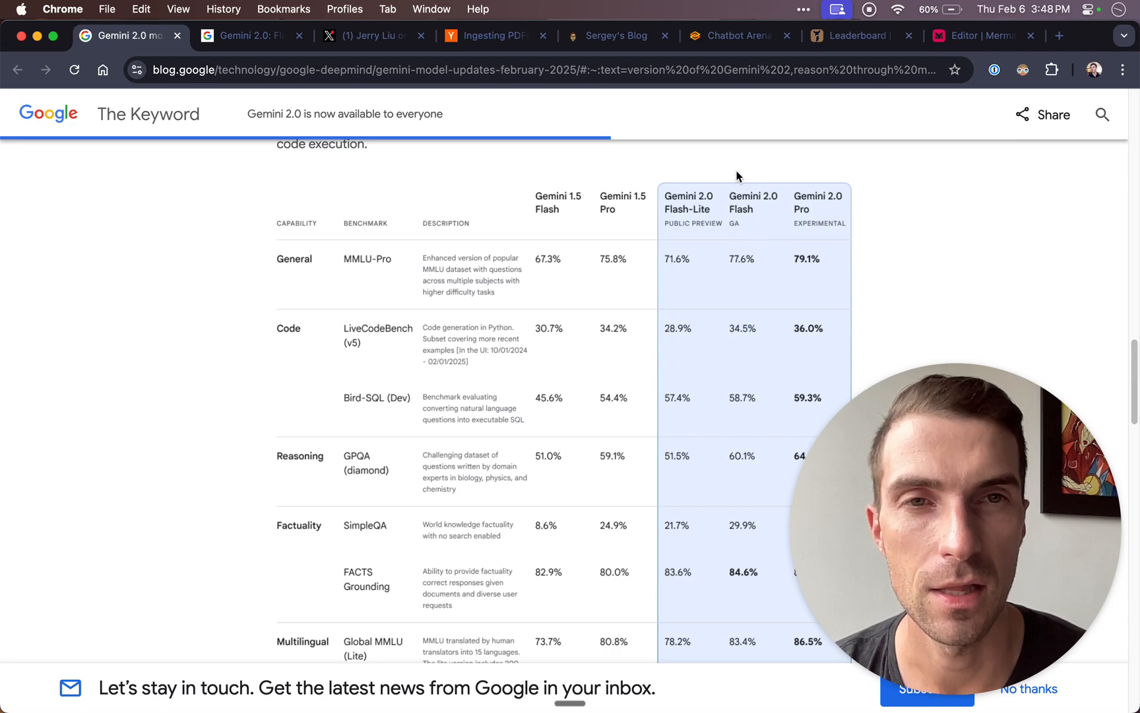
{"action": "mouse_move", "coordinate": [753, 216]}
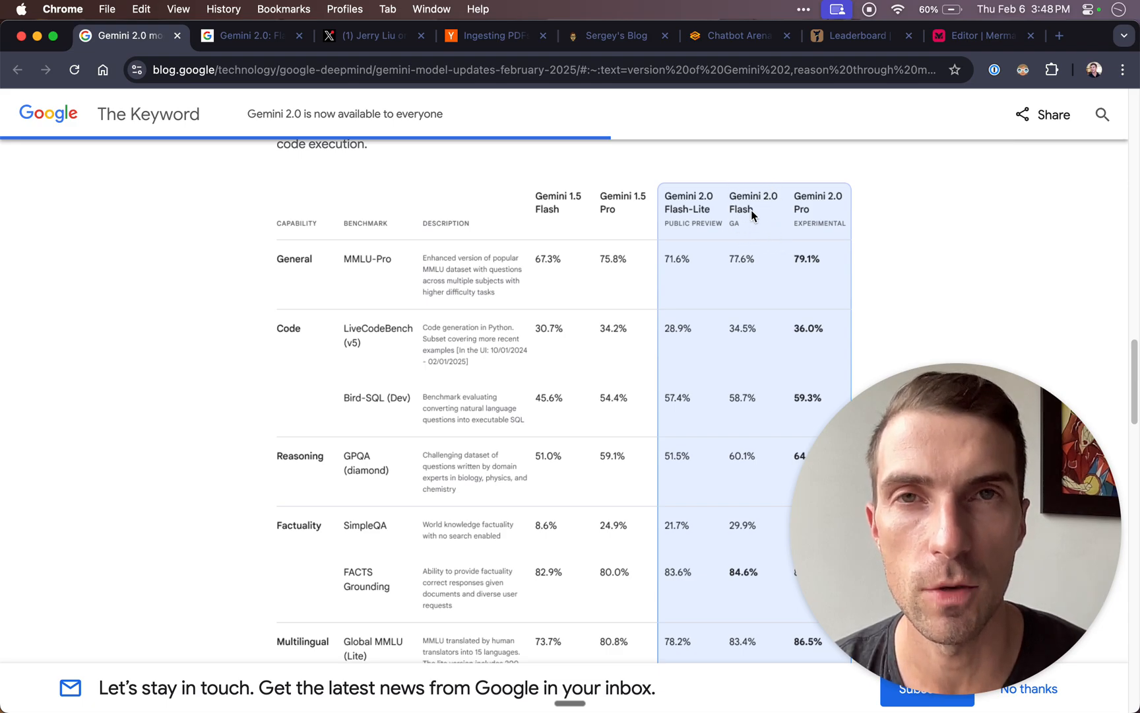
{"action": "mouse_move", "coordinate": [763, 204]}
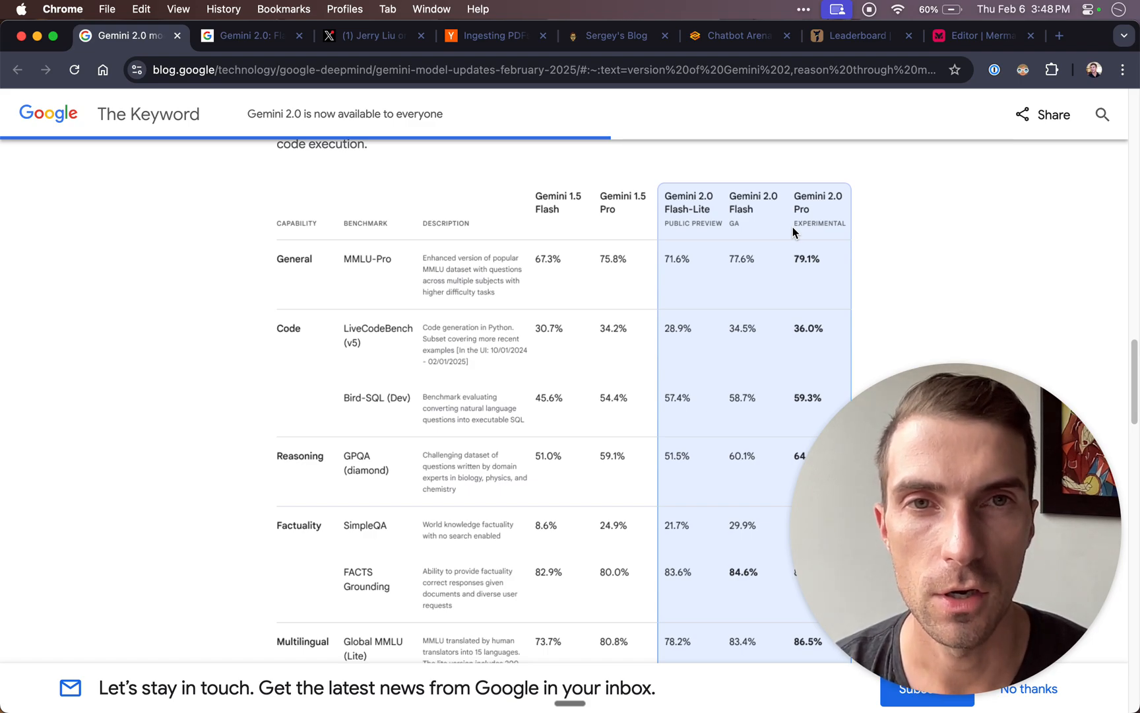
Read through the Gemini model benchmark comparison table down to the '2.0 Flash-Lite' heading.
{"action": "scroll", "scroll_direction": "down", "scroll_amount": 3}
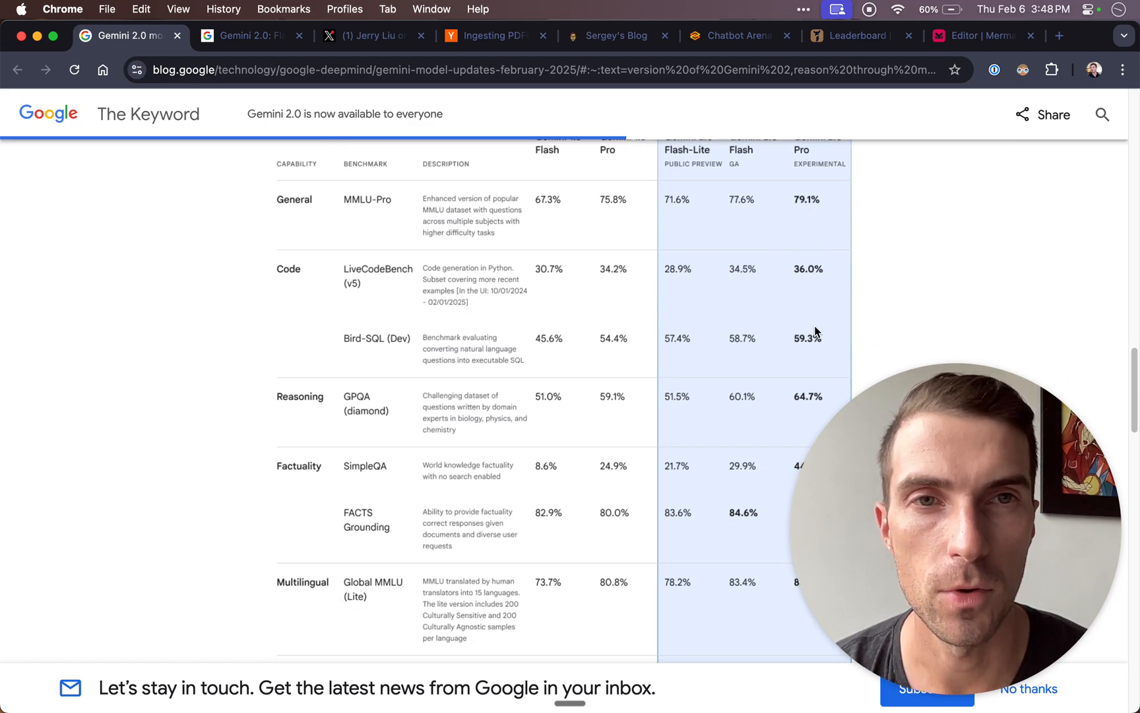
{"action": "scroll", "scroll_direction": "down", "scroll_amount": 3}
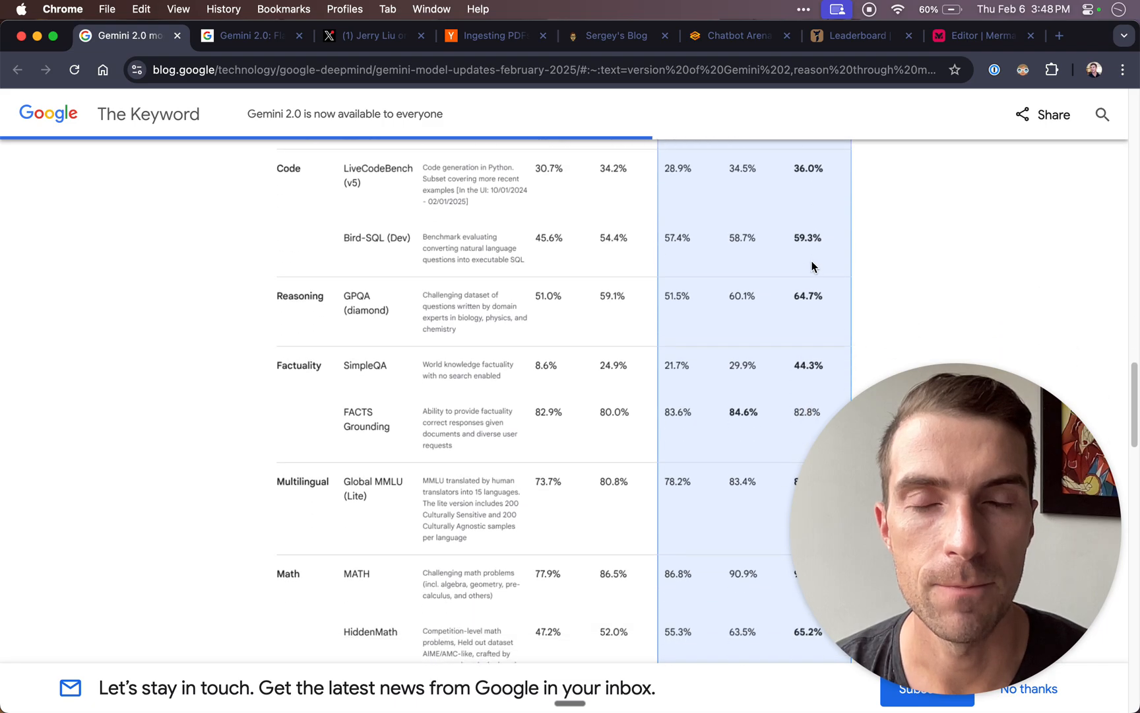
{"action": "scroll", "scroll_direction": "down", "scroll_amount": 3}
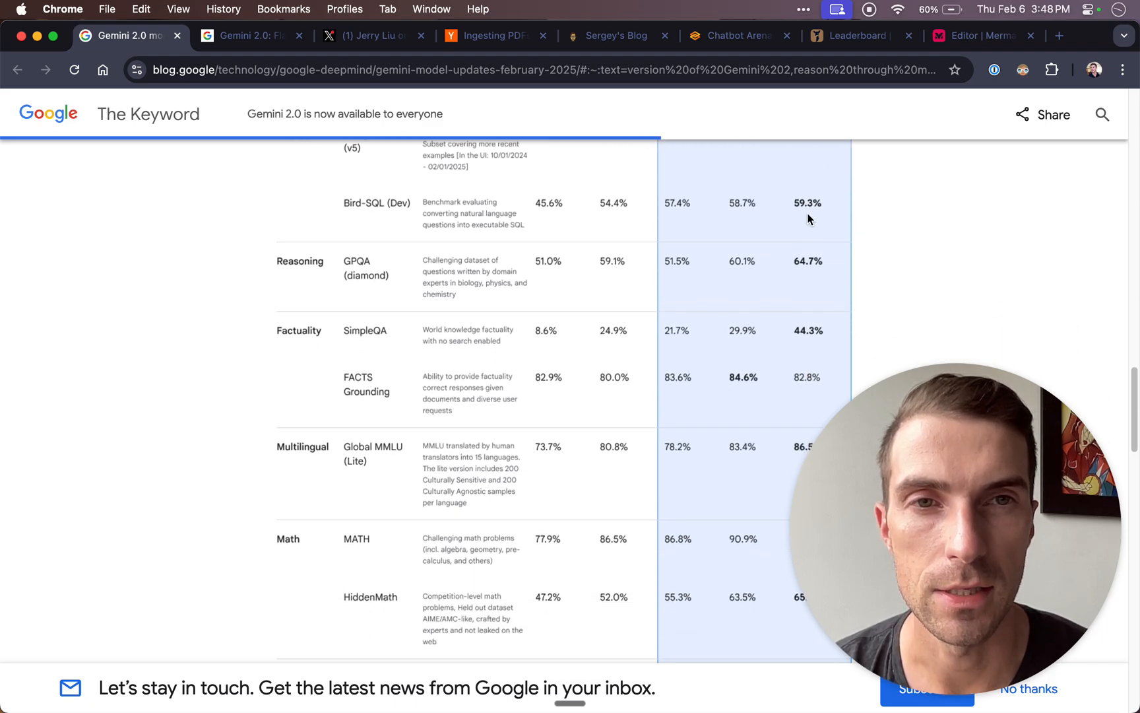
{"action": "mouse_move", "coordinate": [811, 258]}
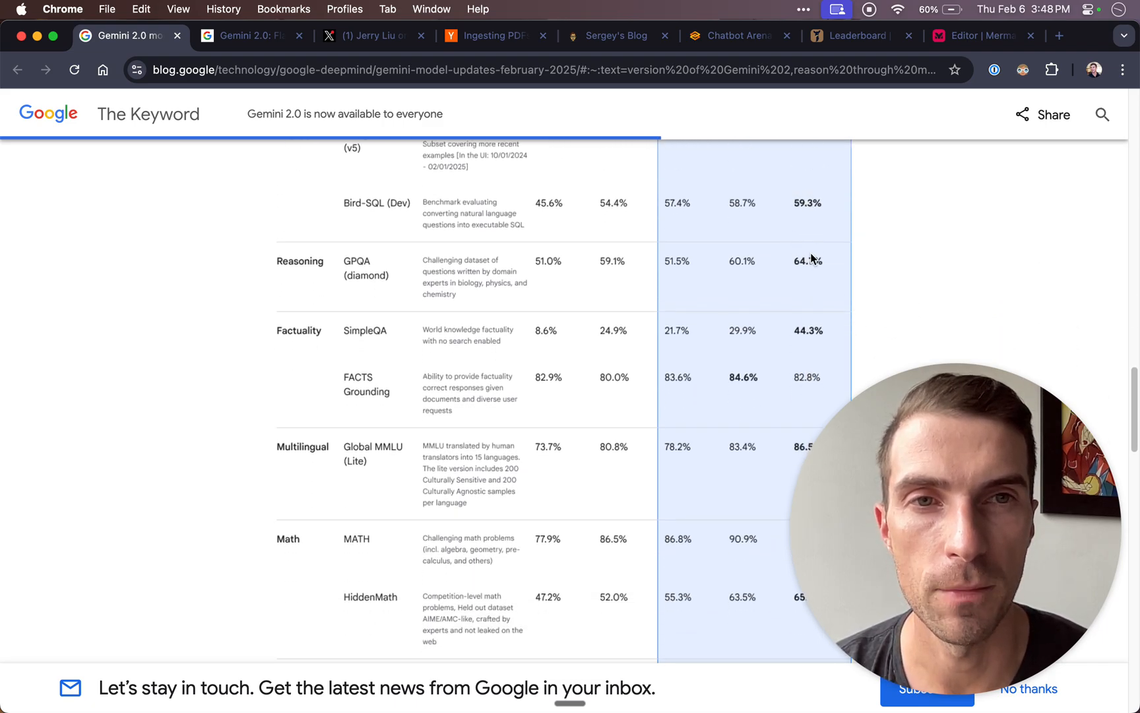
{"action": "scroll", "scroll_direction": "down", "scroll_amount": 3}
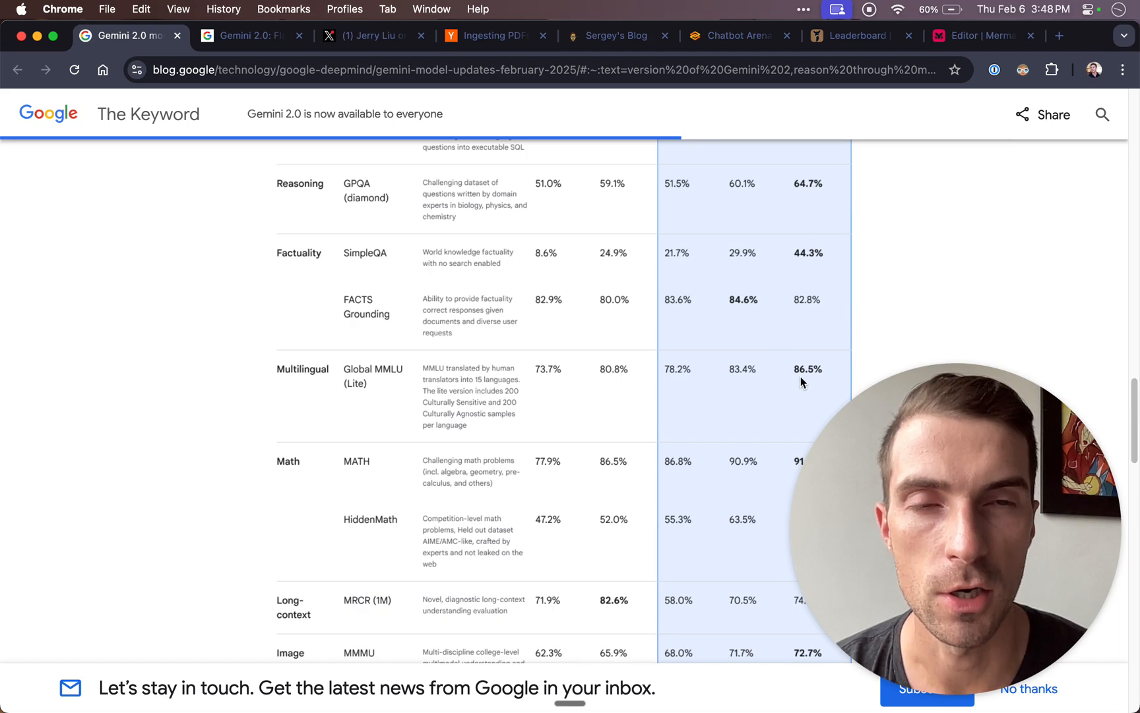
{"action": "scroll", "scroll_direction": "down", "scroll_amount": 3}
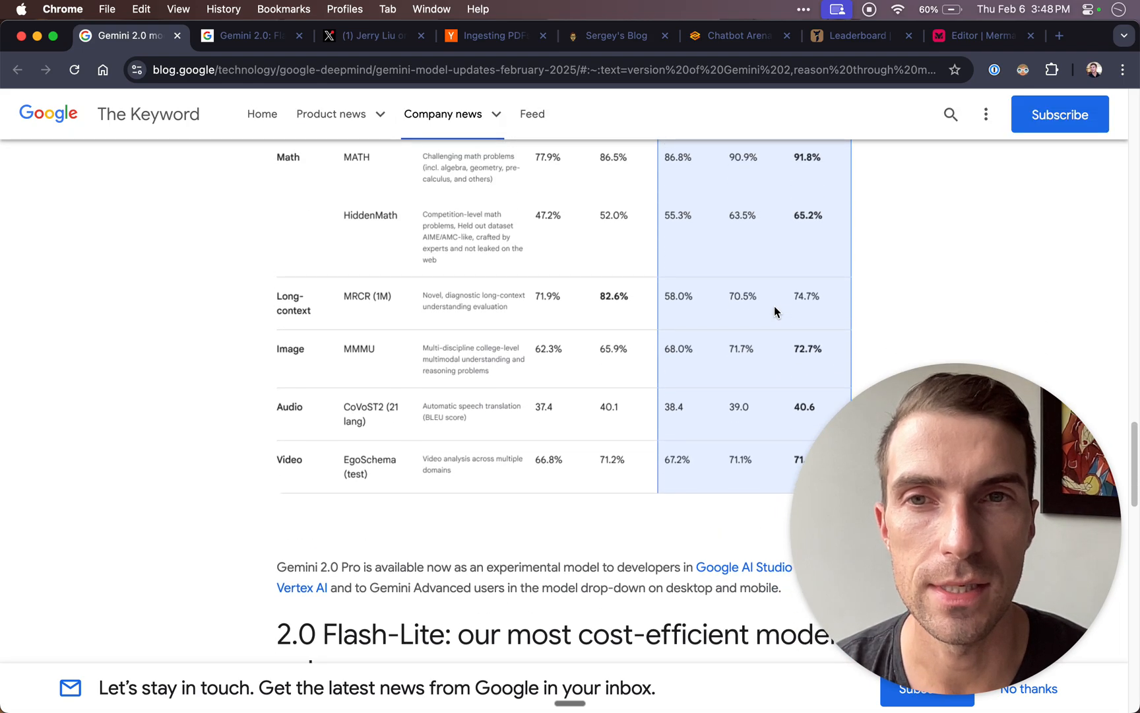
{"action": "scroll", "scroll_direction": "down", "scroll_amount": 3}
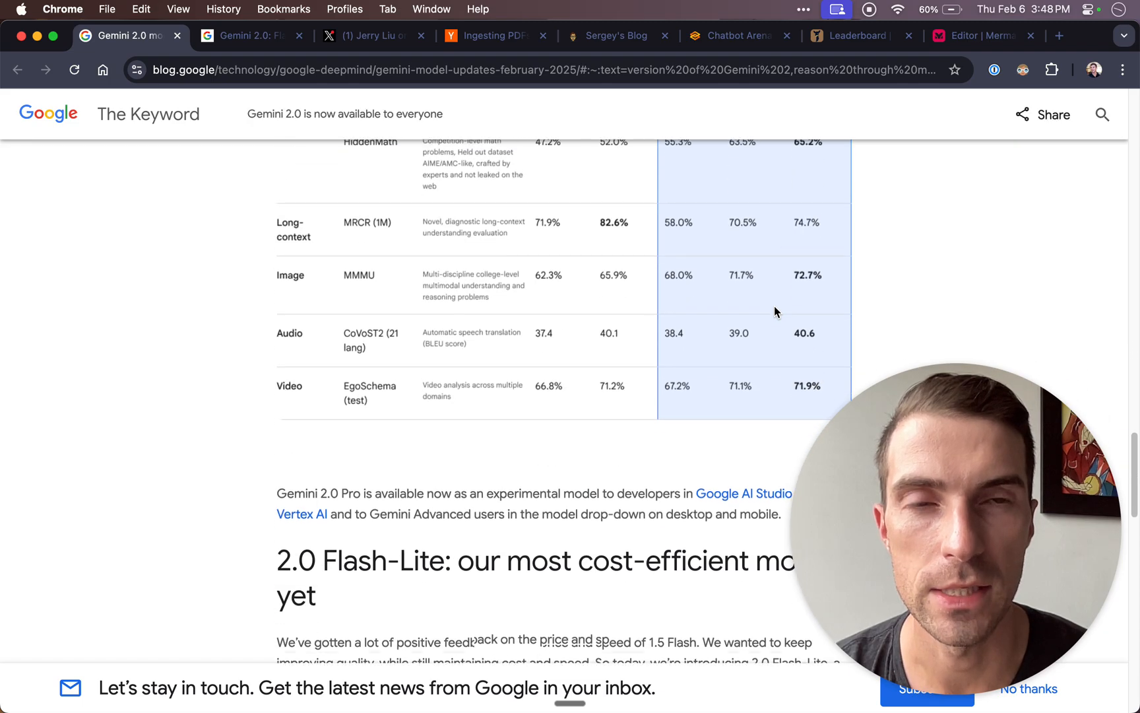
{"action": "scroll", "scroll_direction": "down", "scroll_amount": 3}
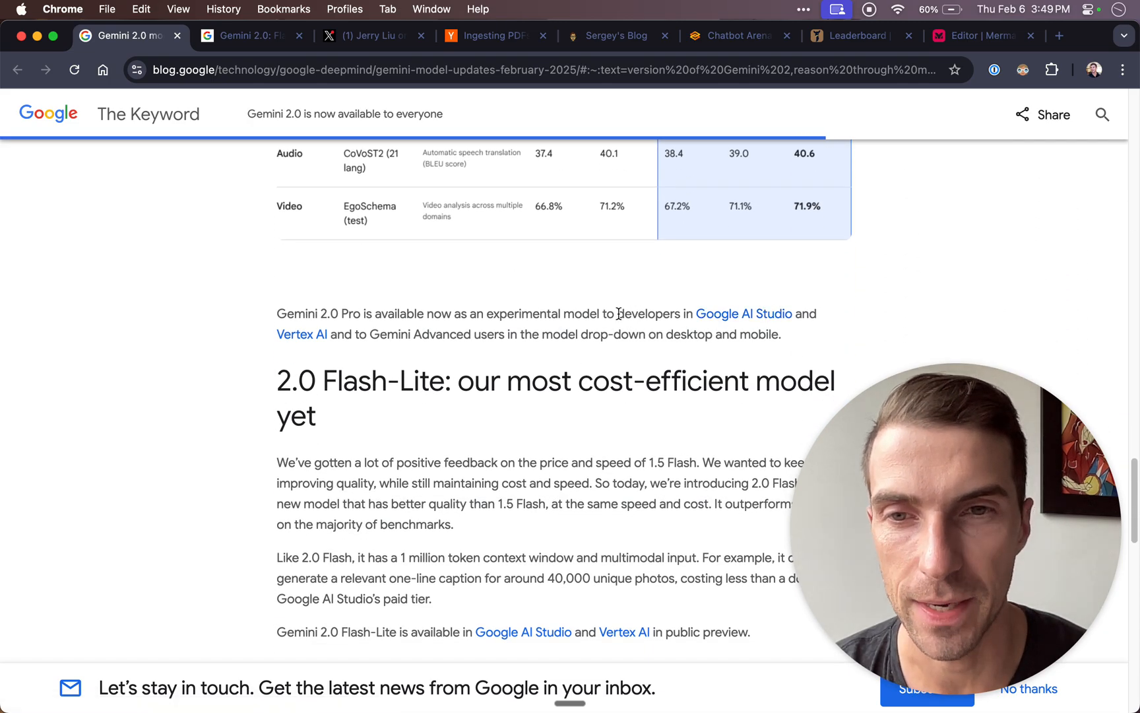
{"action": "mouse_move", "coordinate": [252, 36]}
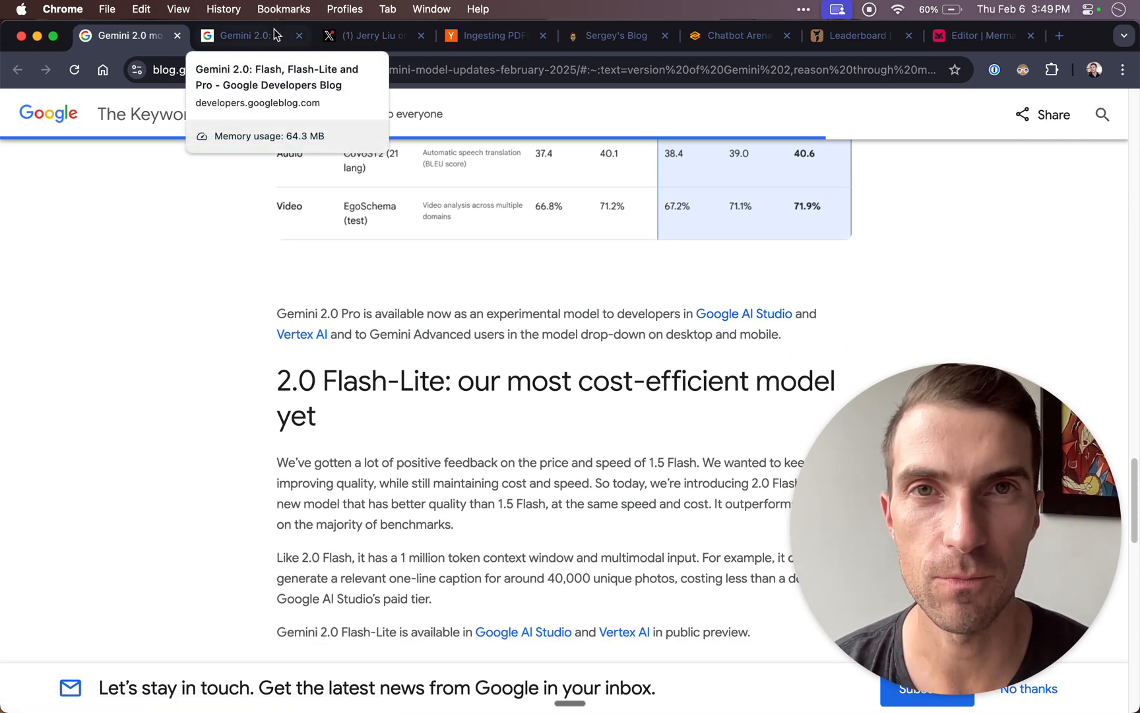
Switch to the Developers Blog Gemini 2.0 article and read down to its Model features table.
{"action": "left_click", "coordinate": [247, 35]}
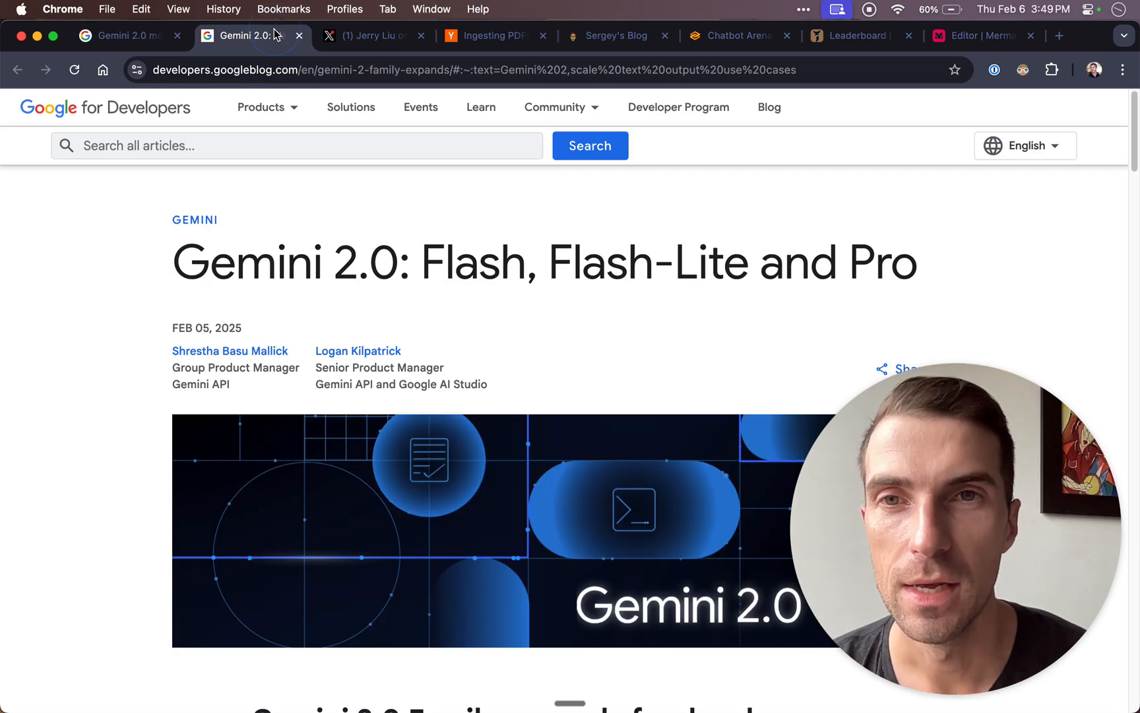
{"action": "mouse_move", "coordinate": [177, 306]}
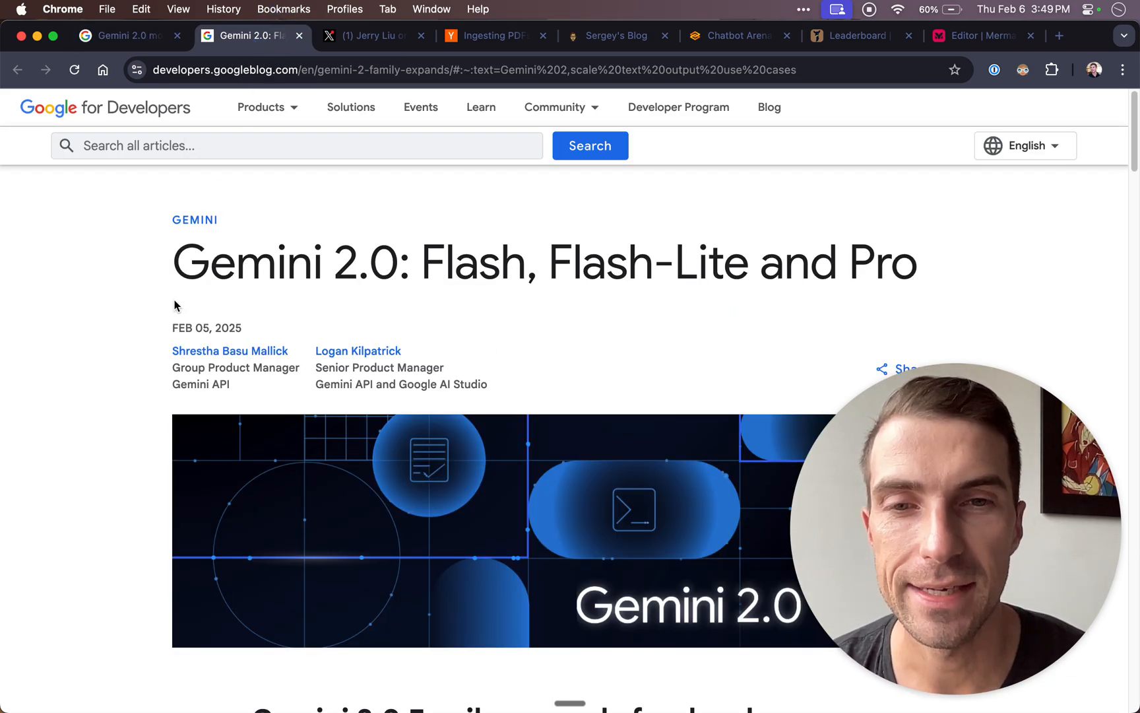
{"action": "scroll", "scroll_direction": "down", "scroll_amount": 3}
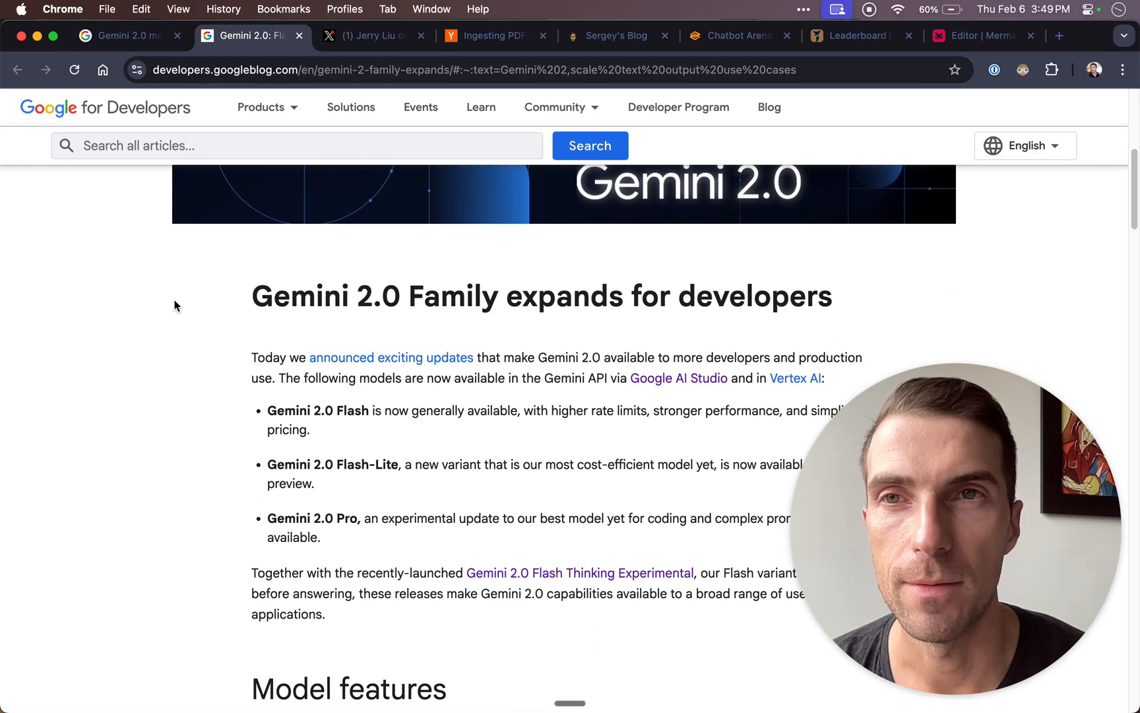
{"action": "scroll", "scroll_direction": "down", "scroll_amount": 3}
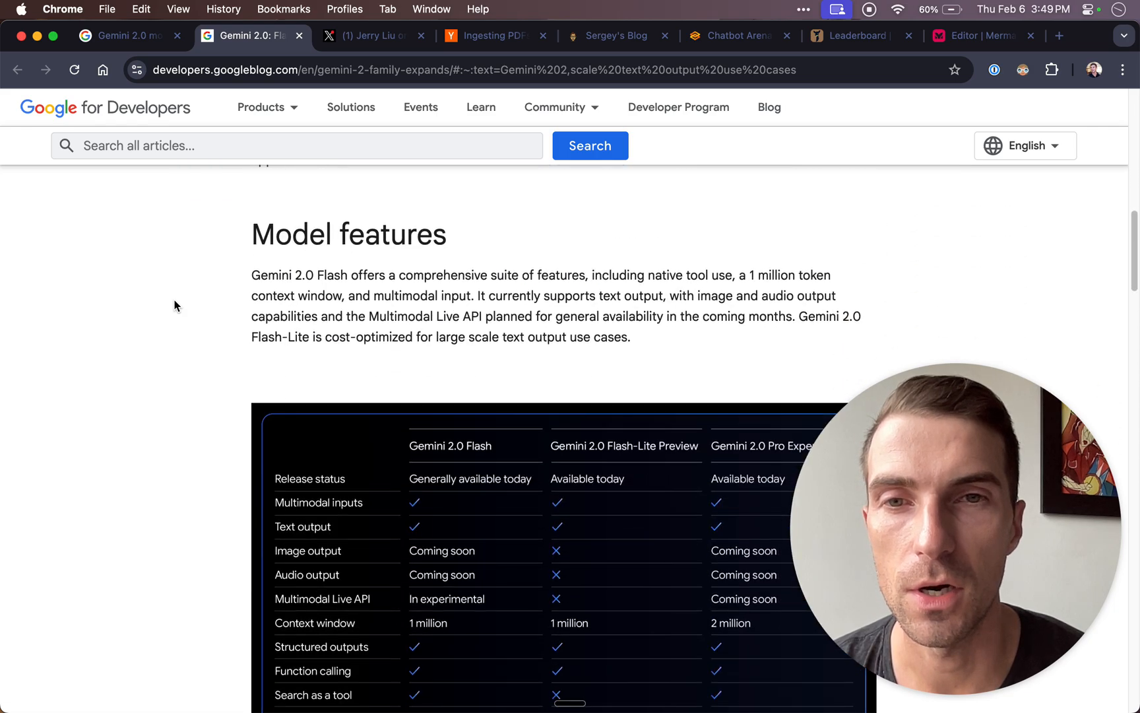
{"action": "scroll", "scroll_direction": "down", "scroll_amount": 3}
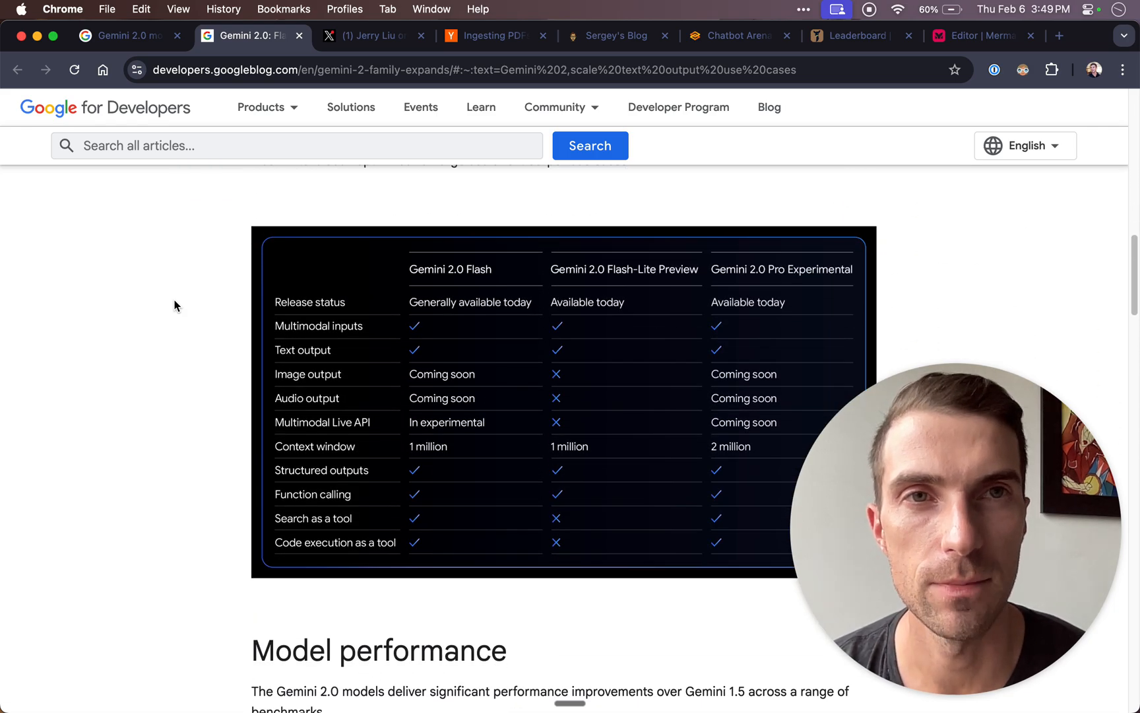
{"action": "mouse_move", "coordinate": [436, 338]}
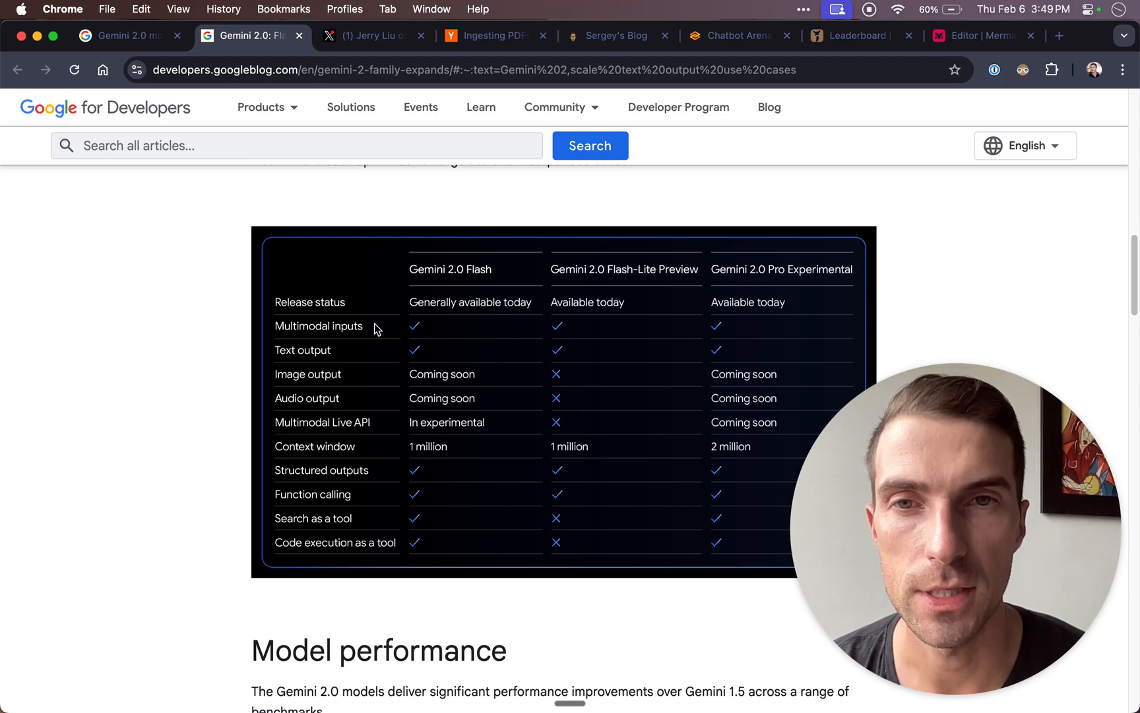
{"action": "mouse_move", "coordinate": [481, 331]}
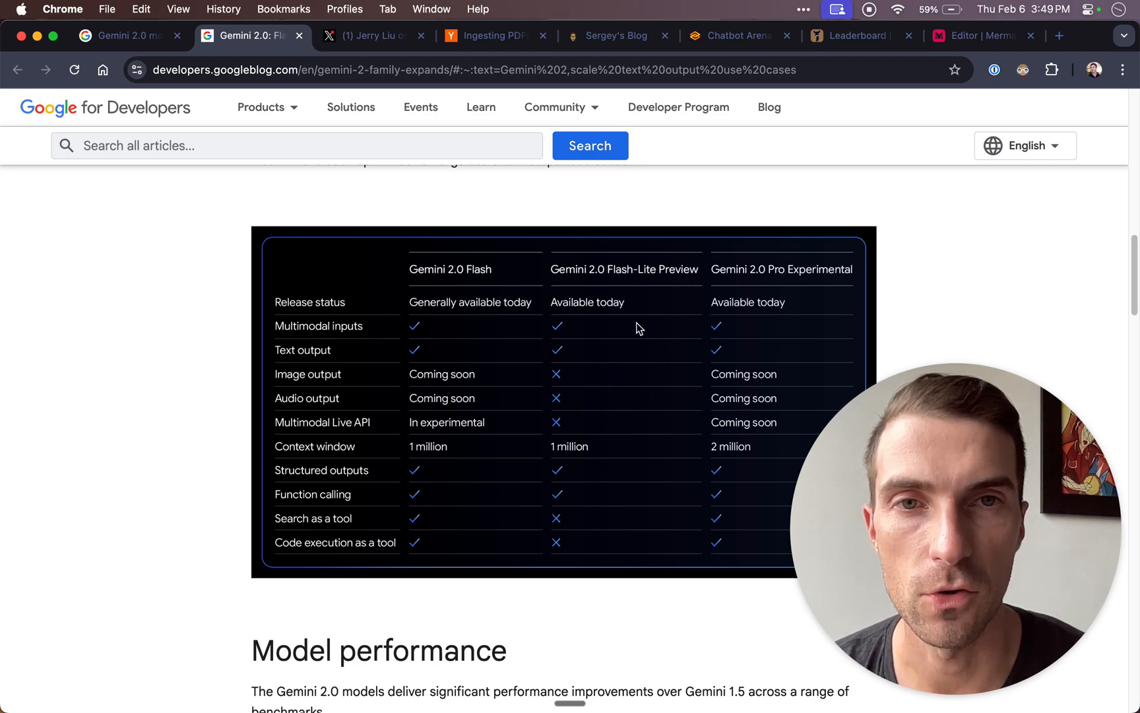
{"action": "mouse_move", "coordinate": [658, 275]}
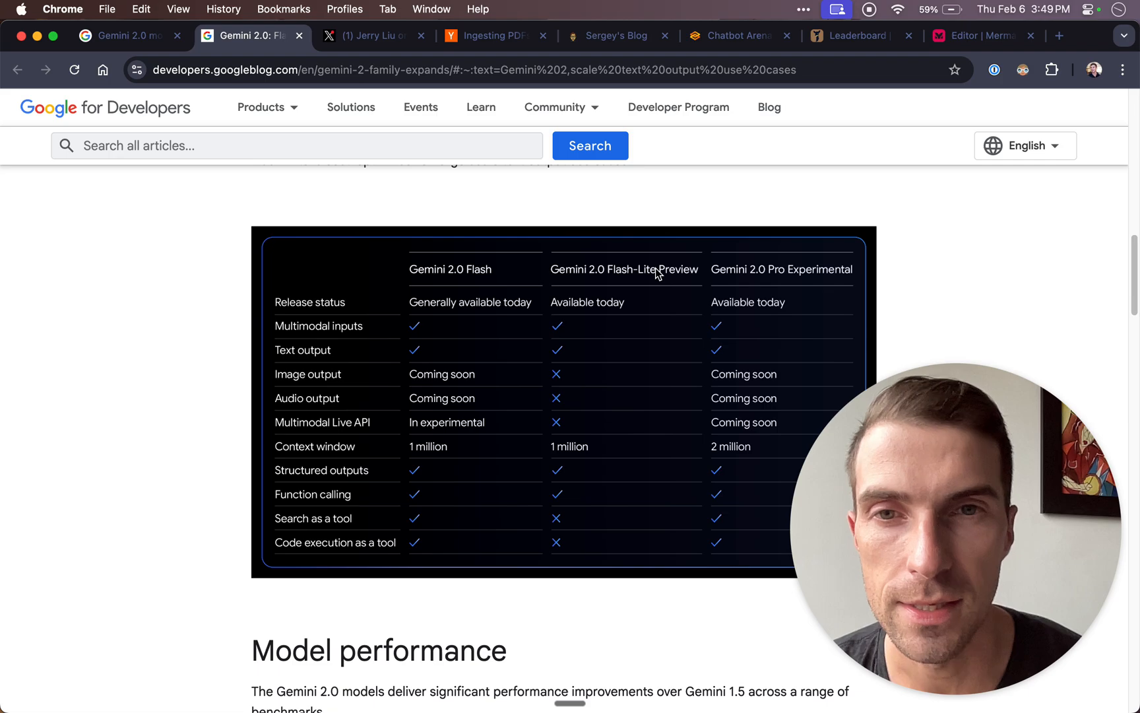
Review the Gemini 2.0 feature comparison table down to the Model performance heading.
{"action": "scroll", "scroll_direction": "down", "scroll_amount": 3}
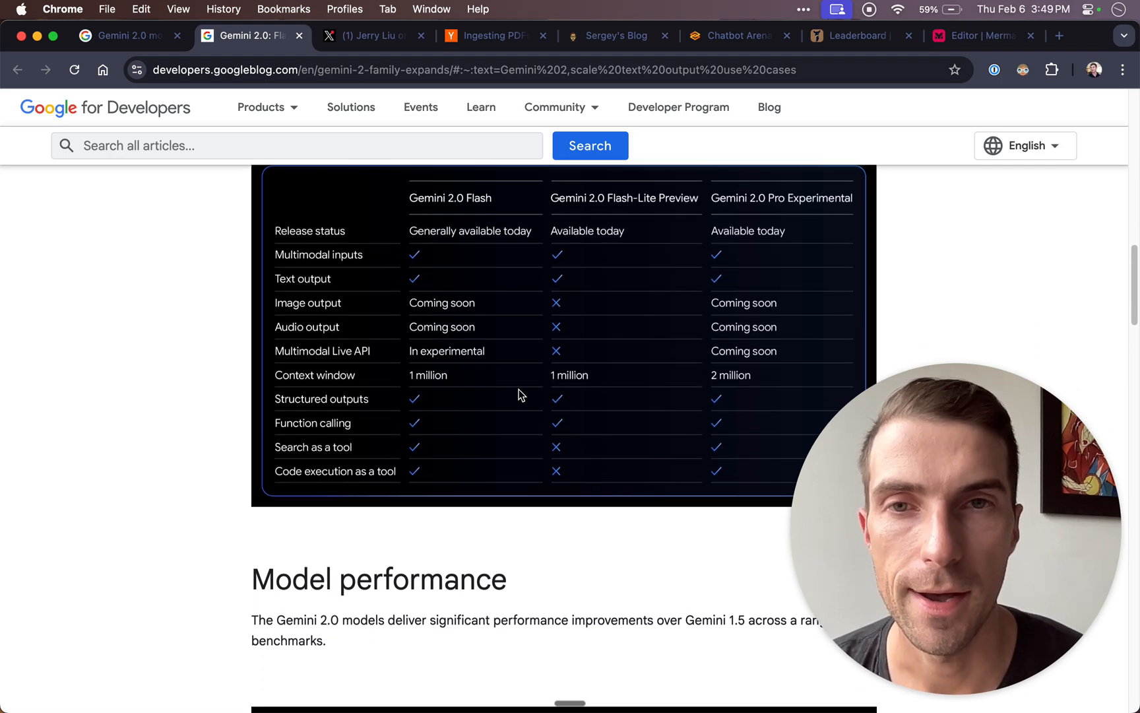
{"action": "mouse_move", "coordinate": [528, 385]}
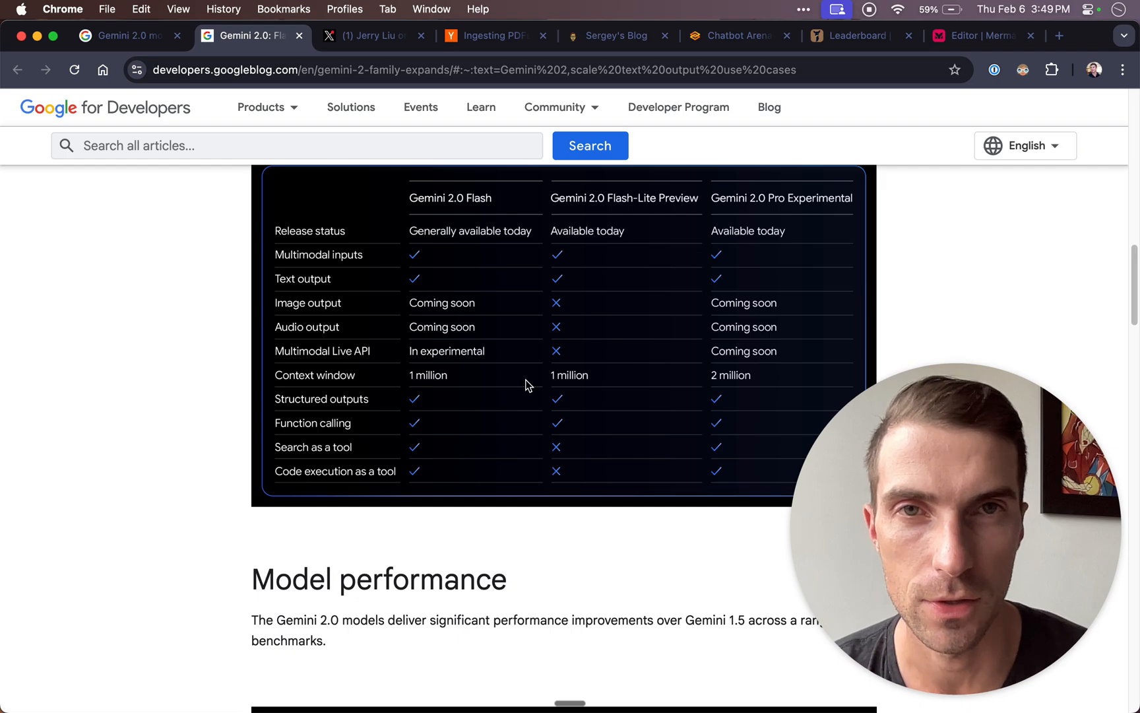
{"action": "scroll", "scroll_direction": "down", "scroll_amount": 3}
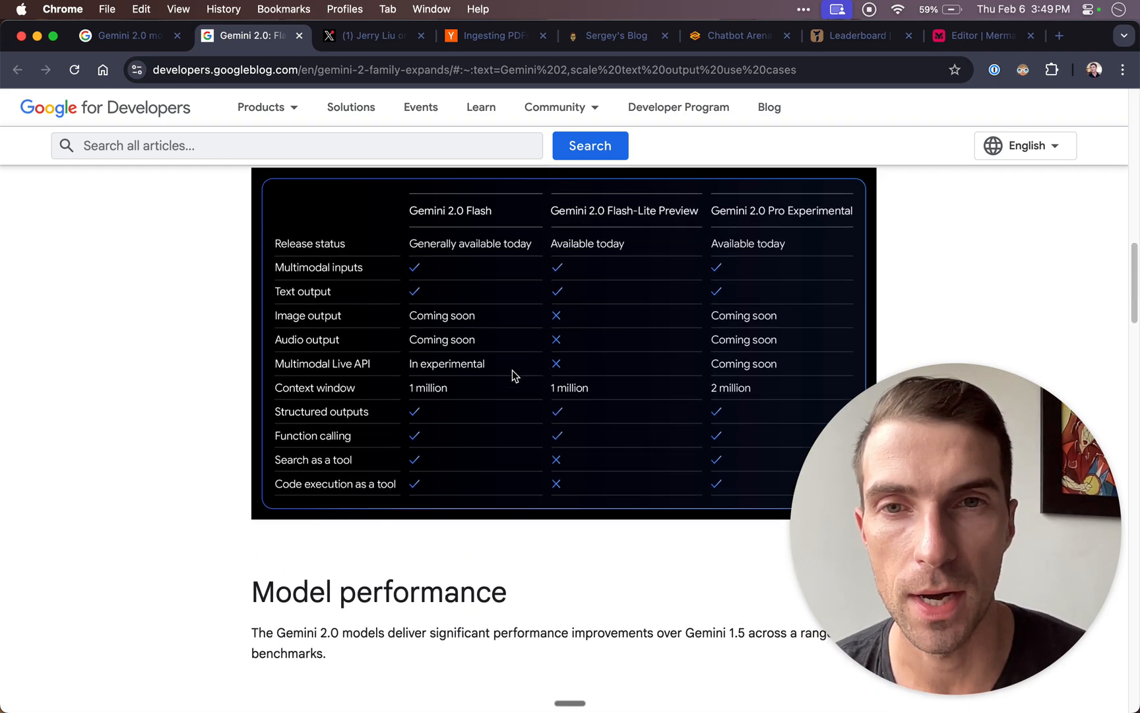
{"action": "mouse_move", "coordinate": [550, 443]}
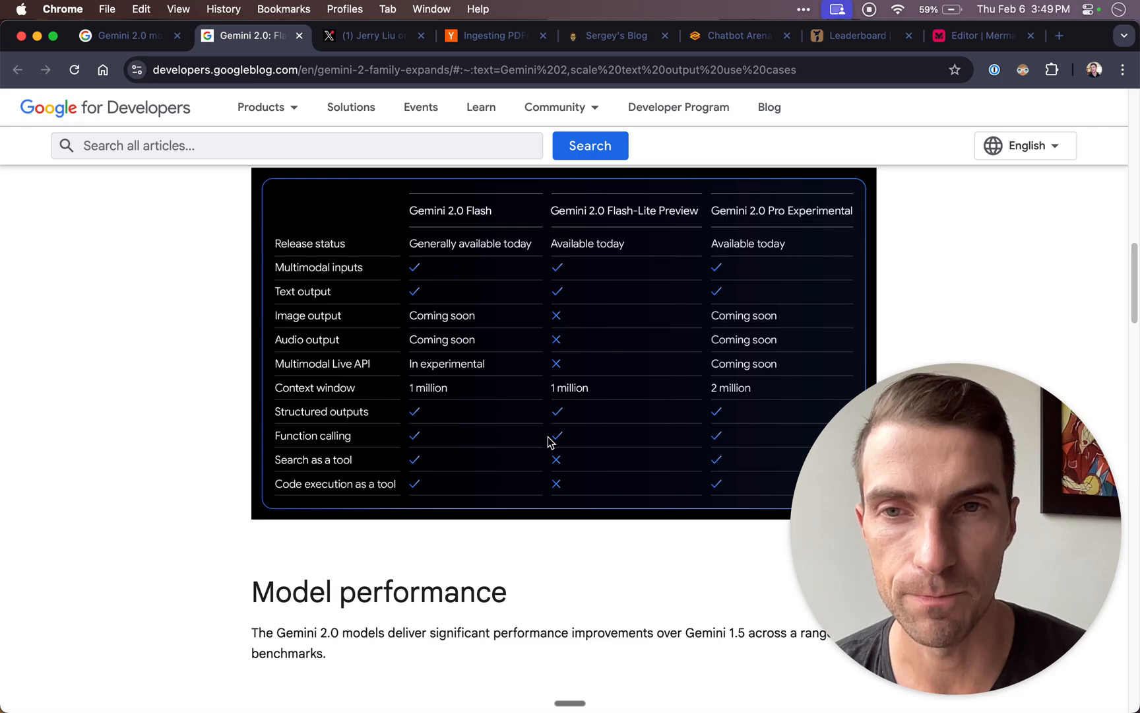
{"action": "mouse_move", "coordinate": [364, 450]}
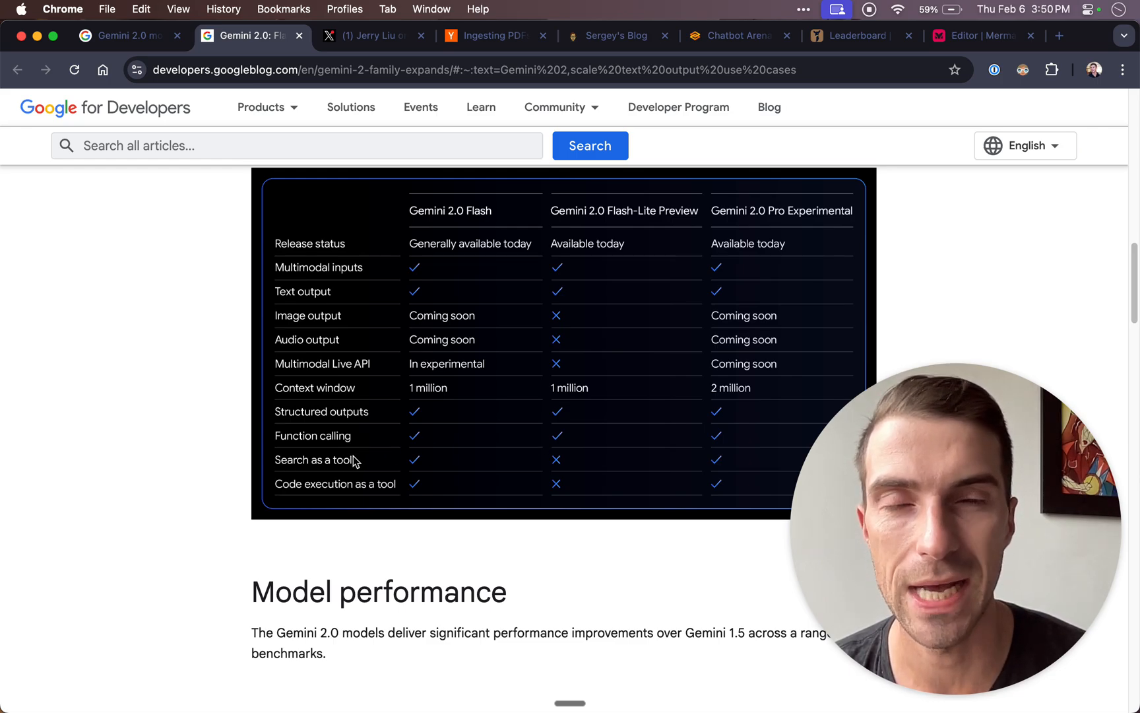
{"action": "mouse_move", "coordinate": [438, 464]}
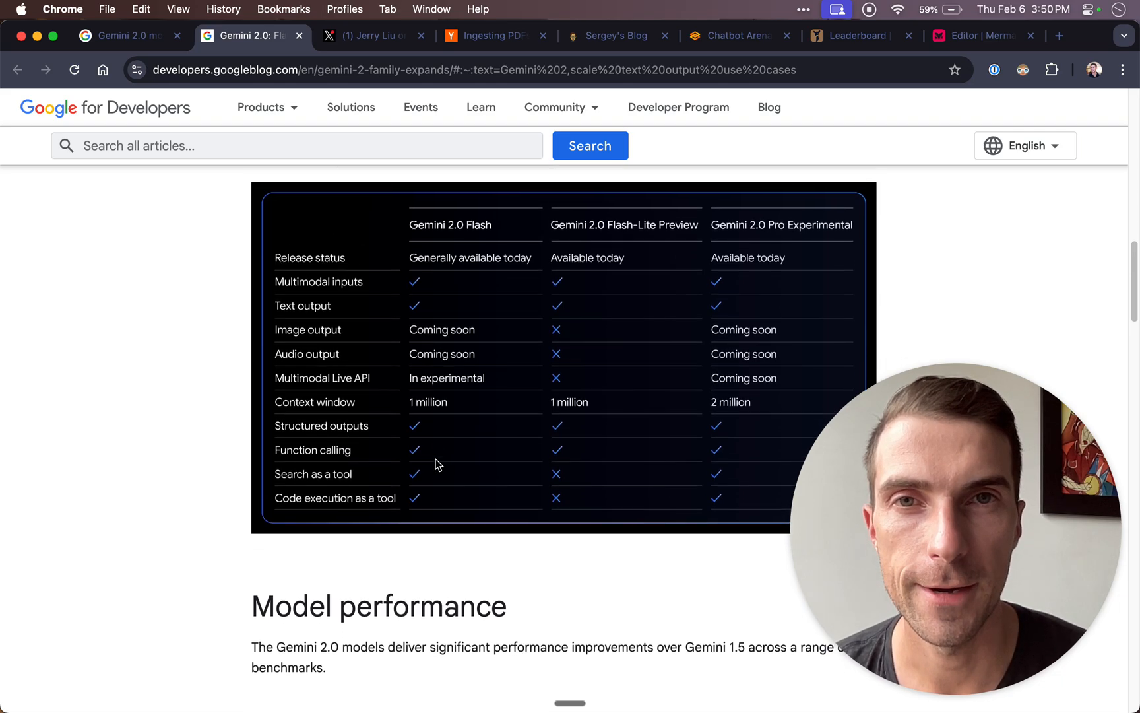
{"action": "scroll", "scroll_direction": "down", "scroll_amount": 3}
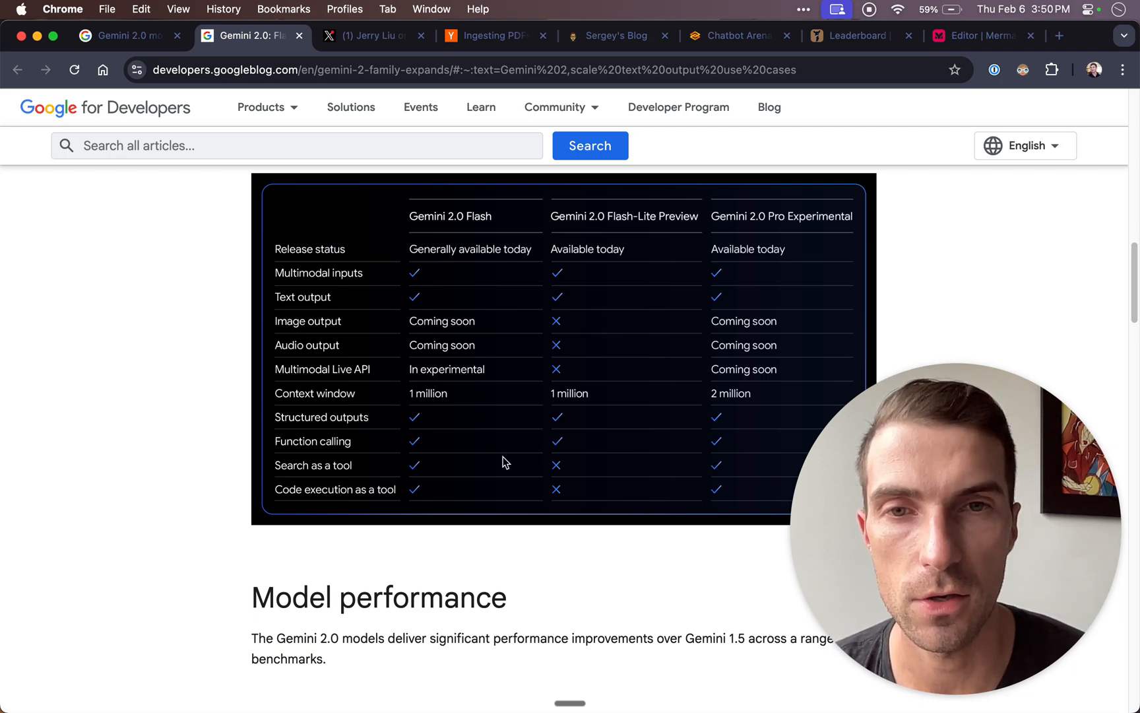
{"action": "mouse_move", "coordinate": [741, 479]}
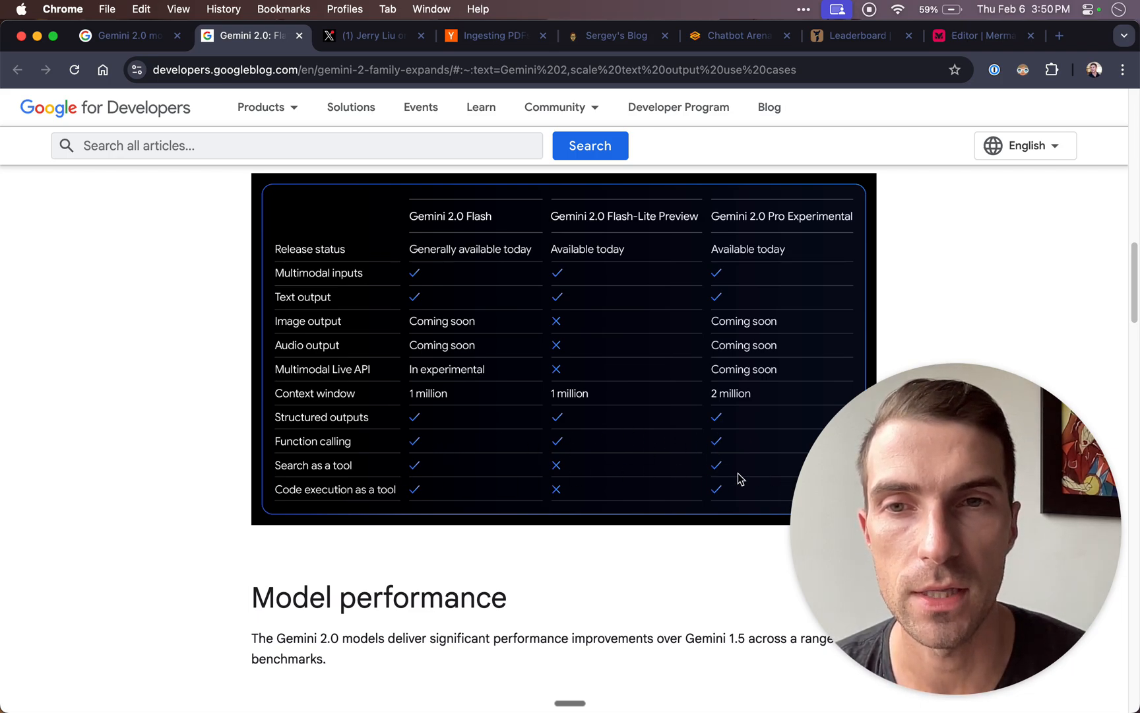
{"action": "scroll", "scroll_direction": "down", "scroll_amount": 3}
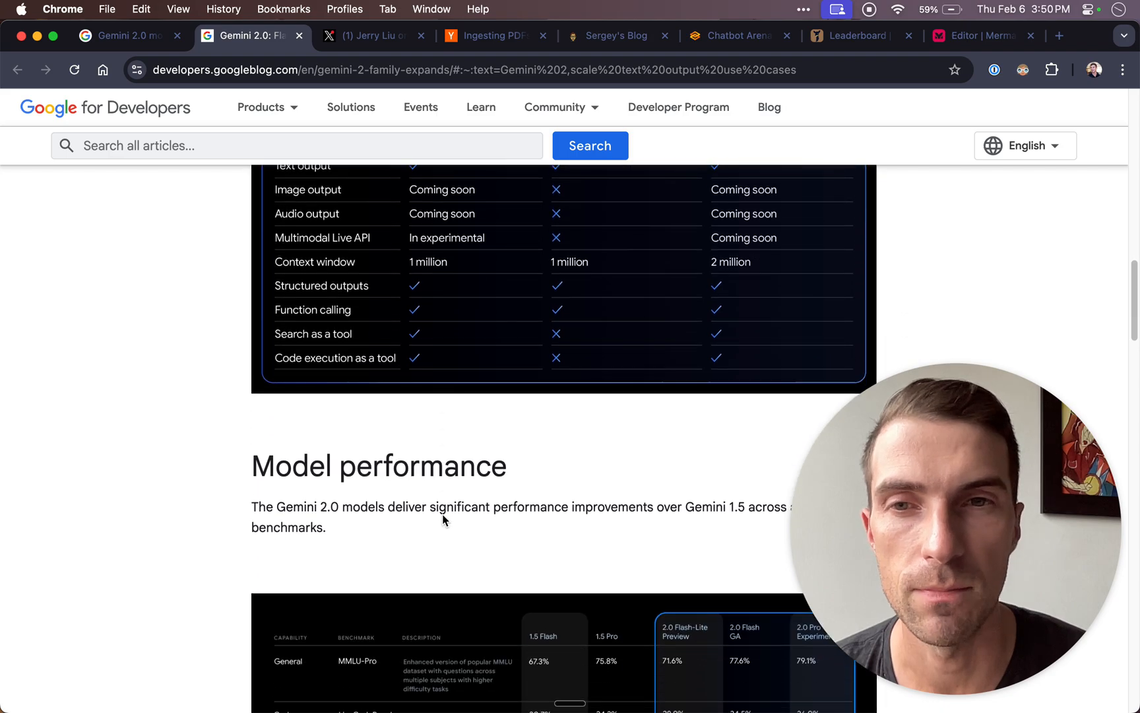
Continue past the benchmarks to the Gemini Developer API per-million-token pricing table.
{"action": "scroll", "scroll_direction": "down", "scroll_amount": 3}
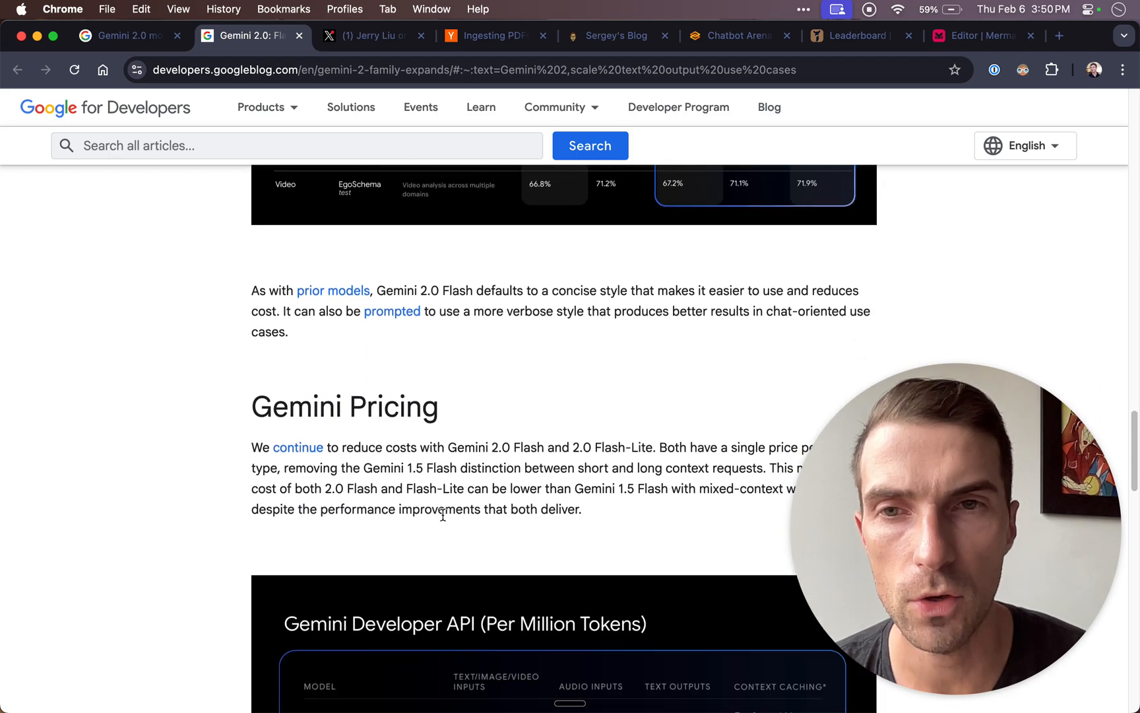
{"action": "scroll", "scroll_direction": "down", "scroll_amount": 3}
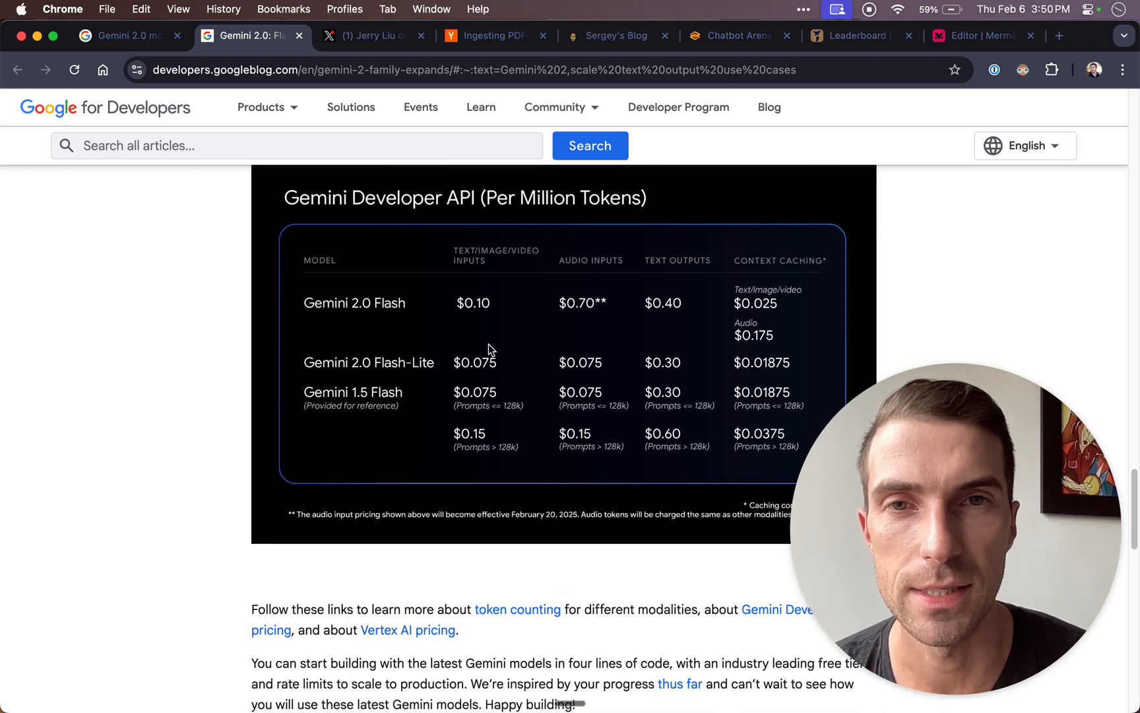
{"action": "mouse_move", "coordinate": [552, 427]}
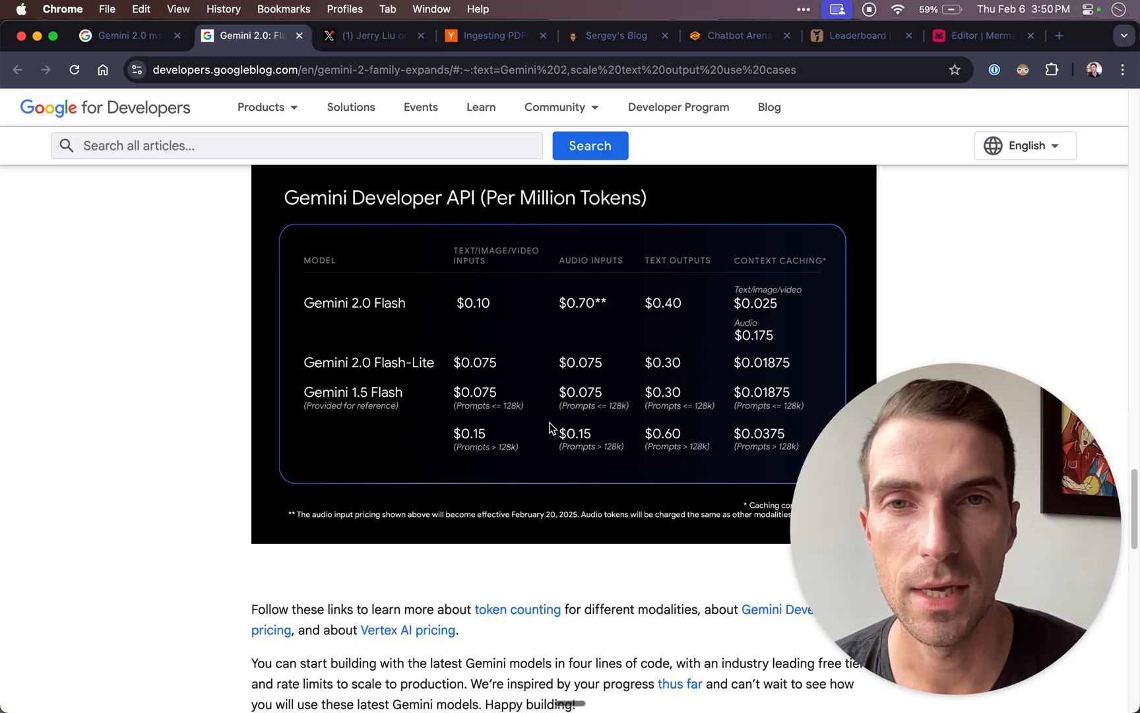
{"action": "mouse_move", "coordinate": [488, 478]}
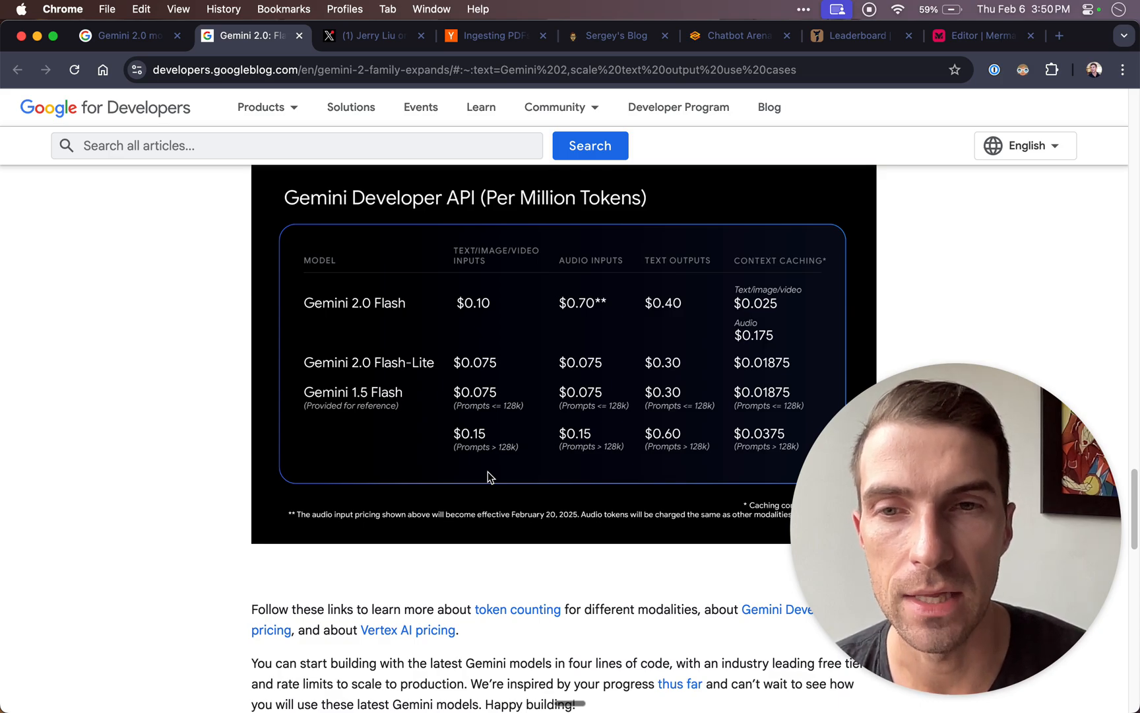
Switch to Jerry Liu's X post and highlight the terms Gemini 2.0 and LlamaCloud while reading.
{"action": "left_click", "coordinate": [377, 36]}
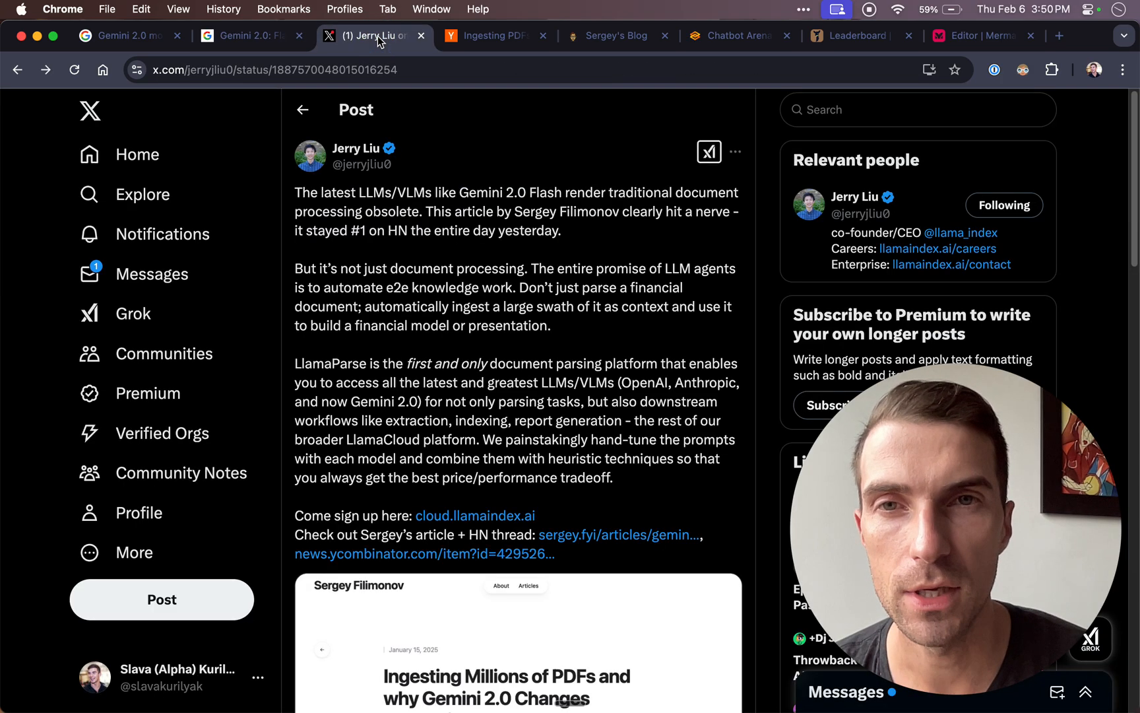
{"action": "mouse_move", "coordinate": [469, 286]}
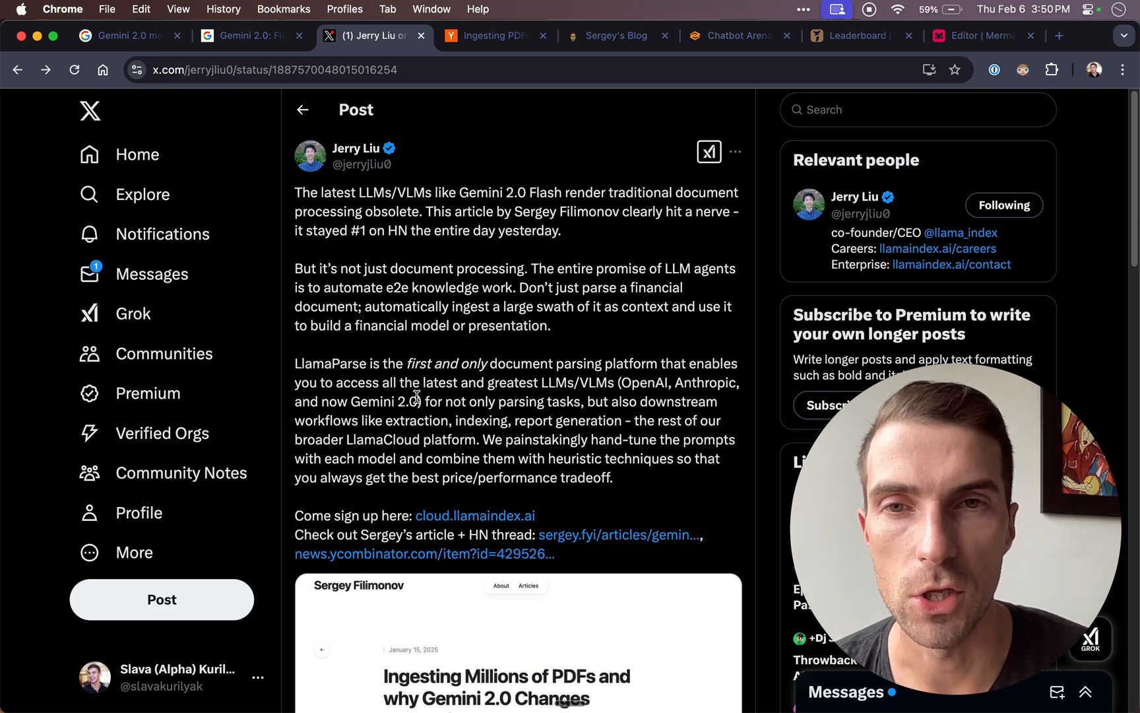
{"action": "double_click", "coordinate": [381, 402]}
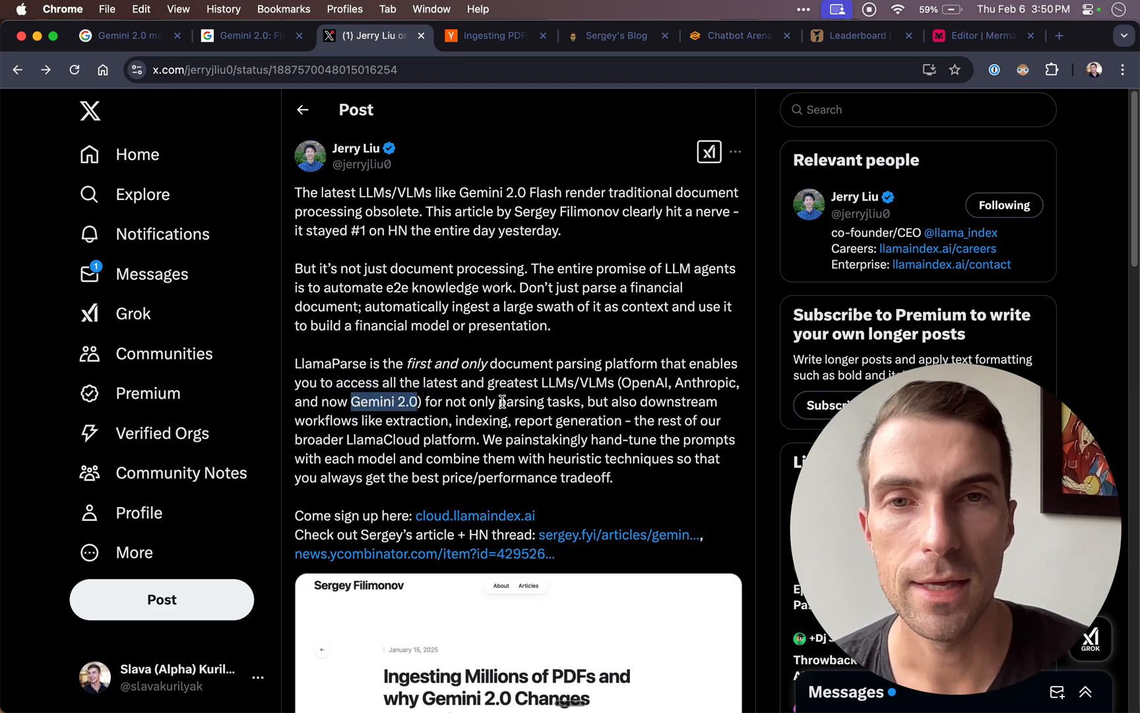
{"action": "left_click_drag", "start_coordinate": [500, 401], "coordinate": [582, 401]}
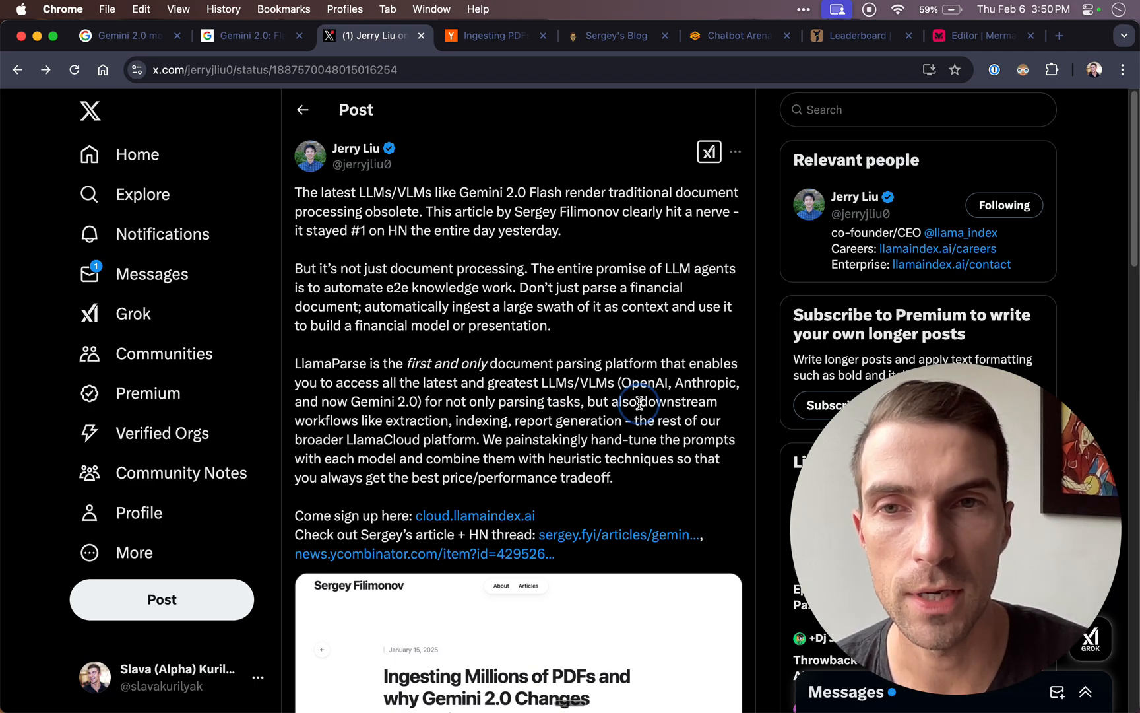
{"action": "left_click_drag", "start_coordinate": [640, 402], "coordinate": [449, 420]}
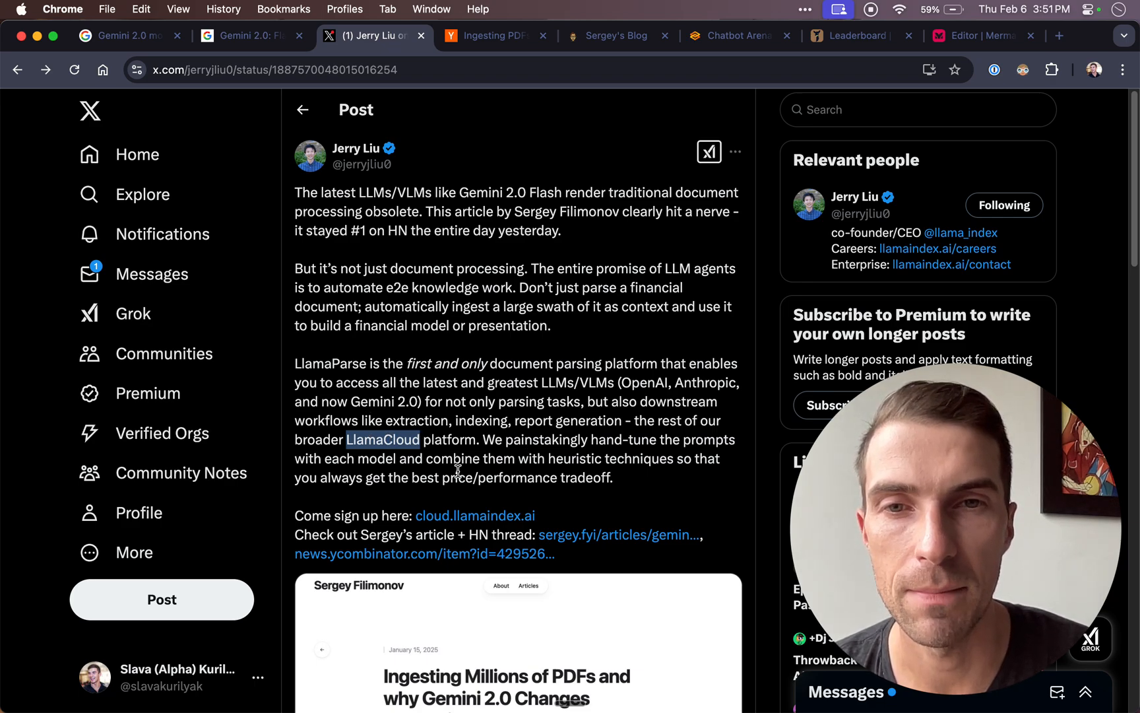
{"action": "mouse_move", "coordinate": [501, 36]}
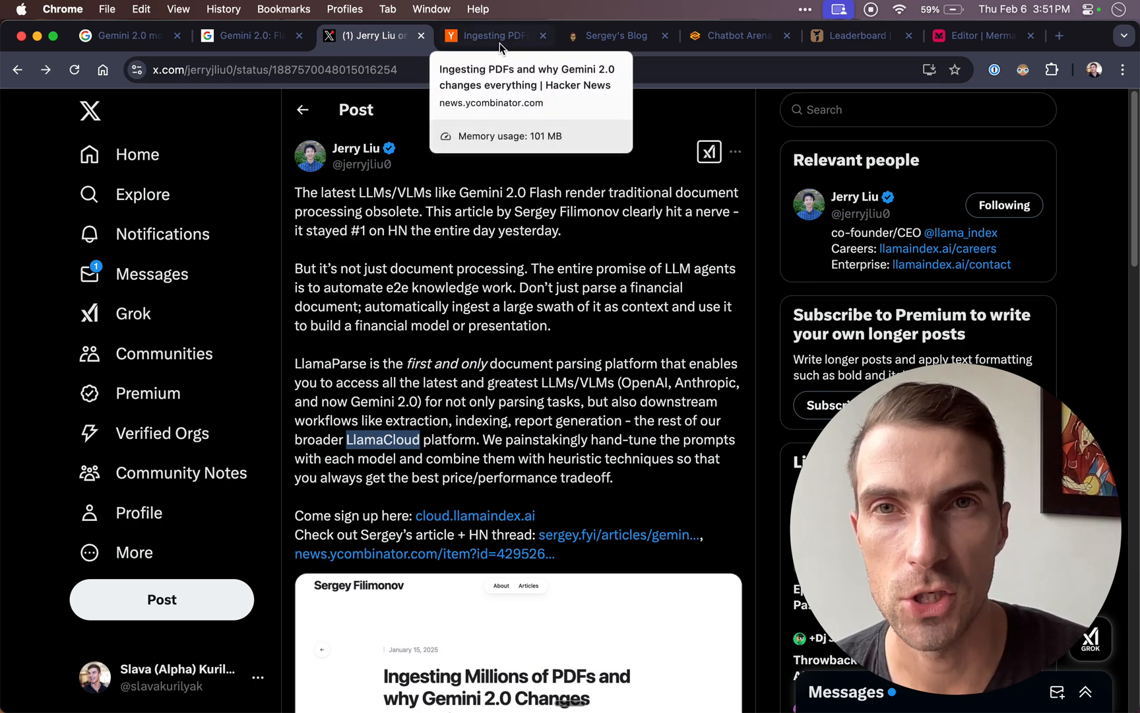
Switch to the Hacker News PDF-ingestion thread and highlight the top comment's processing-time and accuracy sentence.
{"action": "left_click", "coordinate": [495, 36]}
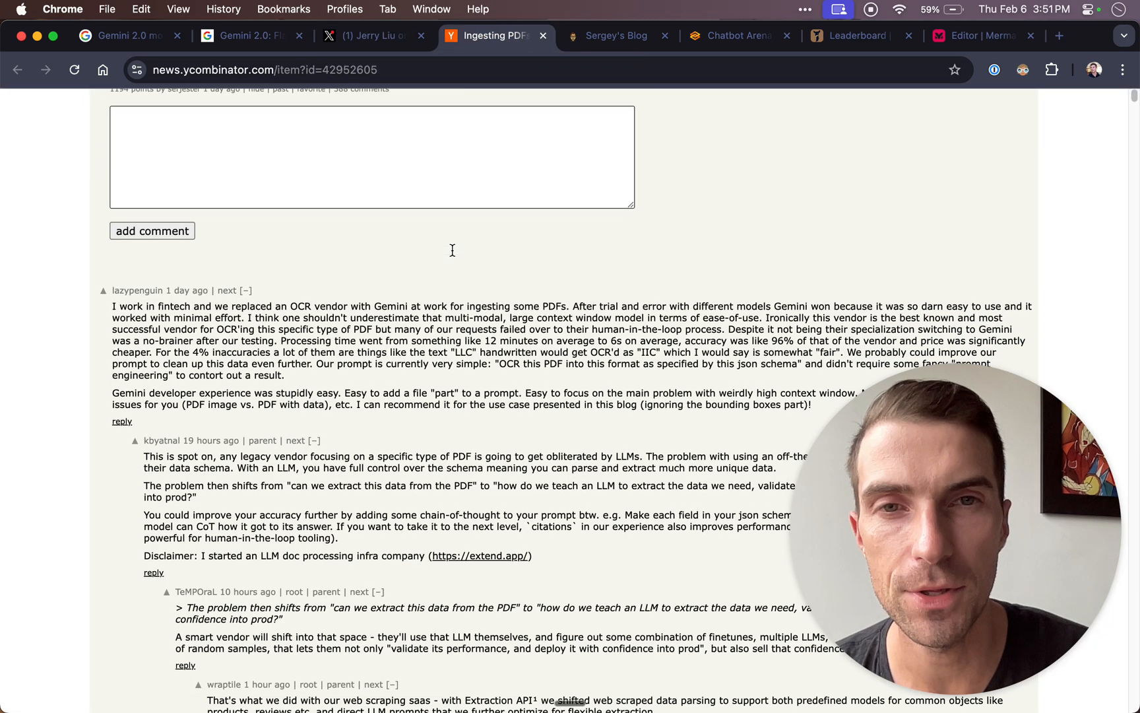
{"action": "scroll", "scroll_direction": "down", "scroll_amount": 3}
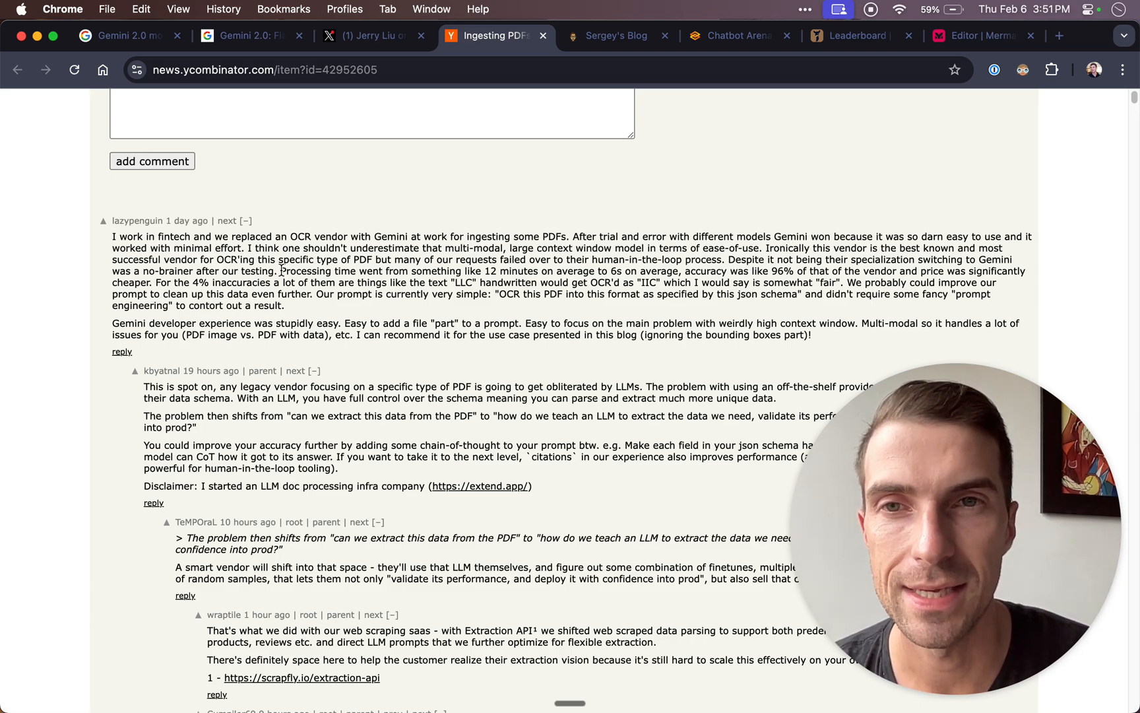
{"action": "left_click_drag", "start_coordinate": [277, 270], "coordinate": [405, 295]}
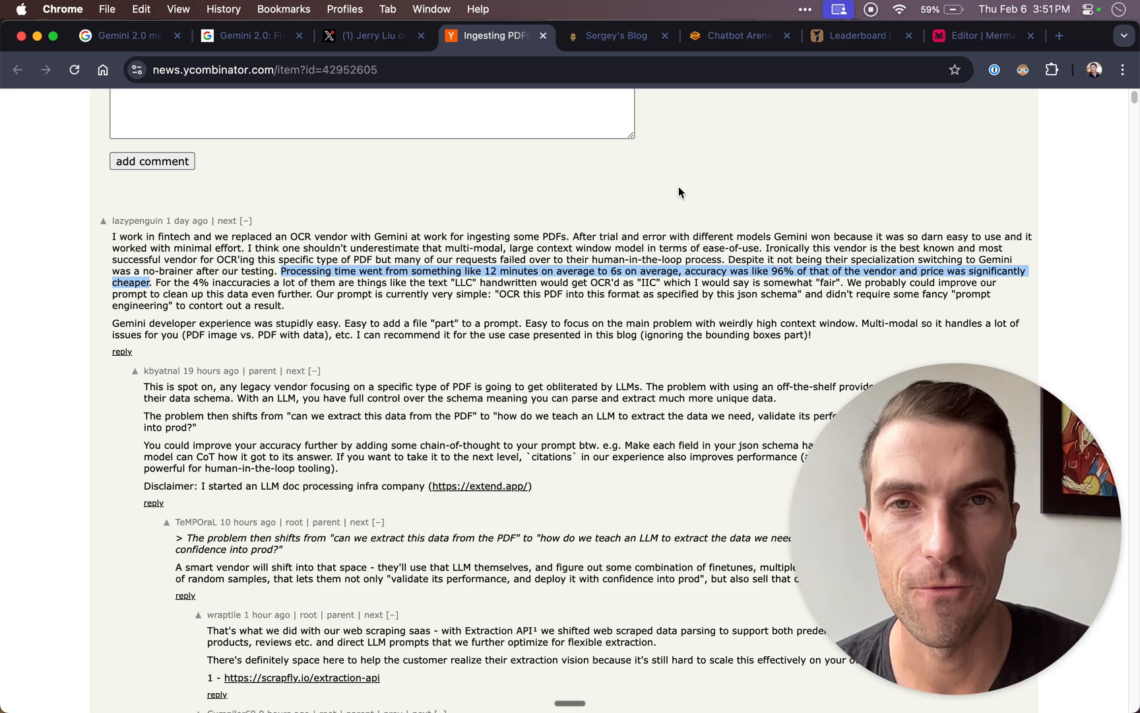
Switch to Sergey's blog article, reach the PDF-to-Markdown table and highlight the near-perfect OCR phrase.
{"action": "left_click", "coordinate": [614, 36]}
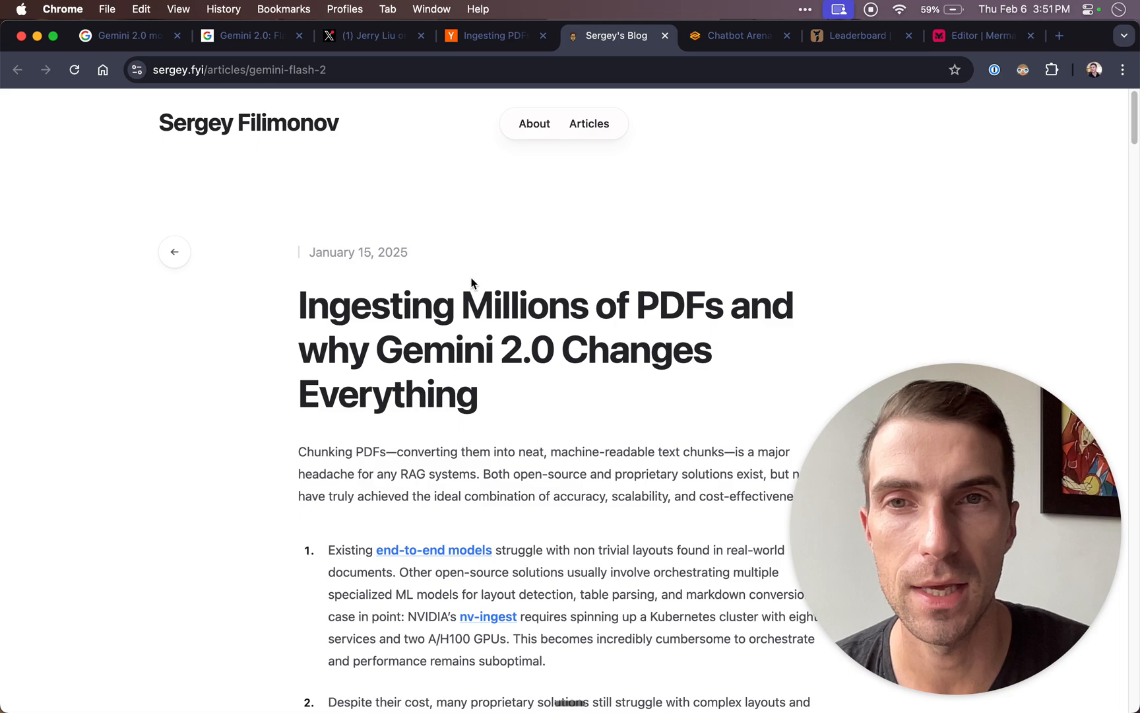
{"action": "scroll", "scroll_direction": "down", "scroll_amount": 3}
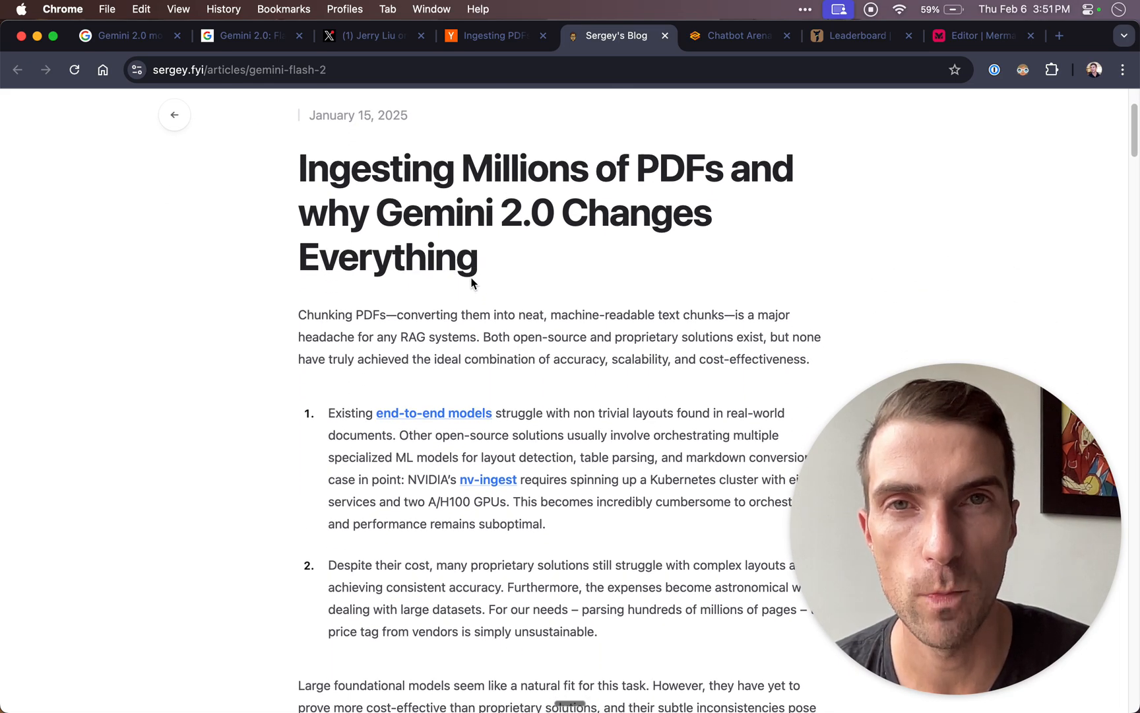
{"action": "scroll", "scroll_direction": "down", "scroll_amount": 3}
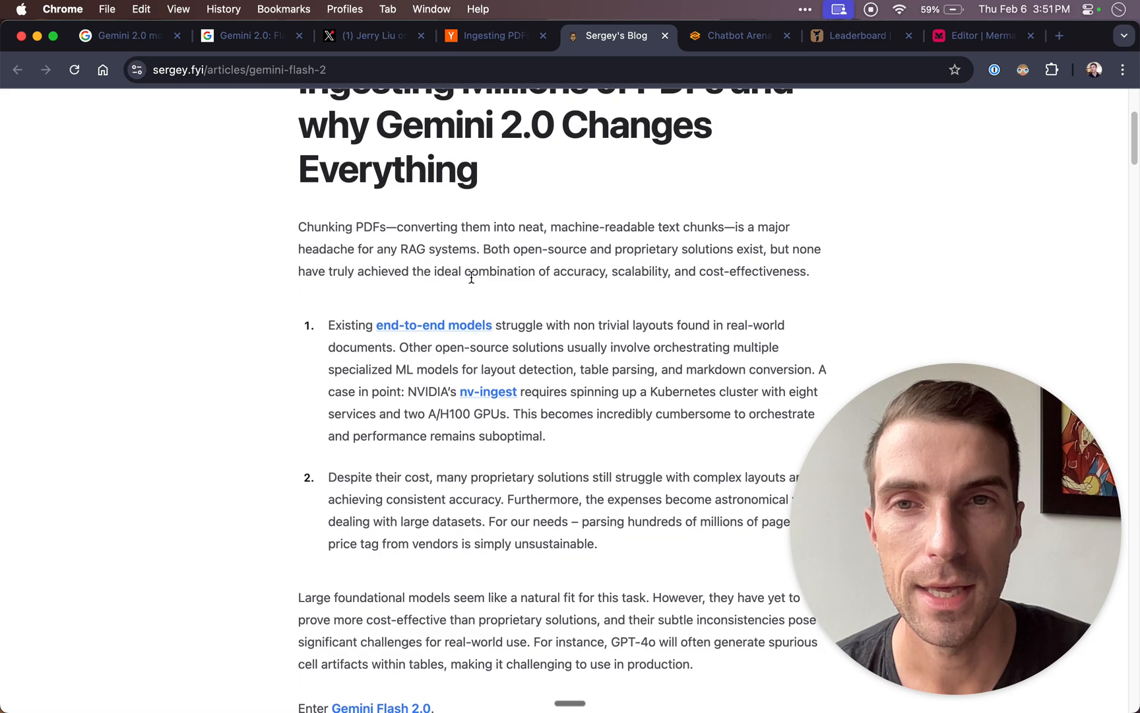
{"action": "scroll", "scroll_direction": "down", "scroll_amount": 3}
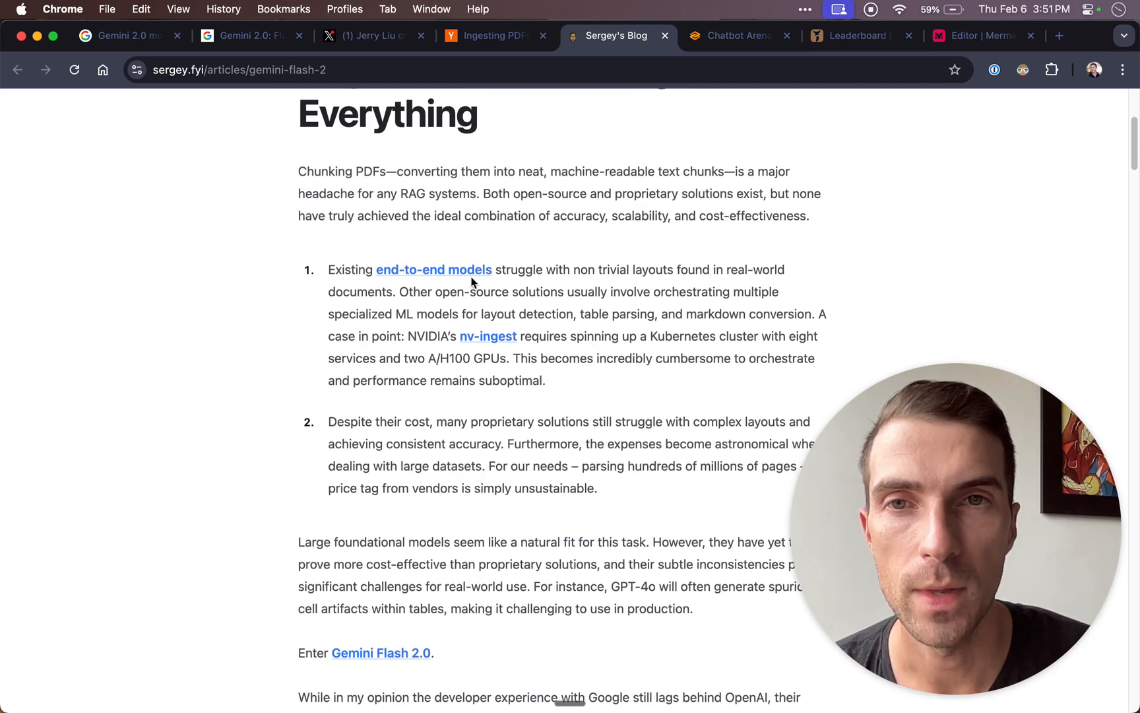
{"action": "scroll", "scroll_direction": "down", "scroll_amount": 3}
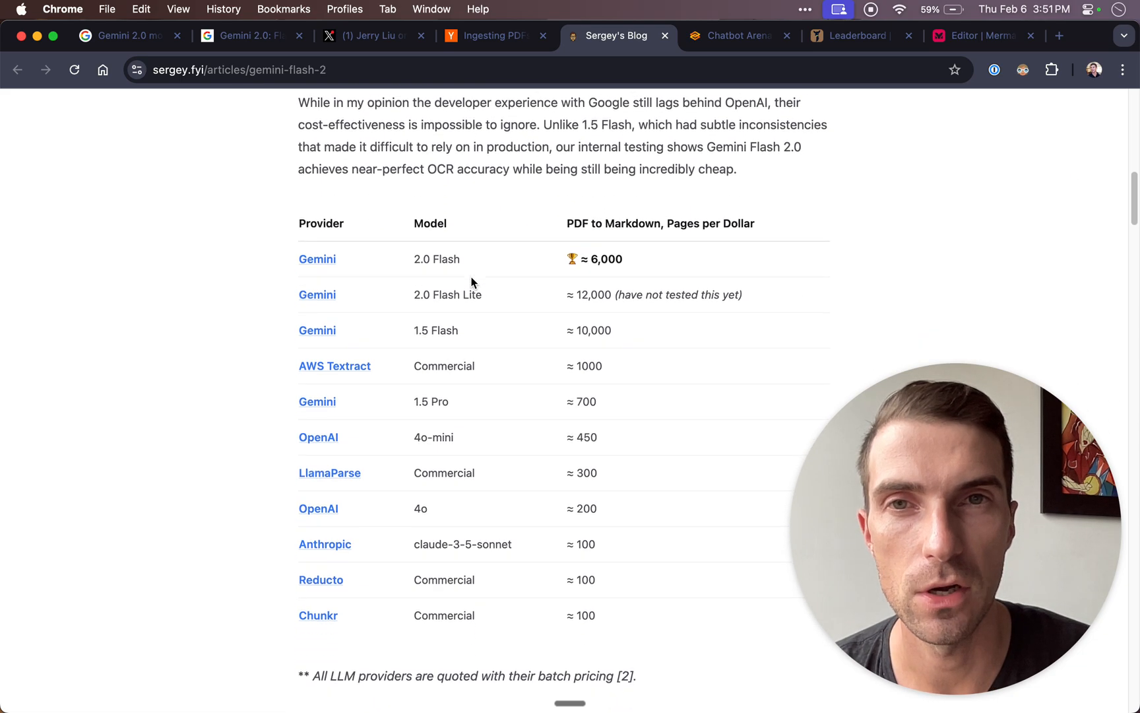
{"action": "scroll", "scroll_direction": "down", "scroll_amount": 3}
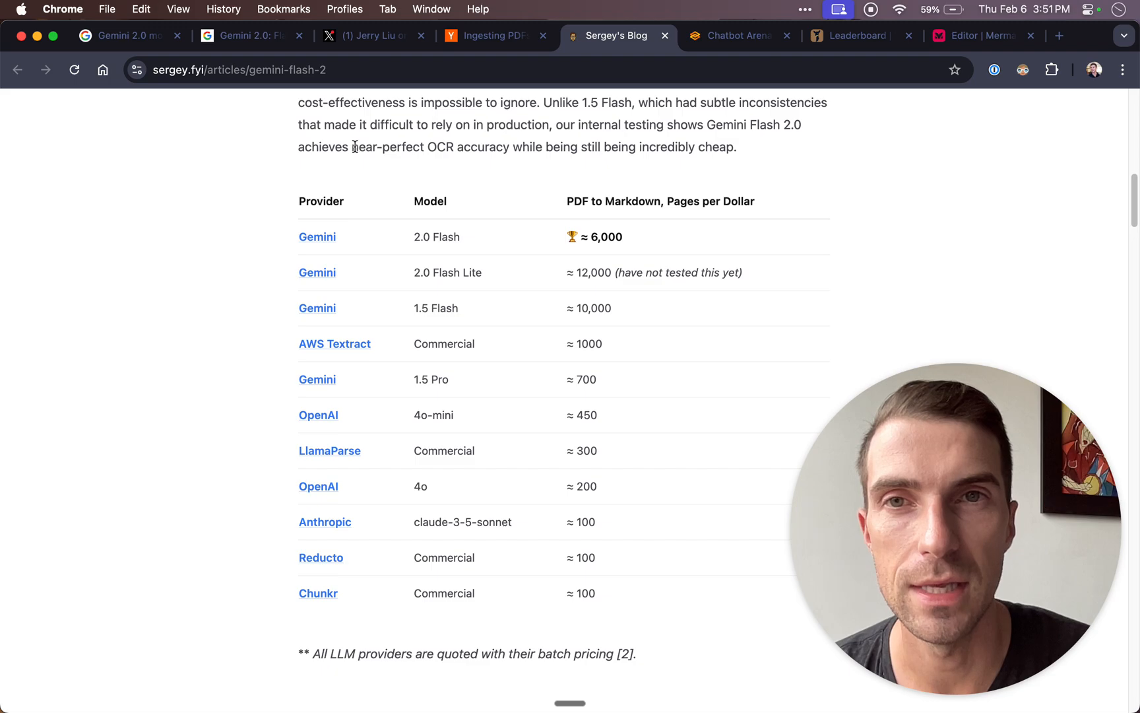
{"action": "left_click_drag", "start_coordinate": [351, 146], "coordinate": [457, 147]}
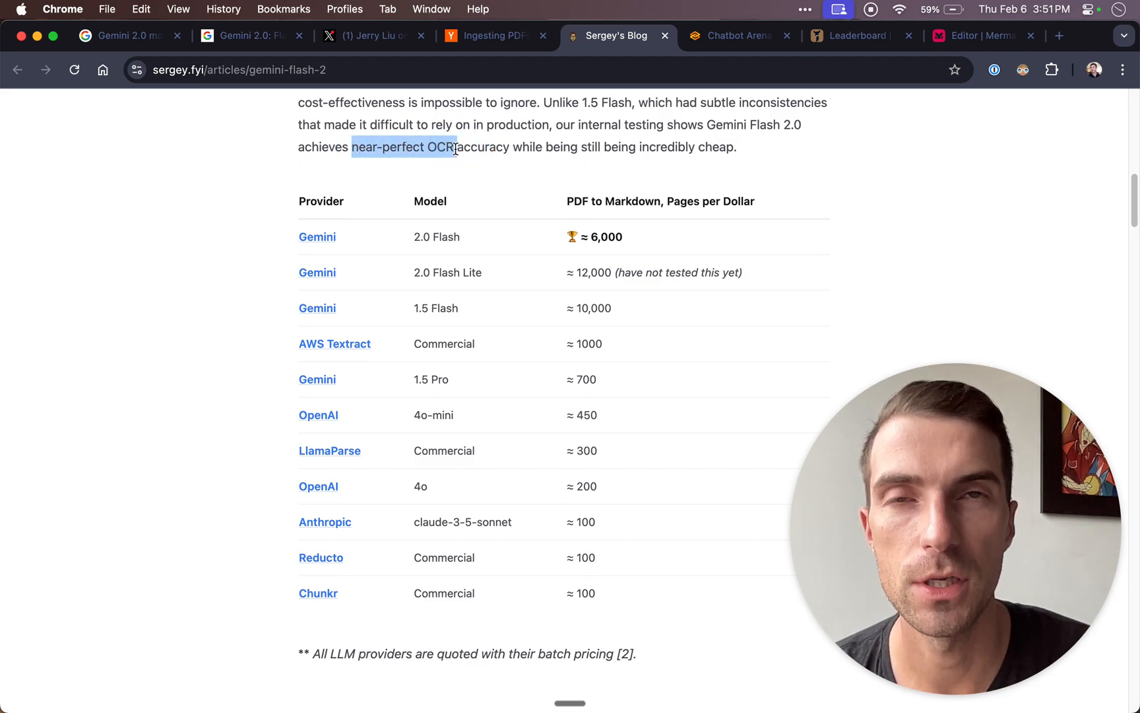
{"action": "mouse_move", "coordinate": [541, 215]}
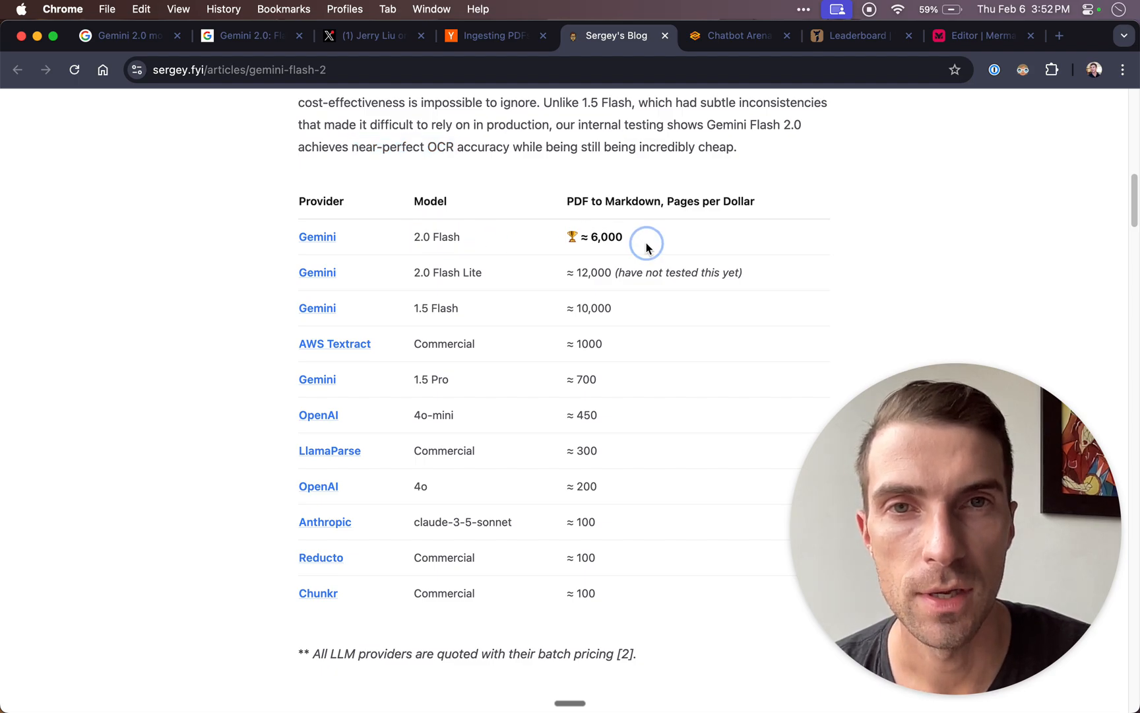
Emphasize Gemini 2.0 Flash's 6,000 pages-per-dollar figure in the provider comparison table.
{"action": "double_click", "coordinate": [607, 238]}
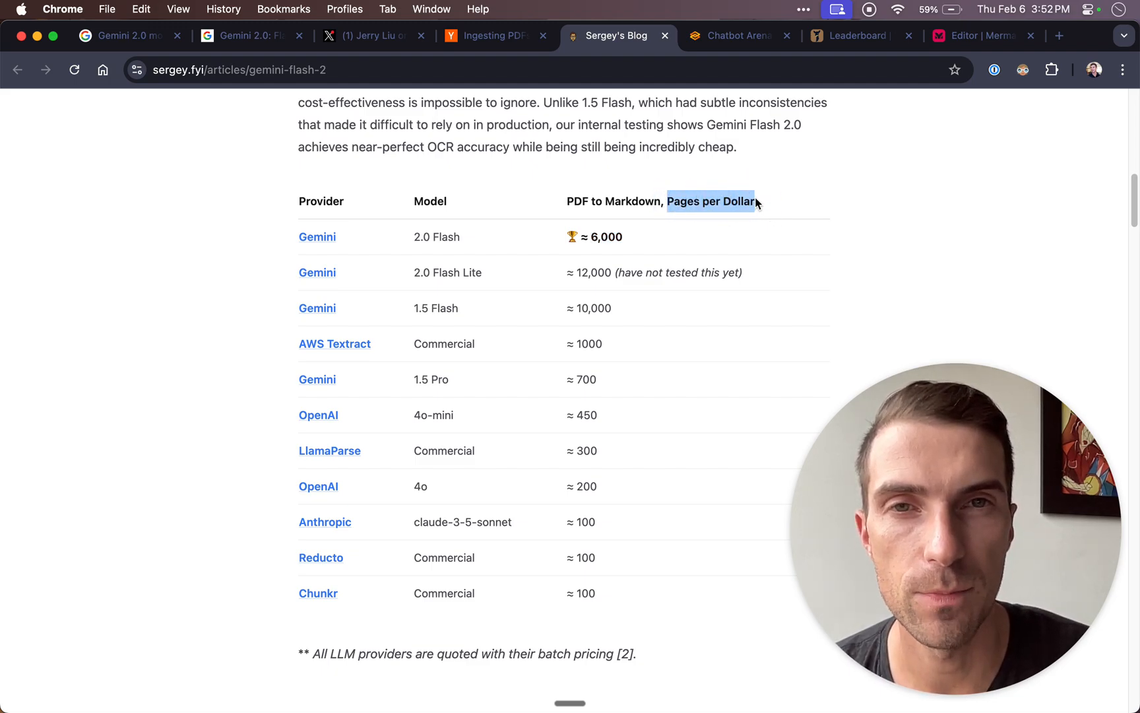
{"action": "left_click", "coordinate": [566, 206]}
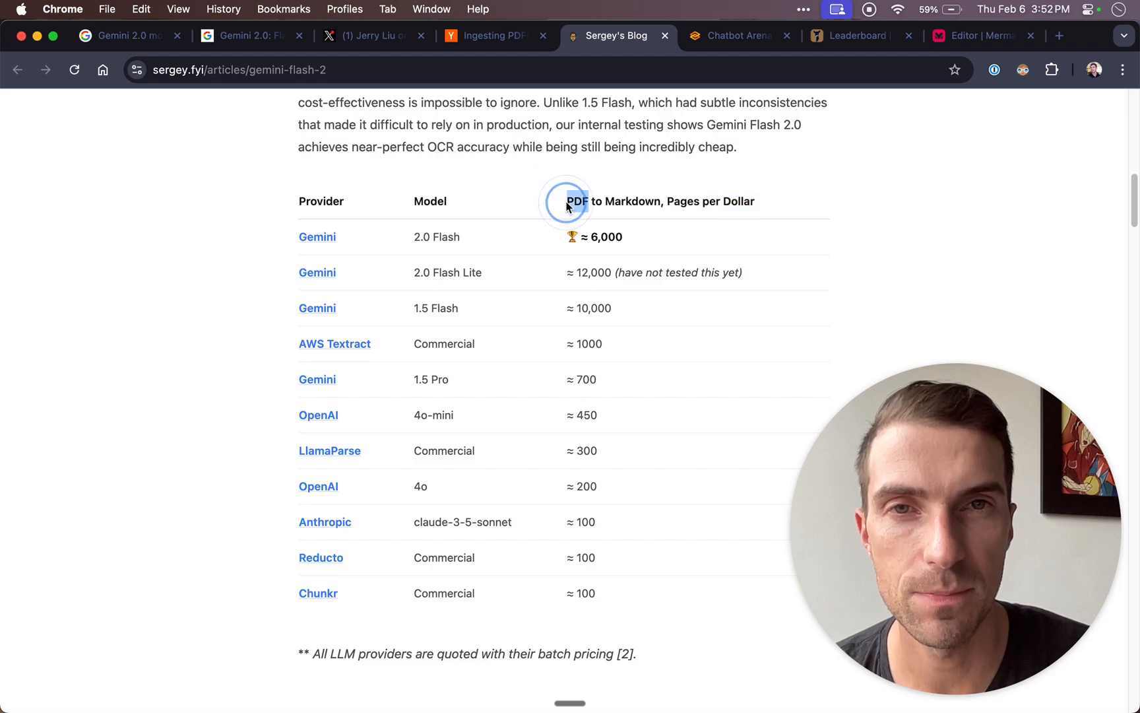
{"action": "mouse_move", "coordinate": [730, 204]}
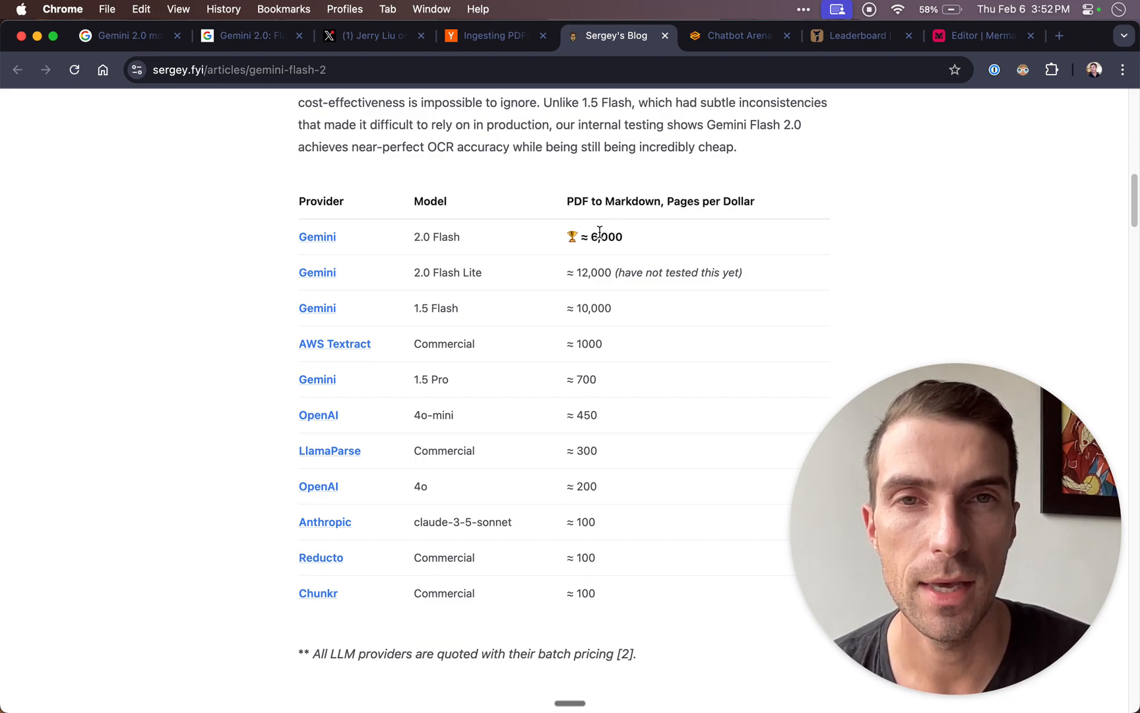
{"action": "double_click", "coordinate": [605, 236]}
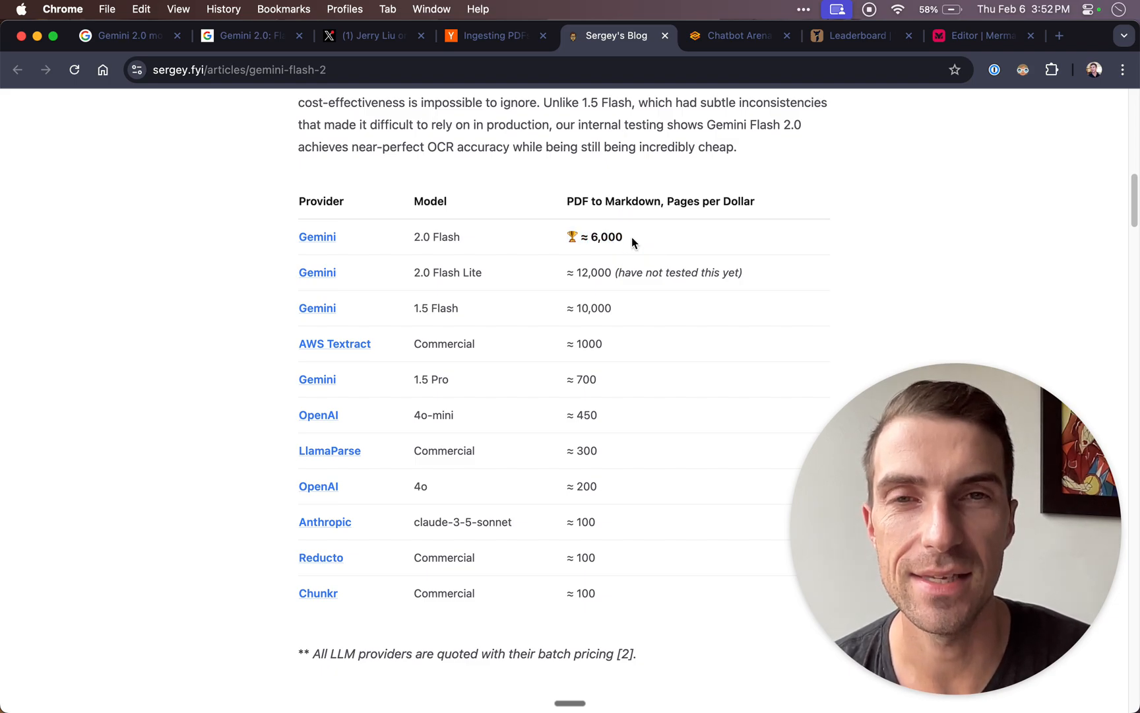
Highlight Gemini 2.0 Flash's 0.84 accuracy and 'near perfect' comment, then move to the Chatbot Arena leaderboard.
{"action": "scroll", "scroll_direction": "down", "scroll_amount": 3}
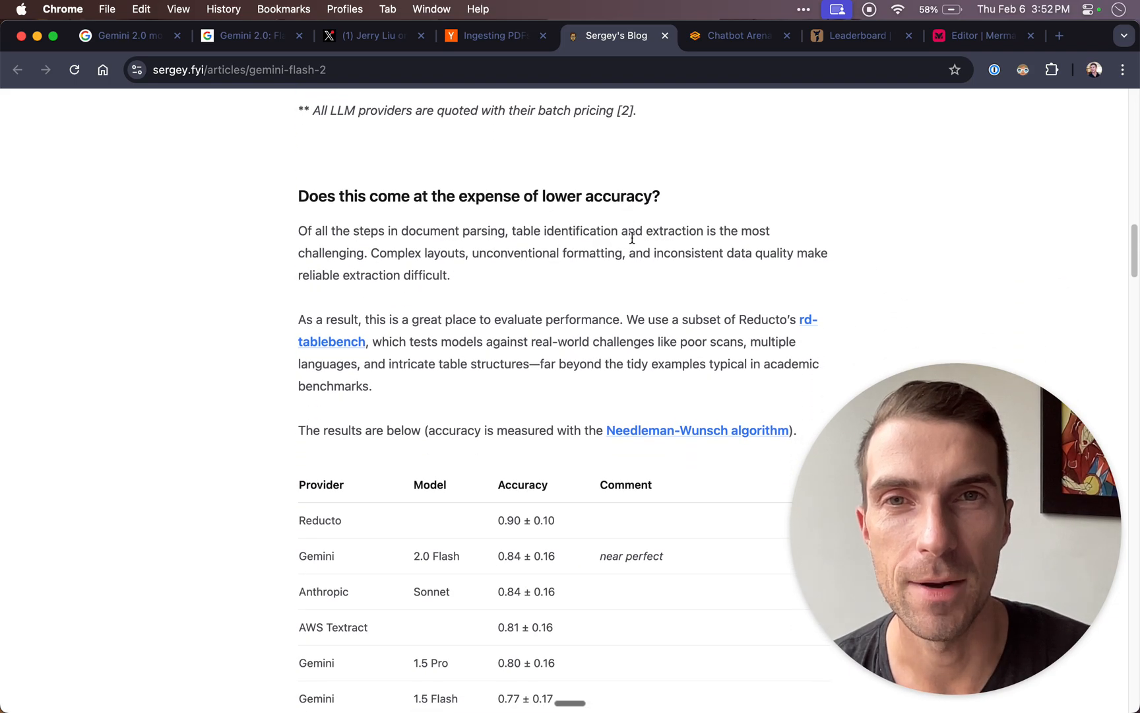
{"action": "scroll", "scroll_direction": "down", "scroll_amount": 3}
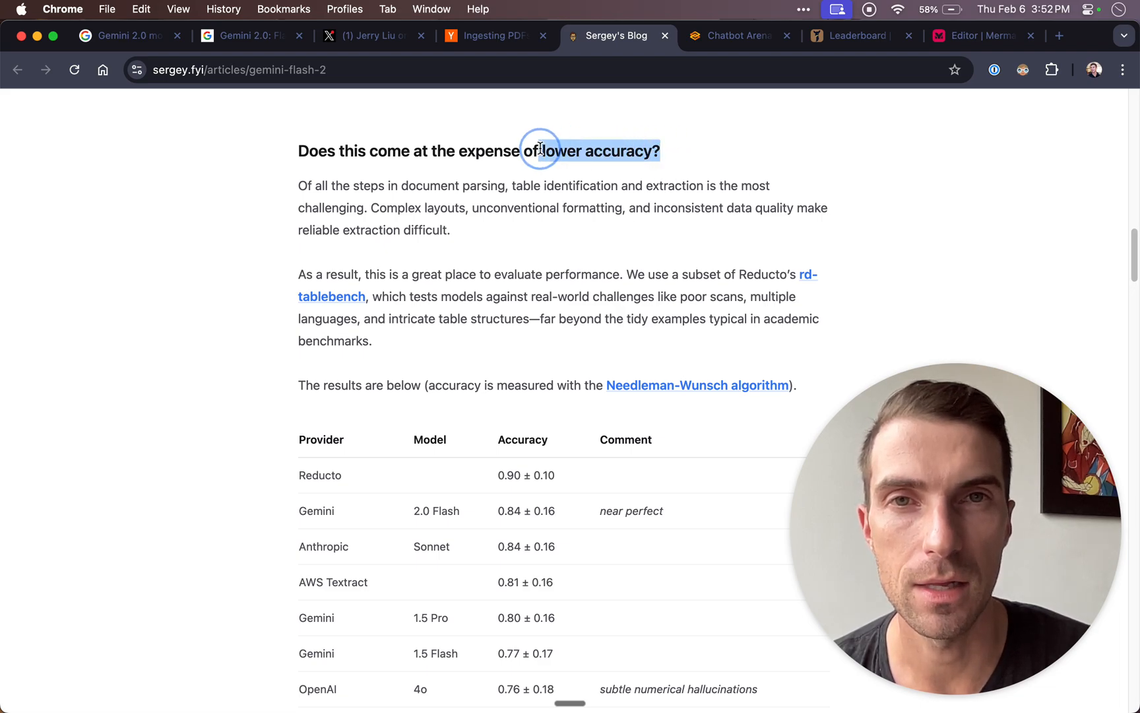
{"action": "scroll", "scroll_direction": "down", "scroll_amount": 3}
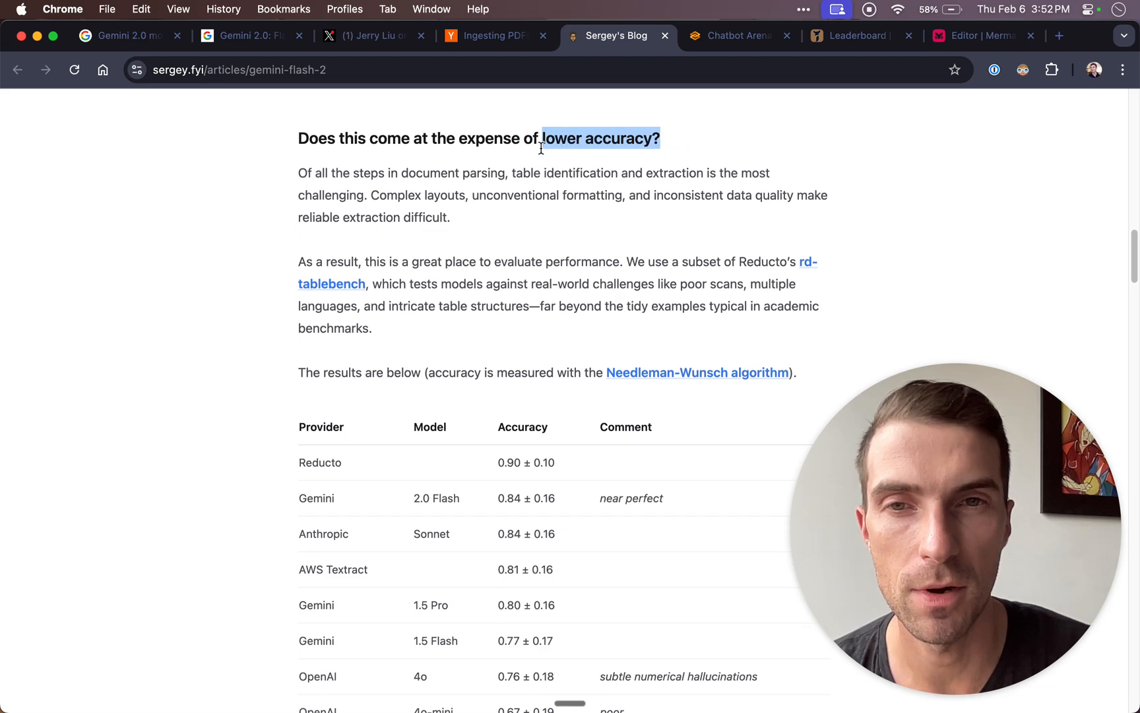
{"action": "scroll", "scroll_direction": "down", "scroll_amount": 3}
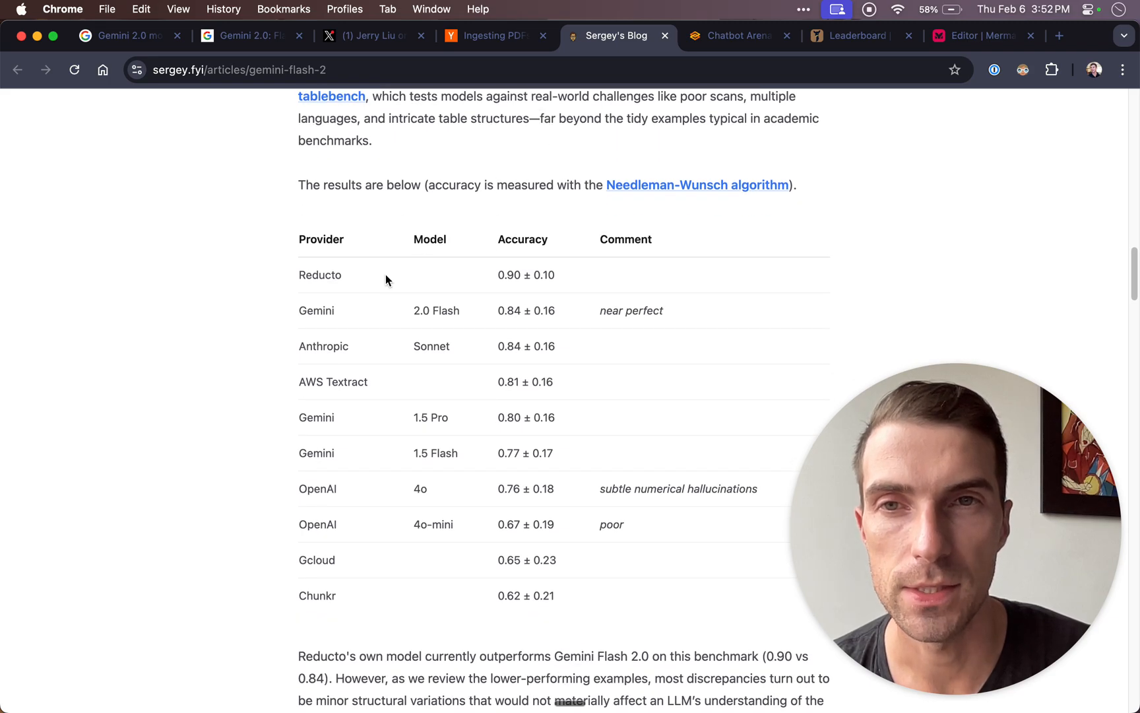
{"action": "mouse_move", "coordinate": [500, 314]}
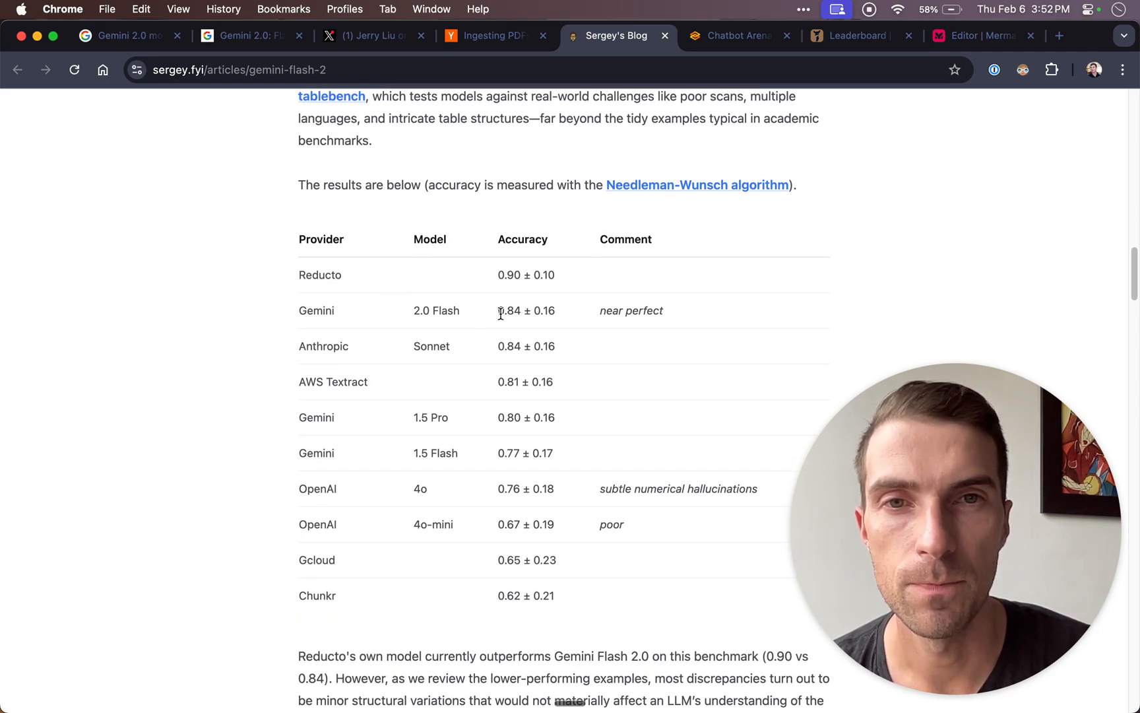
{"action": "left_click_drag", "start_coordinate": [498, 310], "coordinate": [683, 324]}
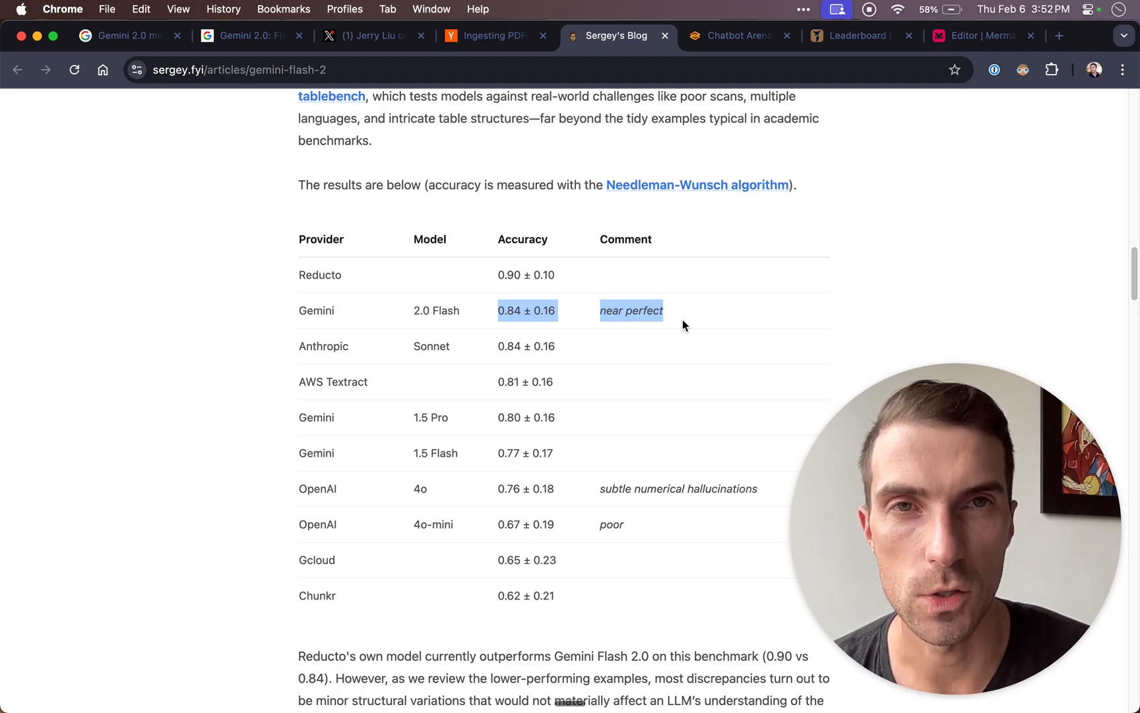
{"action": "left_click", "coordinate": [736, 35]}
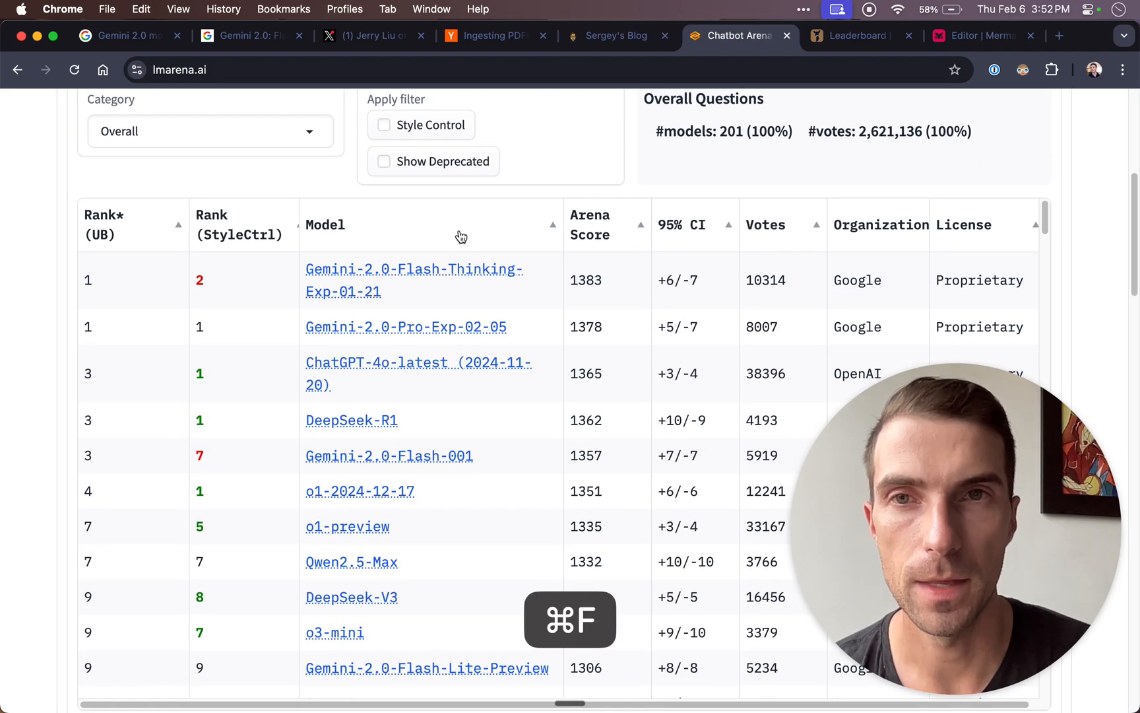
Search the leaderboard for 'gemini-' to highlight Gemini 2.0 models and open the Category list.
{"action": "type", "text": "gemini-2.0"}
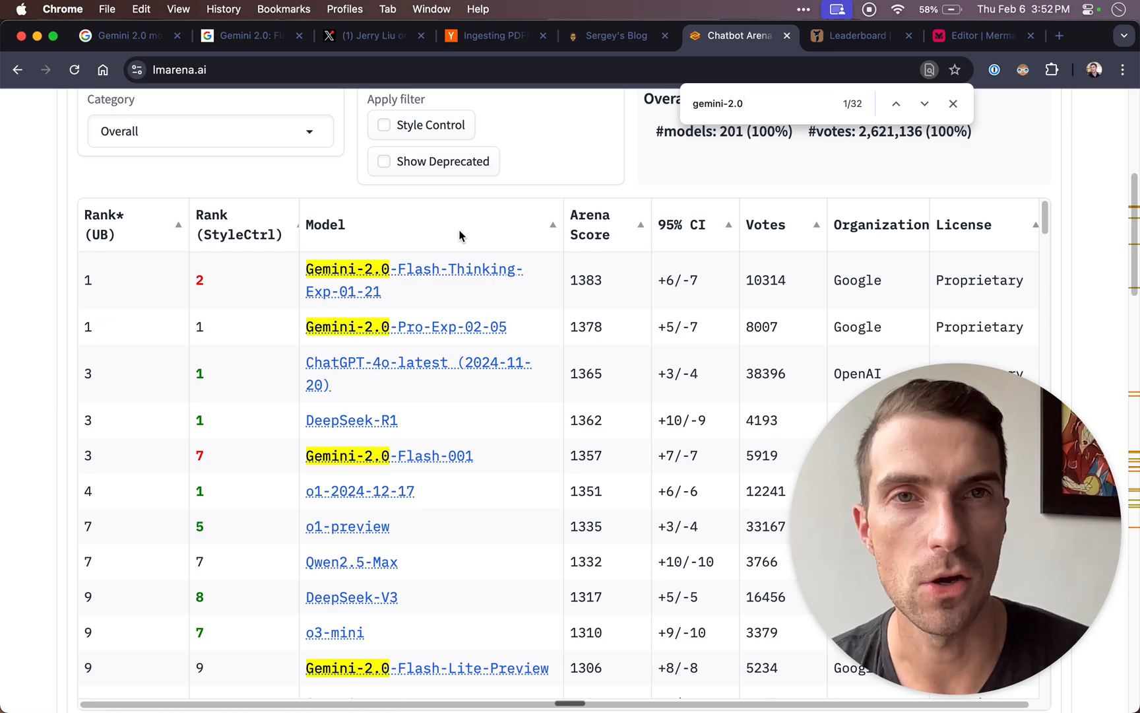
{"action": "scroll", "scroll_direction": "down", "scroll_amount": 3}
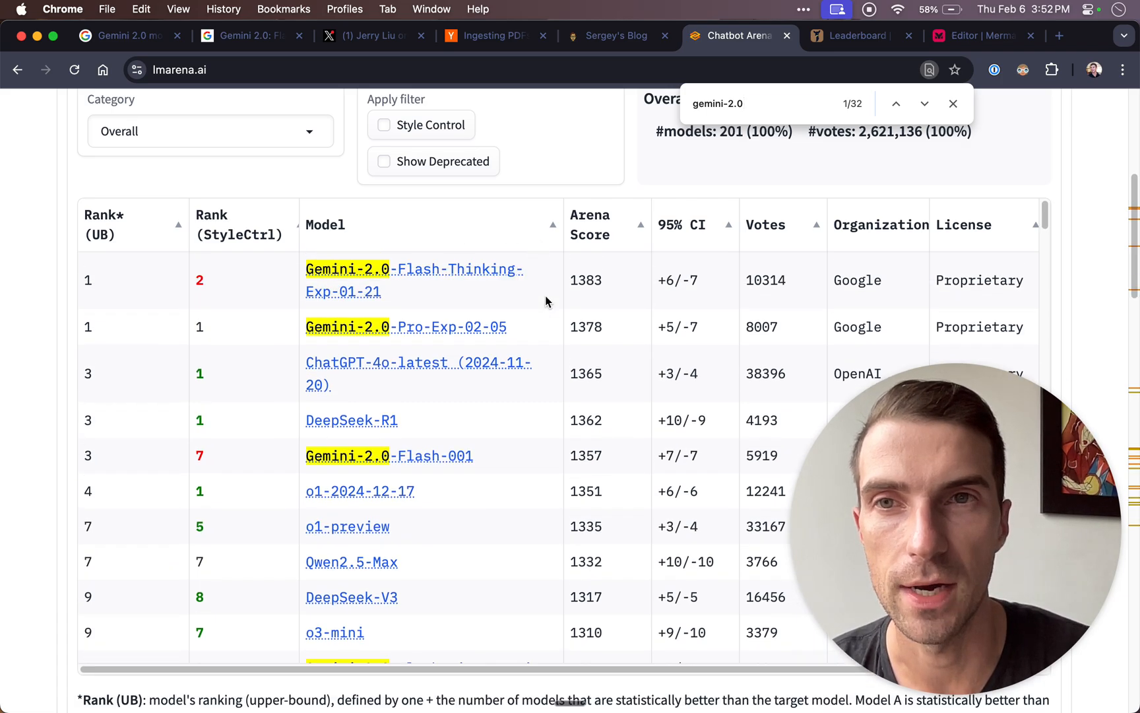
{"action": "mouse_move", "coordinate": [179, 139]}
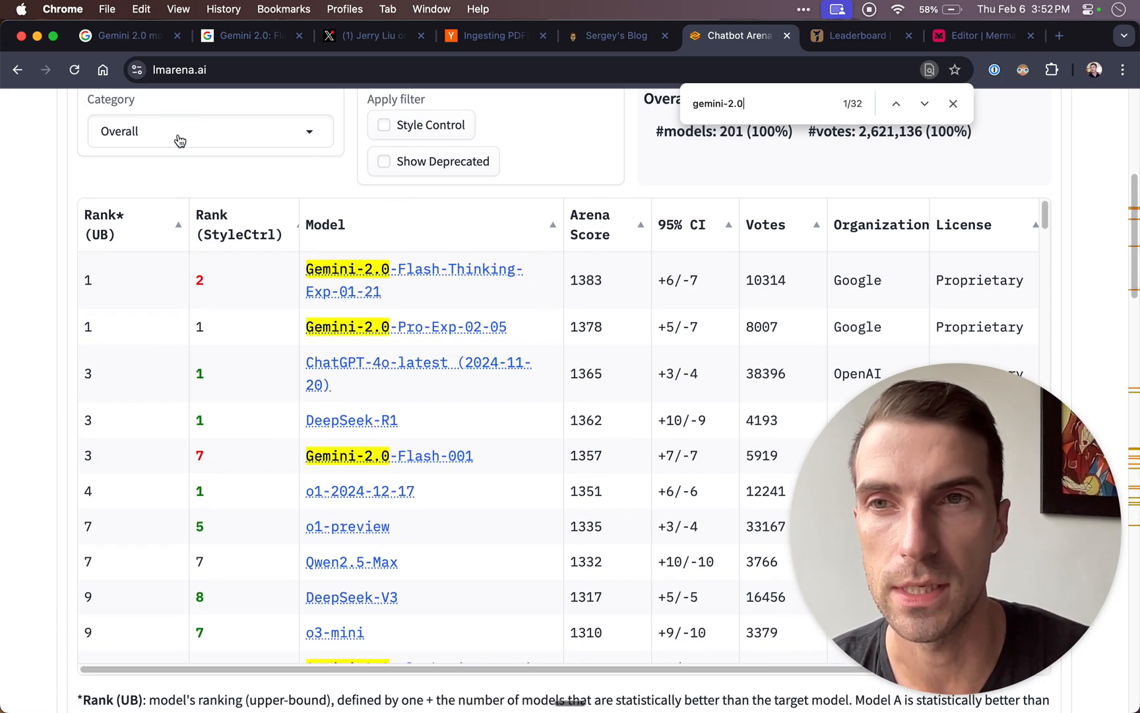
{"action": "left_click", "coordinate": [209, 130]}
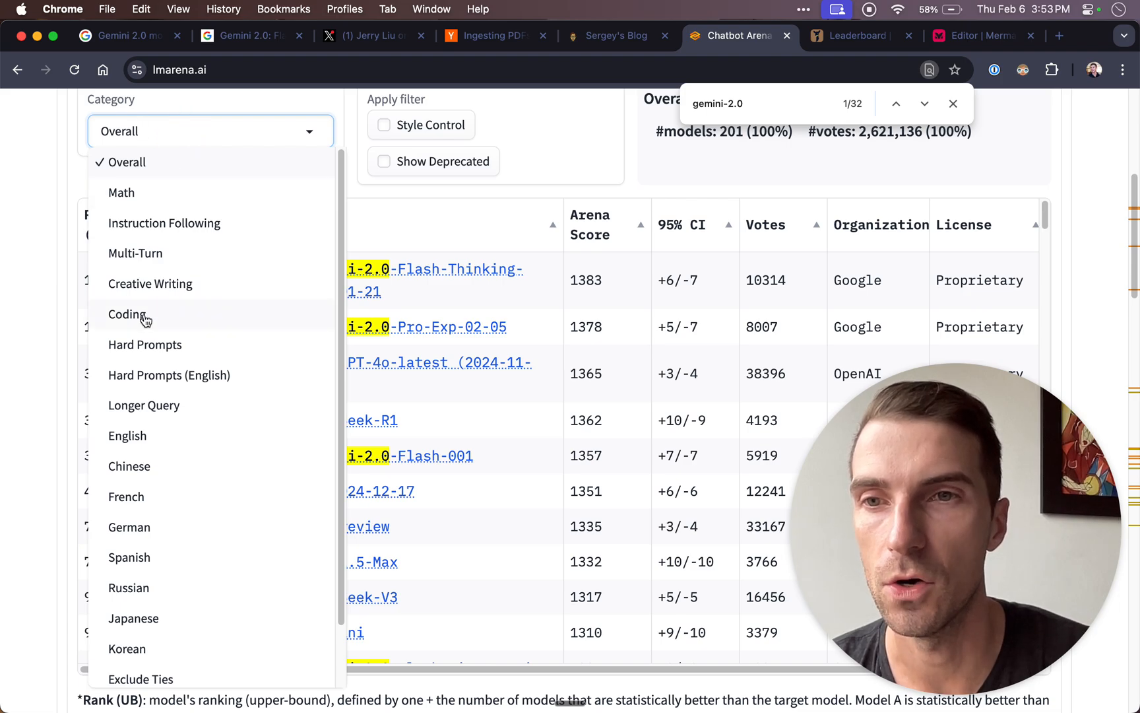
{"action": "mouse_move", "coordinate": [66, 157]}
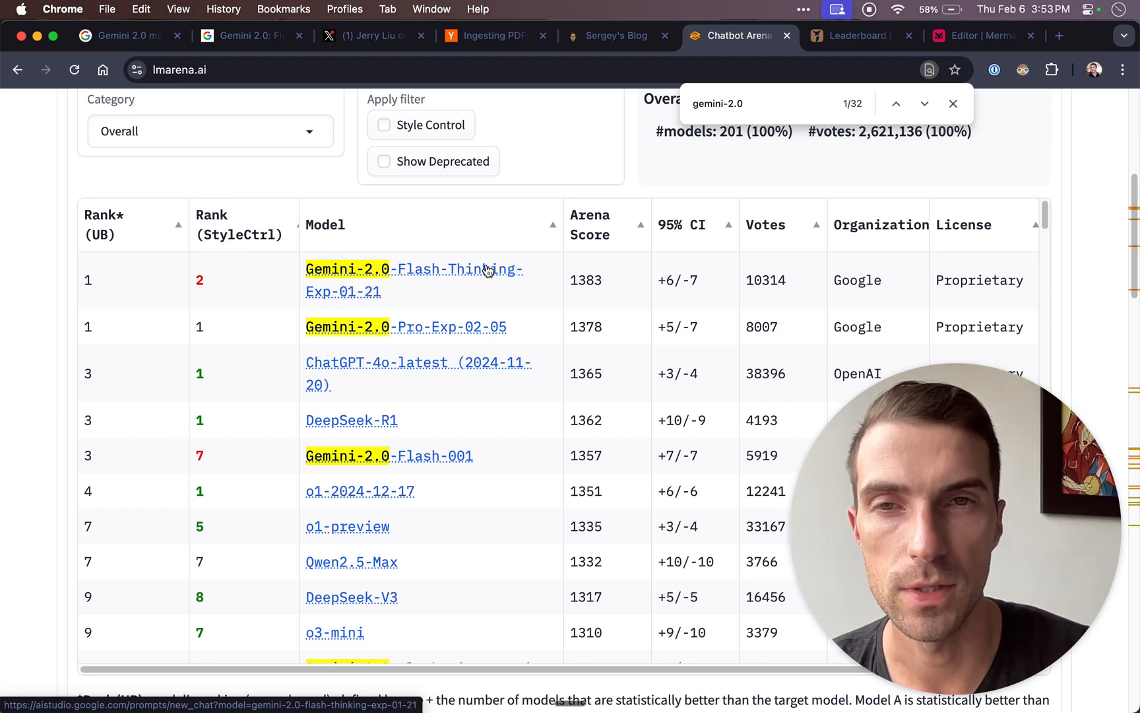
{"action": "mouse_move", "coordinate": [411, 336]}
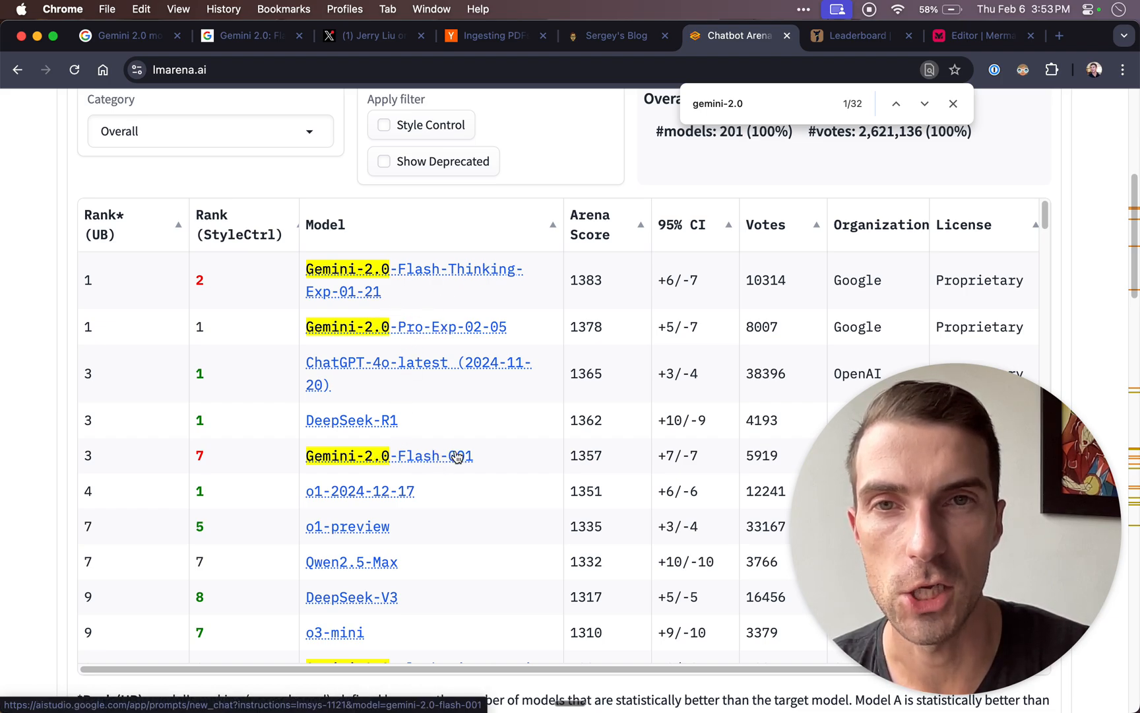
{"action": "mouse_move", "coordinate": [492, 277]}
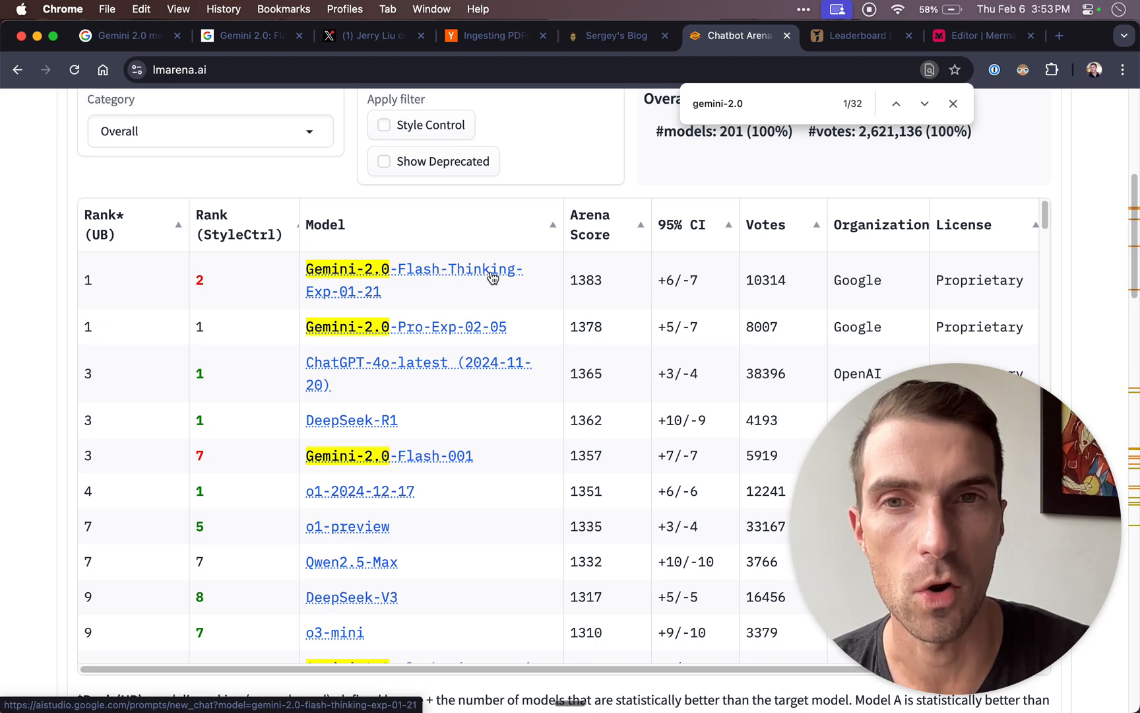
{"action": "mouse_move", "coordinate": [433, 455]}
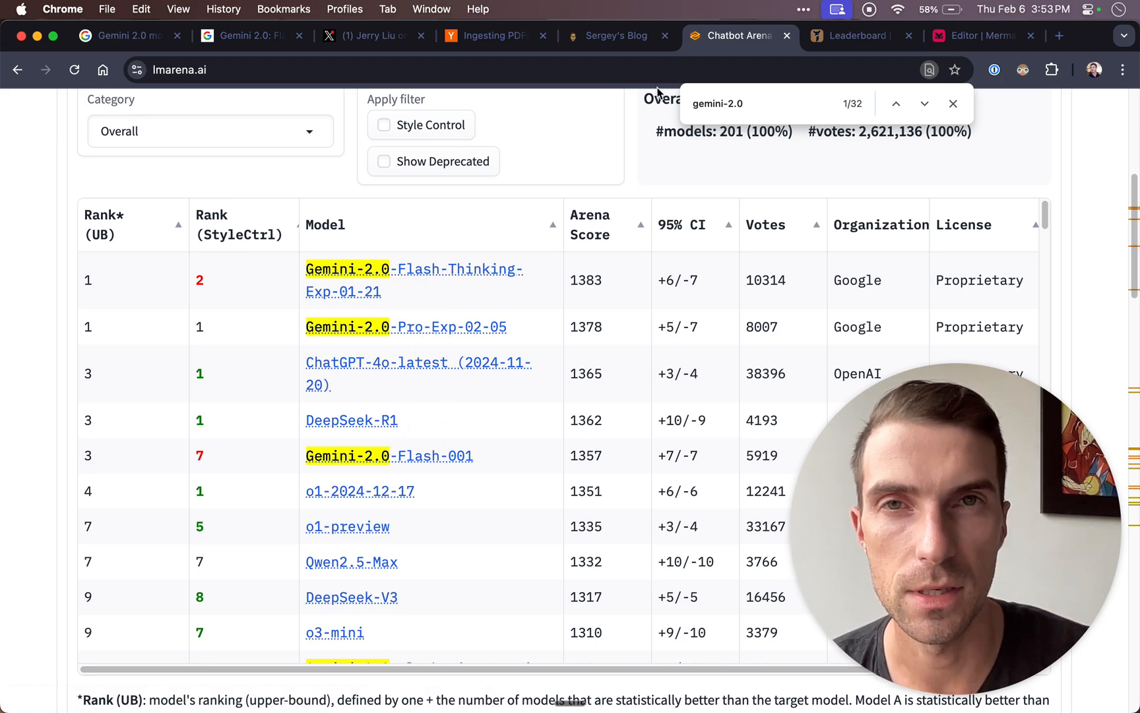
{"action": "mouse_move", "coordinate": [844, 45]}
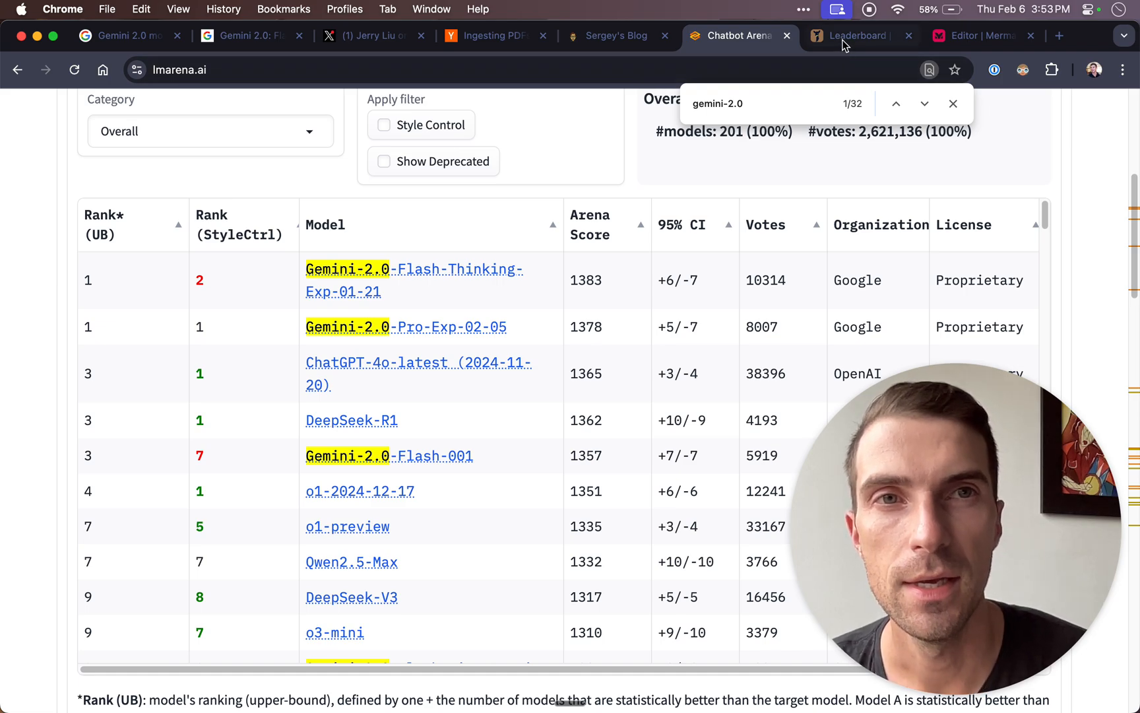
Browse the WebDev Arena leaderboard table for the Gemini entries, then move to the next tab.
{"action": "left_click", "coordinate": [857, 36]}
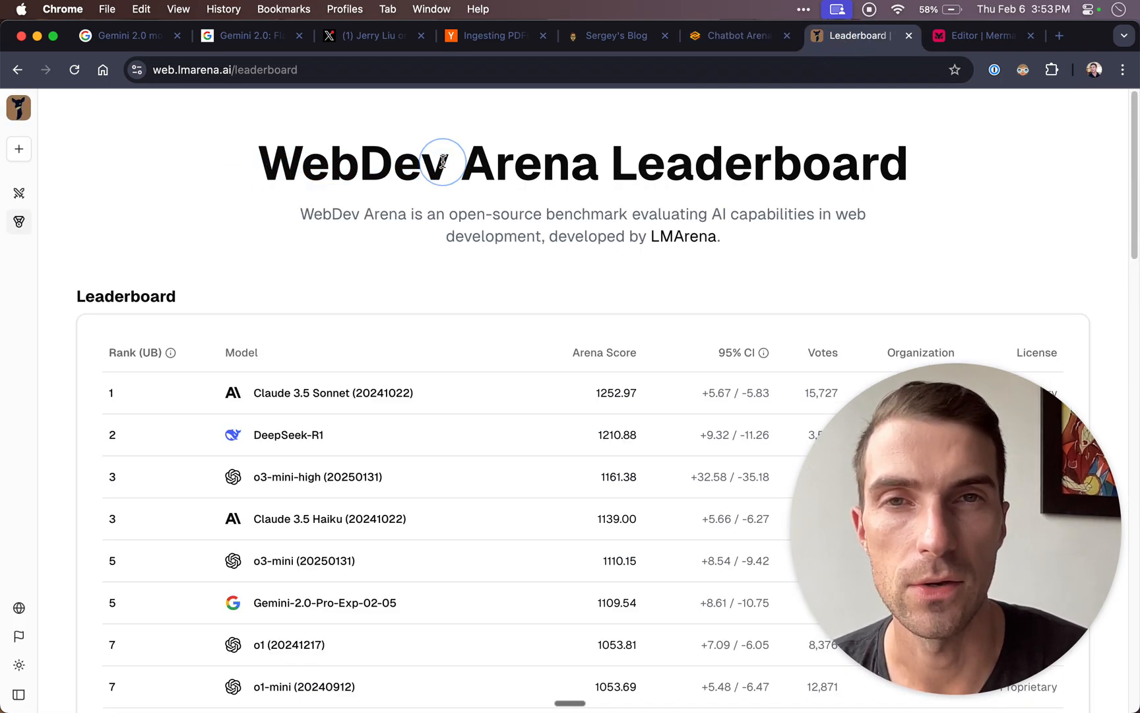
{"action": "scroll", "scroll_direction": "down", "scroll_amount": 3}
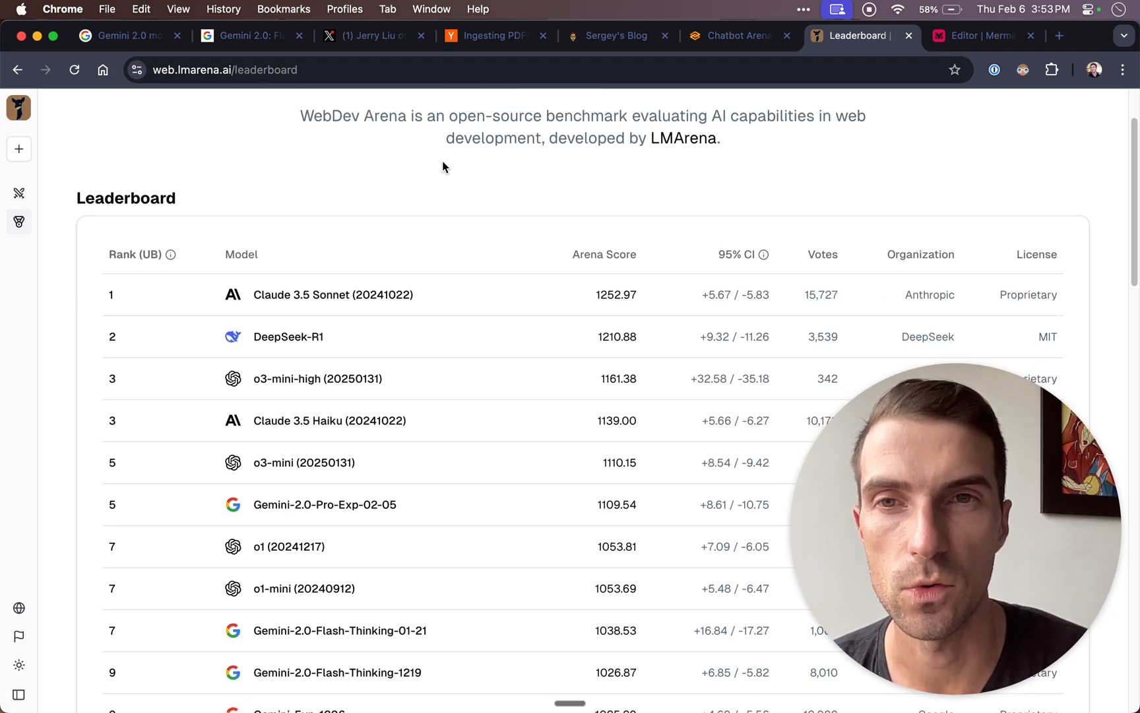
{"action": "scroll", "scroll_direction": "down", "scroll_amount": 3}
{"action": "type", "text": "gemini"}
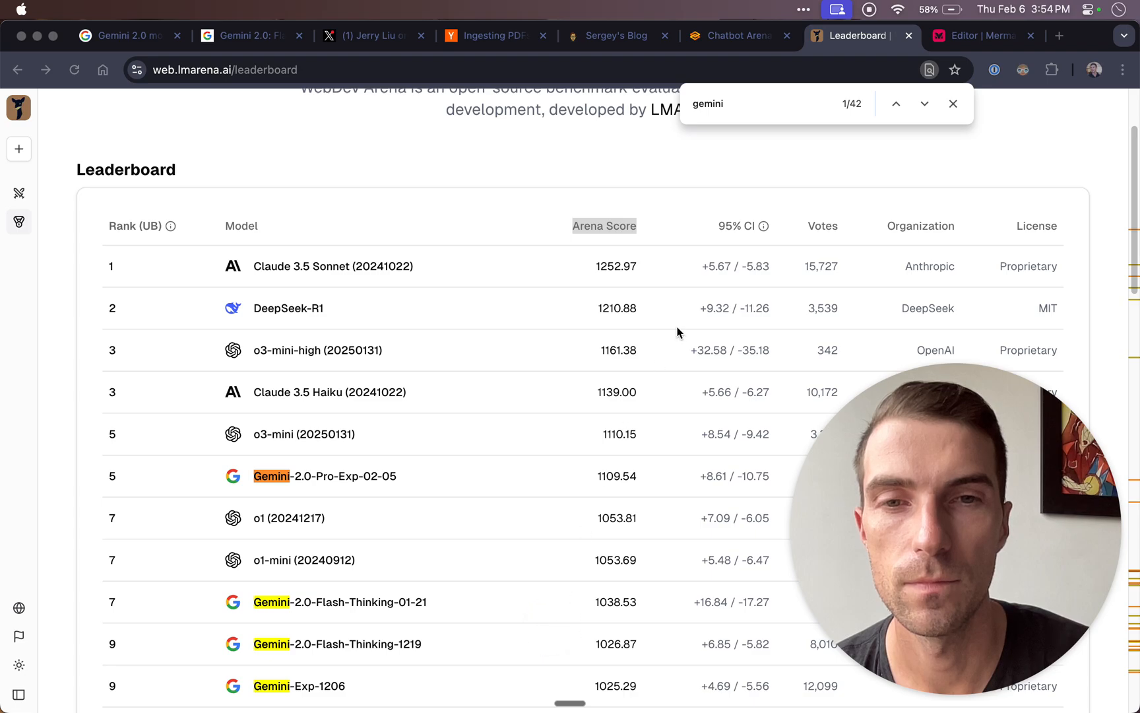
{"action": "left_click", "coordinate": [977, 36]}
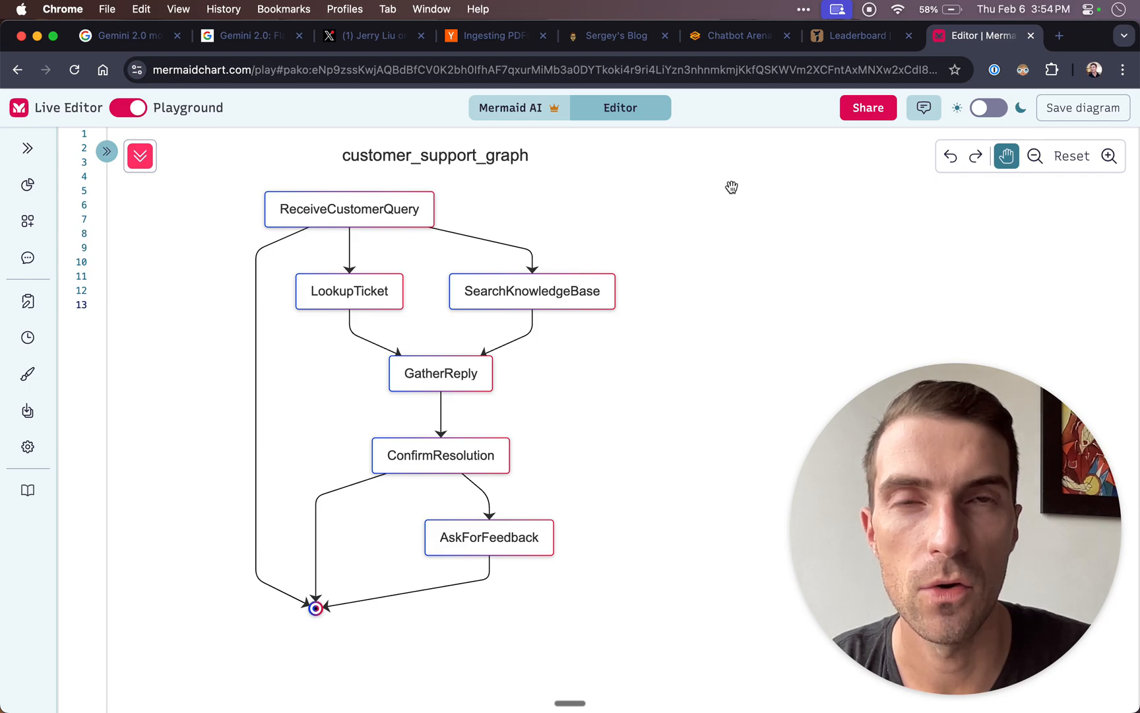
{"action": "mouse_move", "coordinate": [477, 227]}
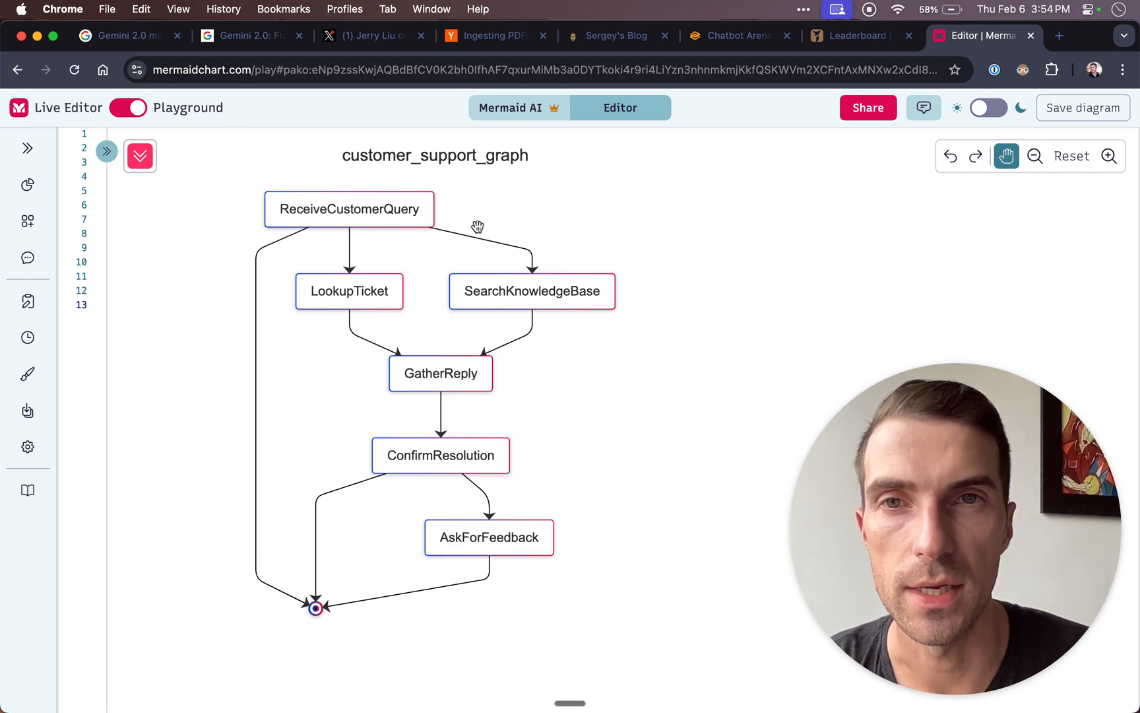
{"action": "mouse_move", "coordinate": [372, 215]}
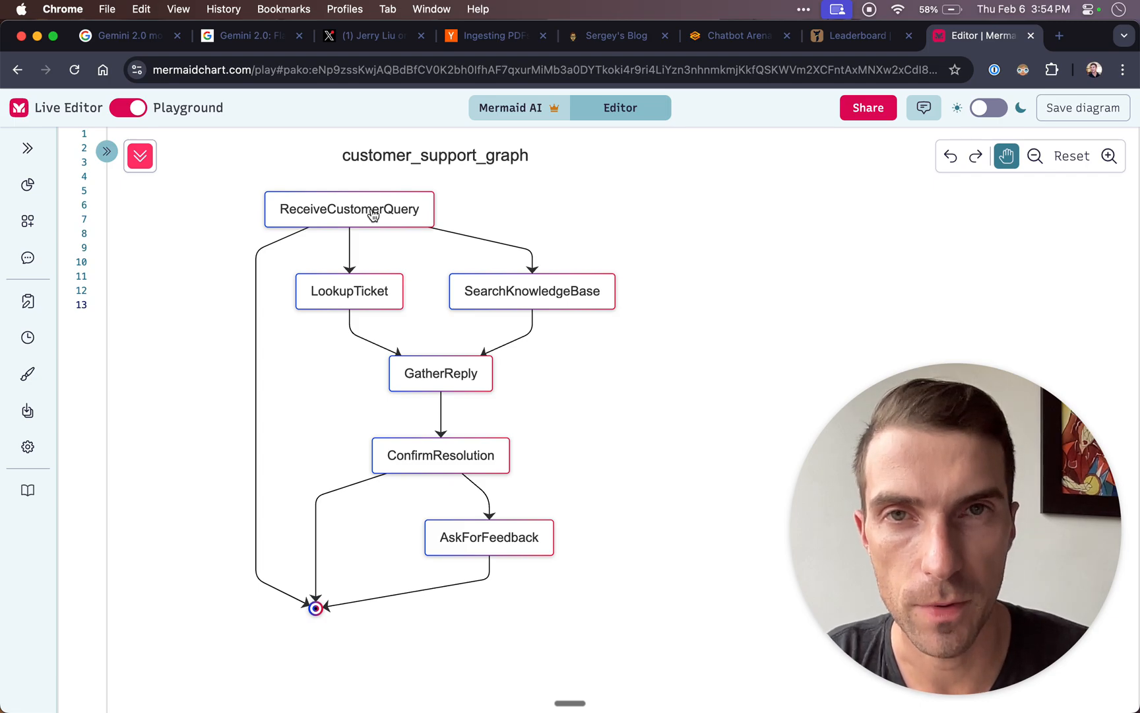
{"action": "mouse_move", "coordinate": [382, 229]}
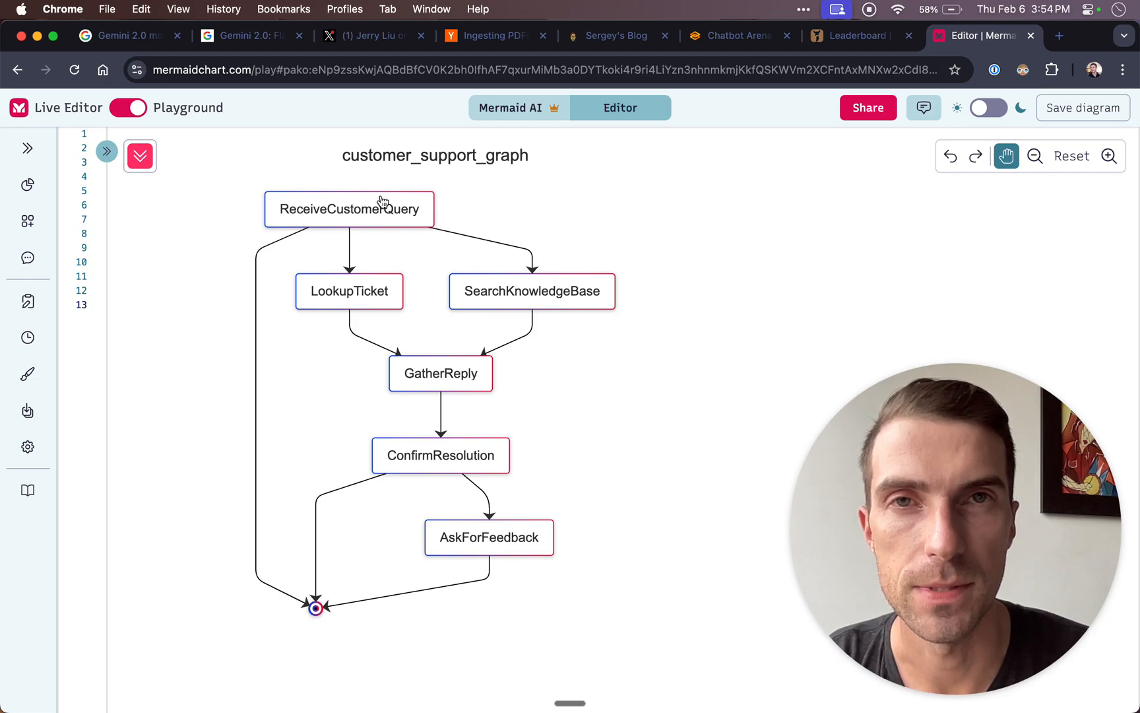
{"action": "mouse_move", "coordinate": [355, 253]}
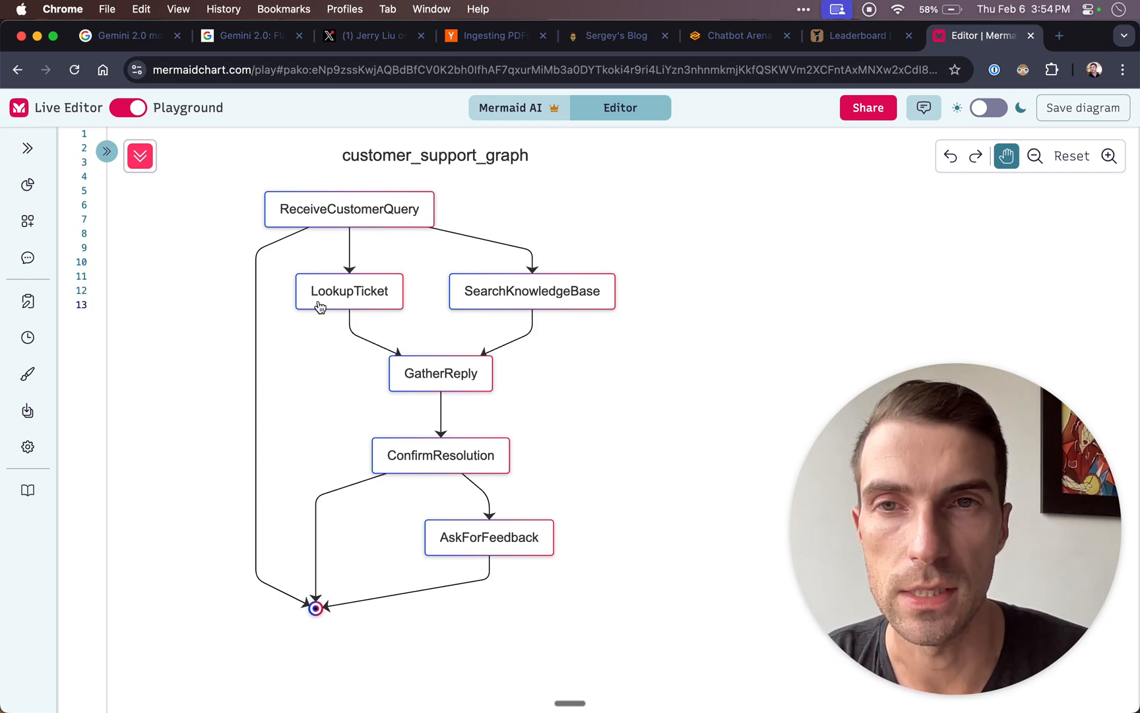
{"action": "mouse_move", "coordinate": [357, 284]}
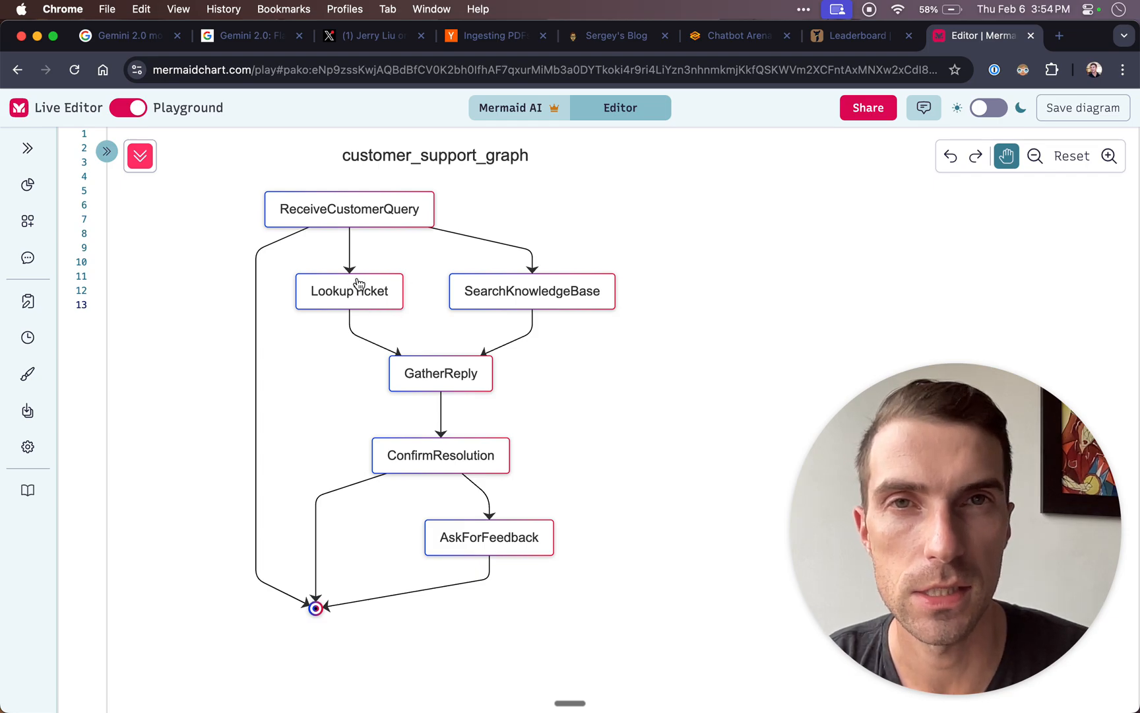
{"action": "mouse_move", "coordinate": [467, 319]}
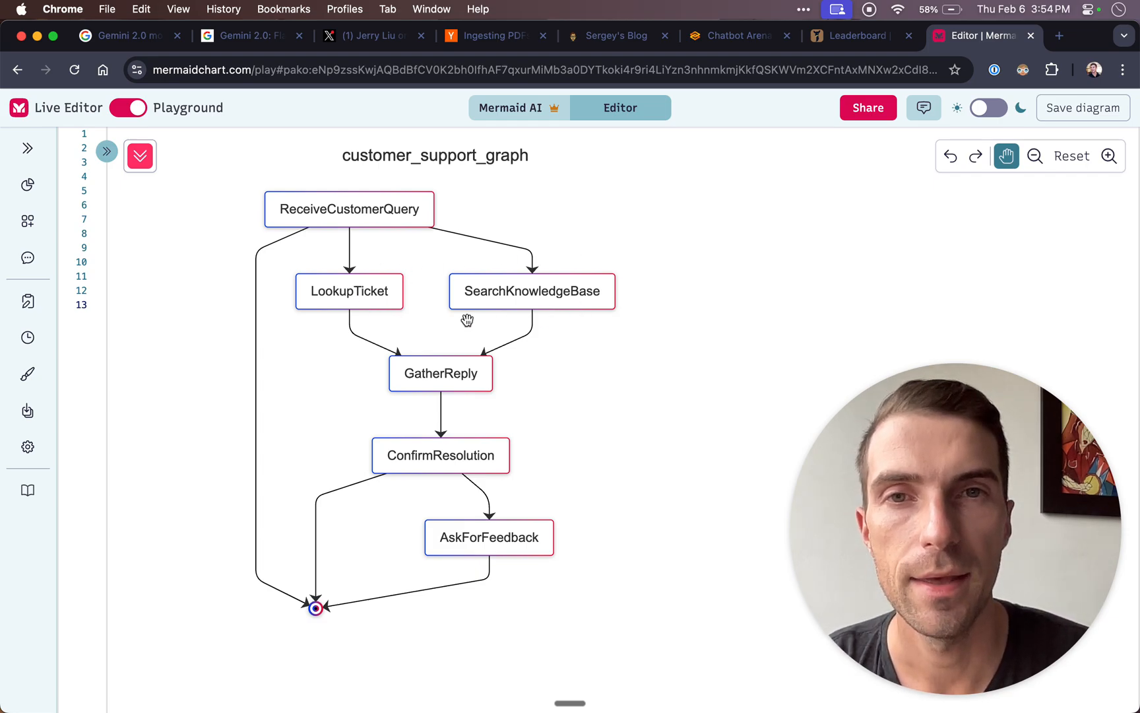
{"action": "mouse_move", "coordinate": [501, 306]}
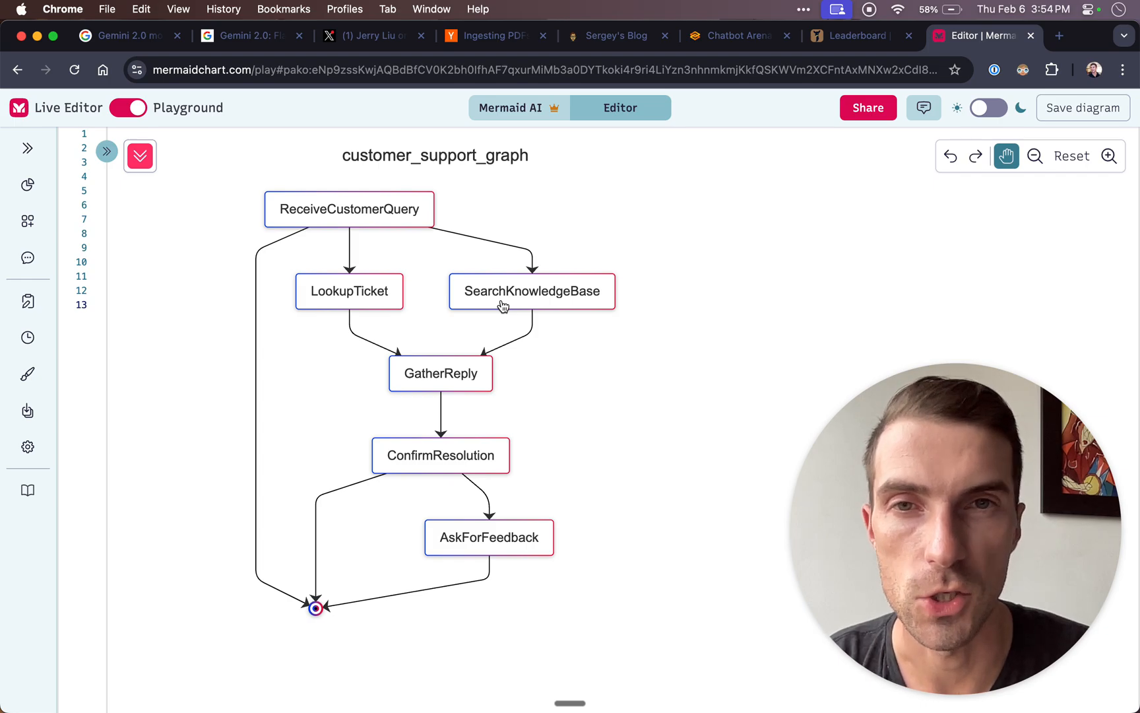
{"action": "mouse_move", "coordinate": [467, 402]}
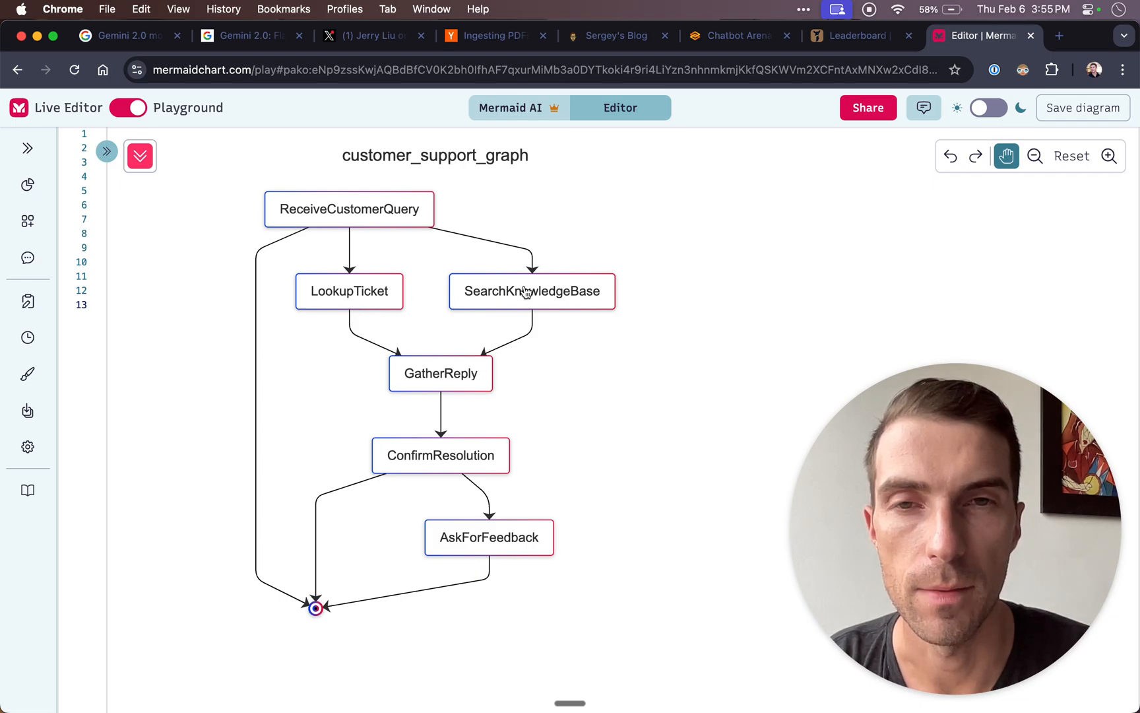
{"action": "mouse_move", "coordinate": [437, 379]}
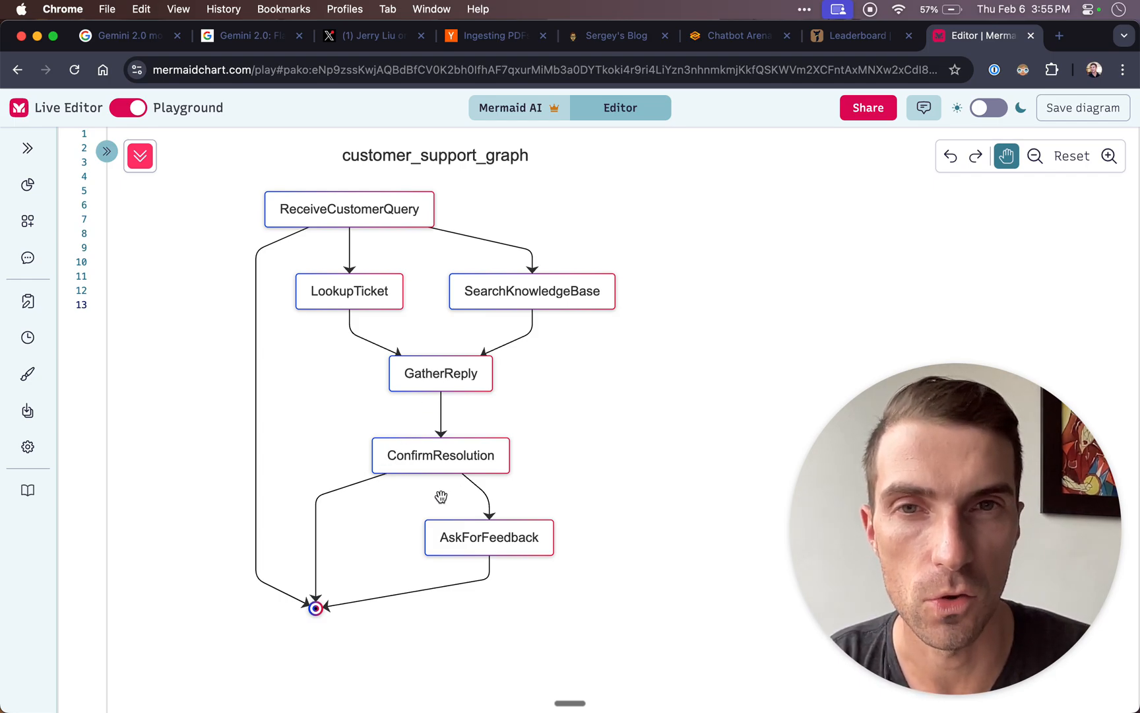
{"action": "mouse_move", "coordinate": [500, 509]}
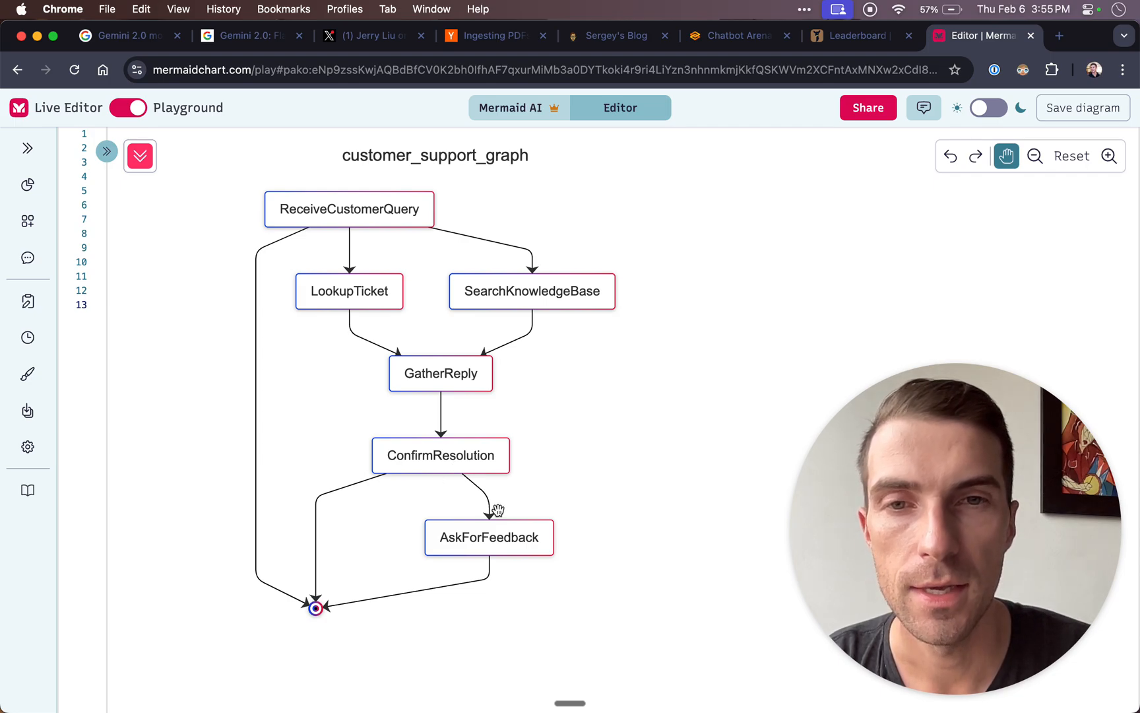
{"action": "mouse_move", "coordinate": [509, 526]}
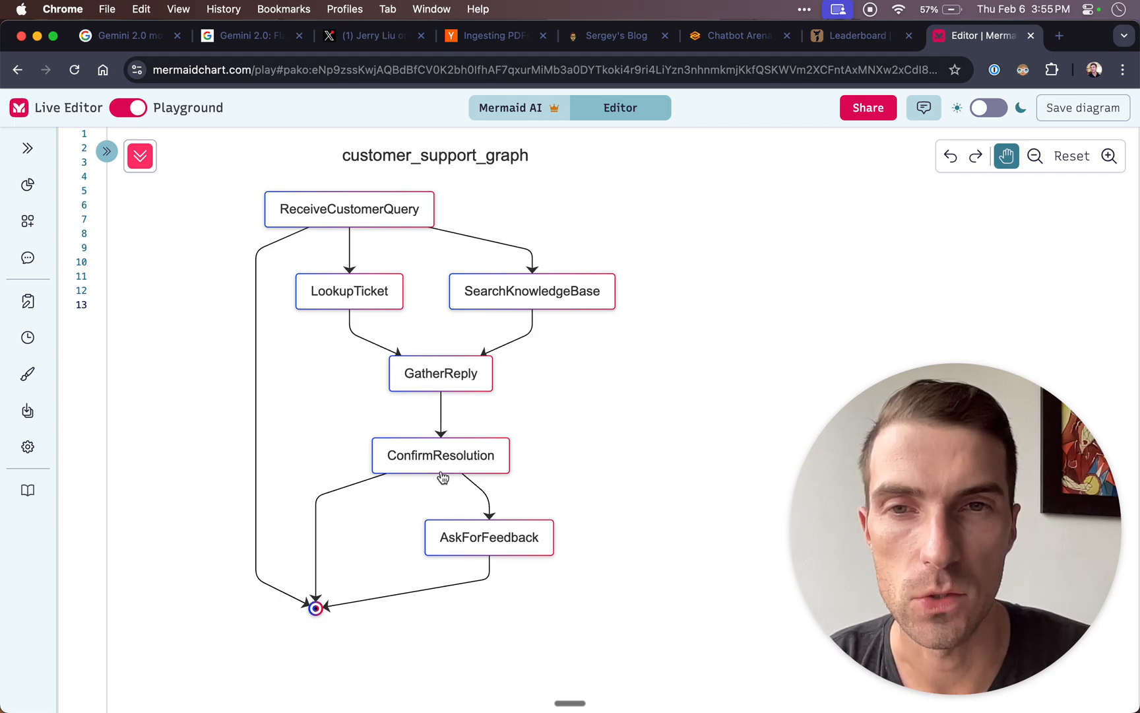
{"action": "mouse_move", "coordinate": [325, 579]}
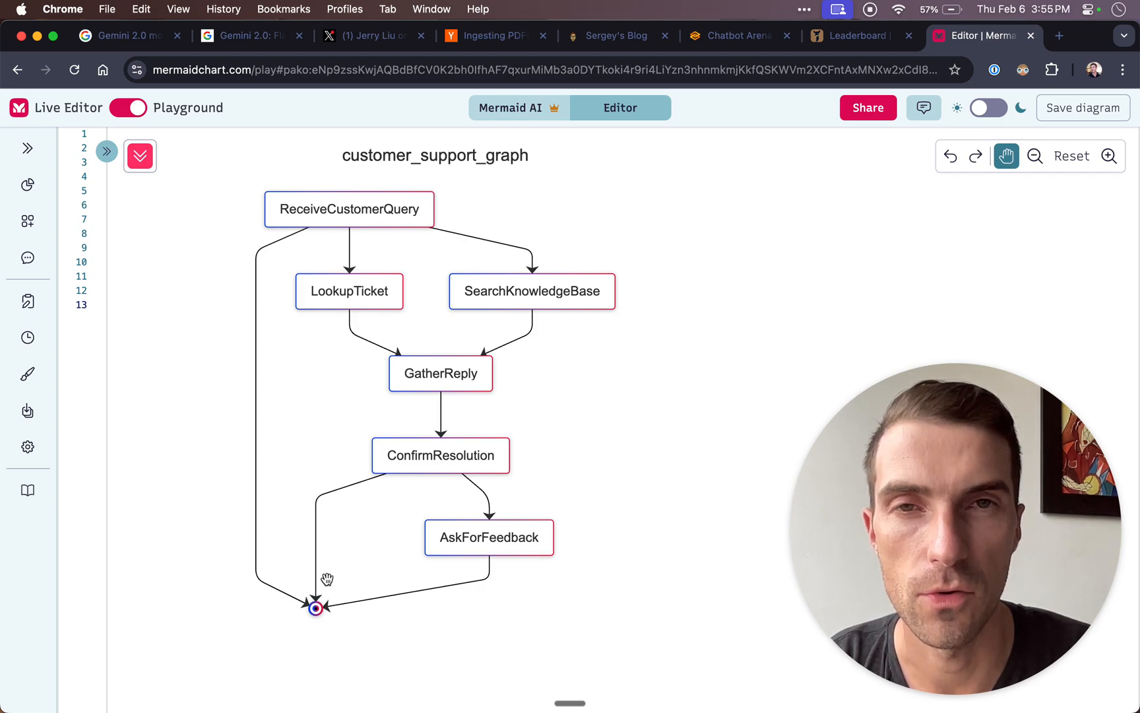
{"action": "mouse_move", "coordinate": [460, 554]}
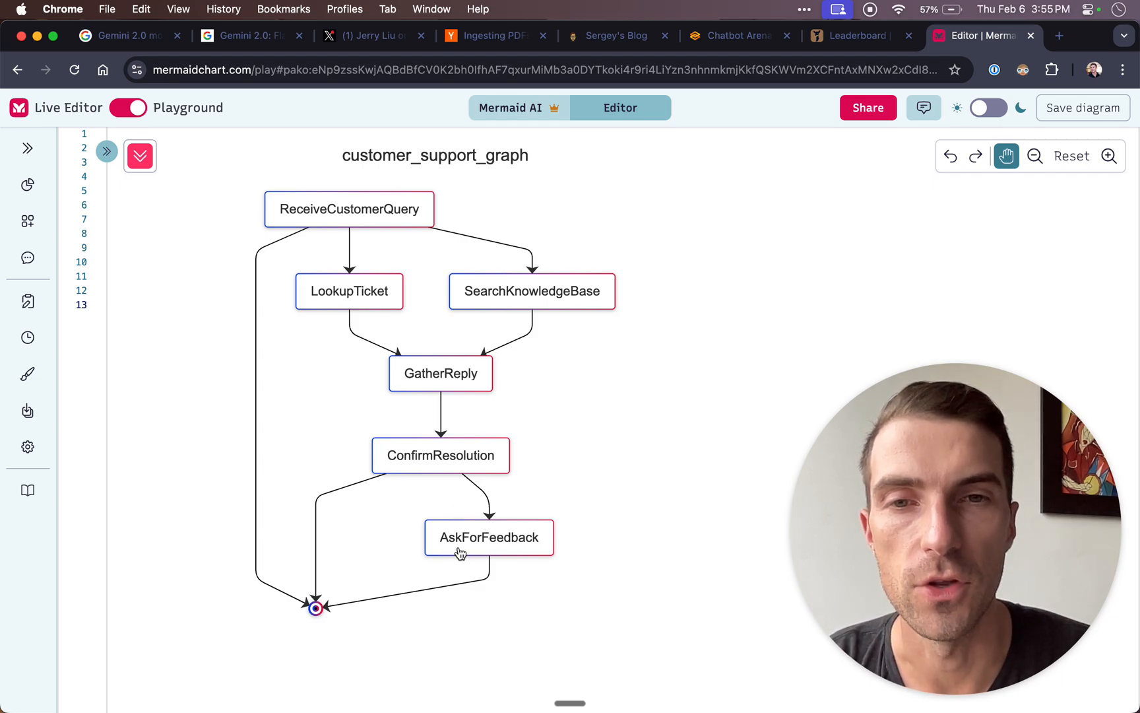
{"action": "mouse_move", "coordinate": [463, 456]}
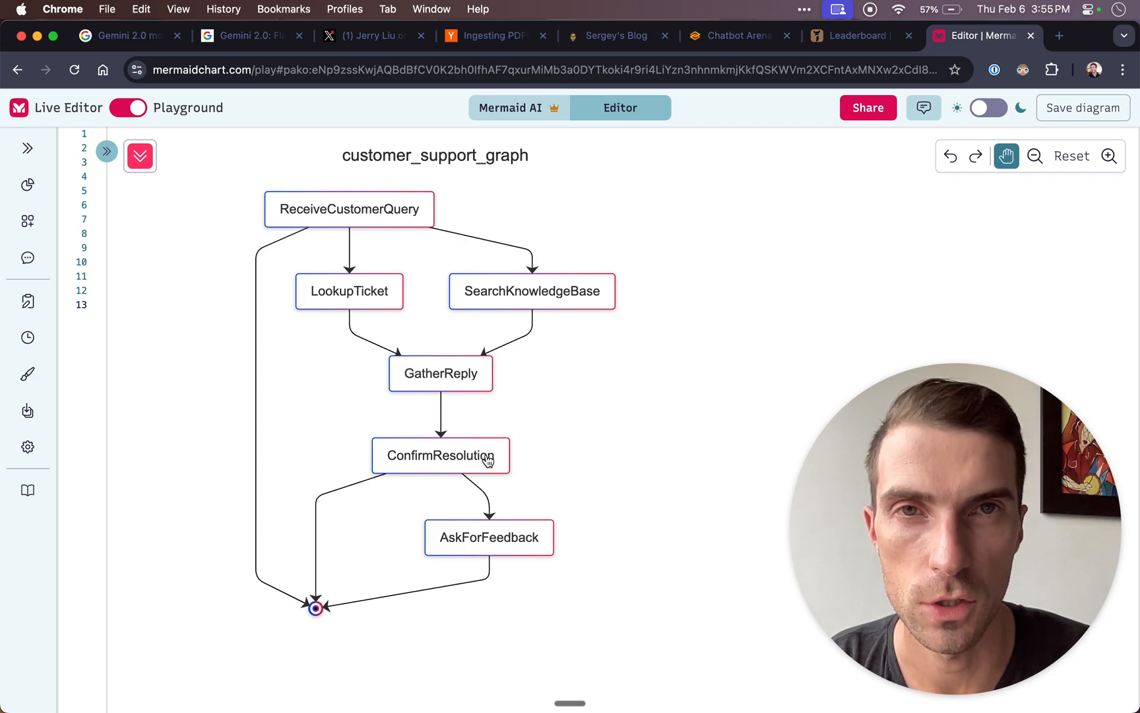
{"action": "mouse_move", "coordinate": [478, 502]}
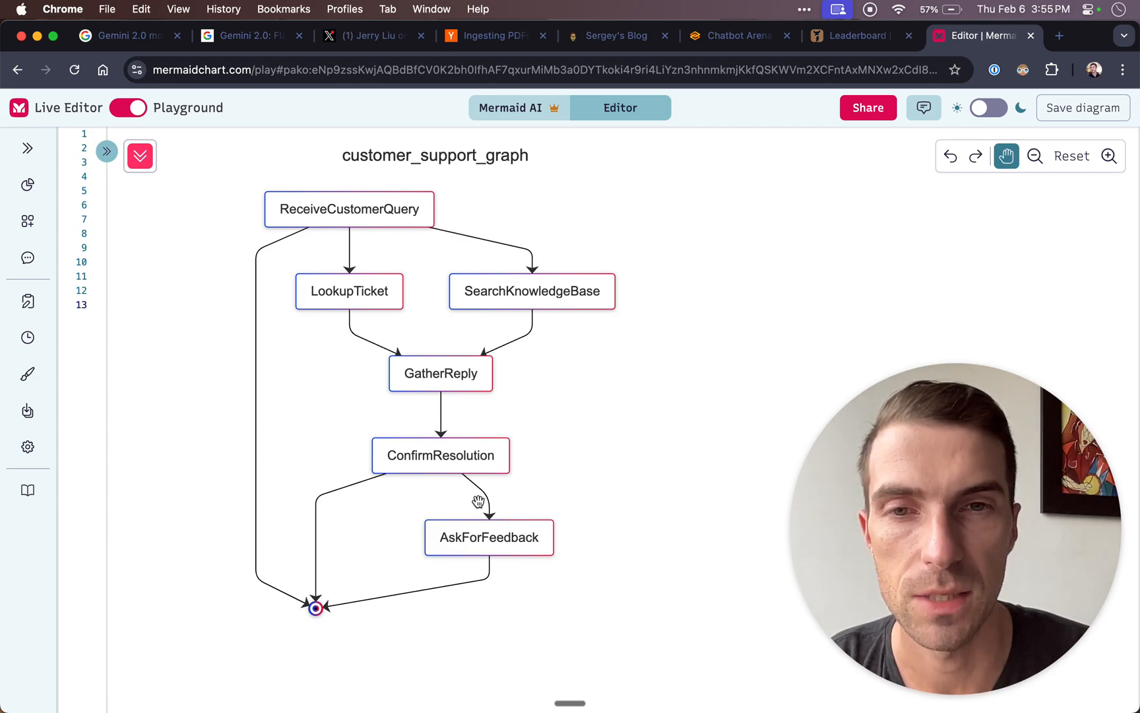
{"action": "mouse_move", "coordinate": [511, 525]}
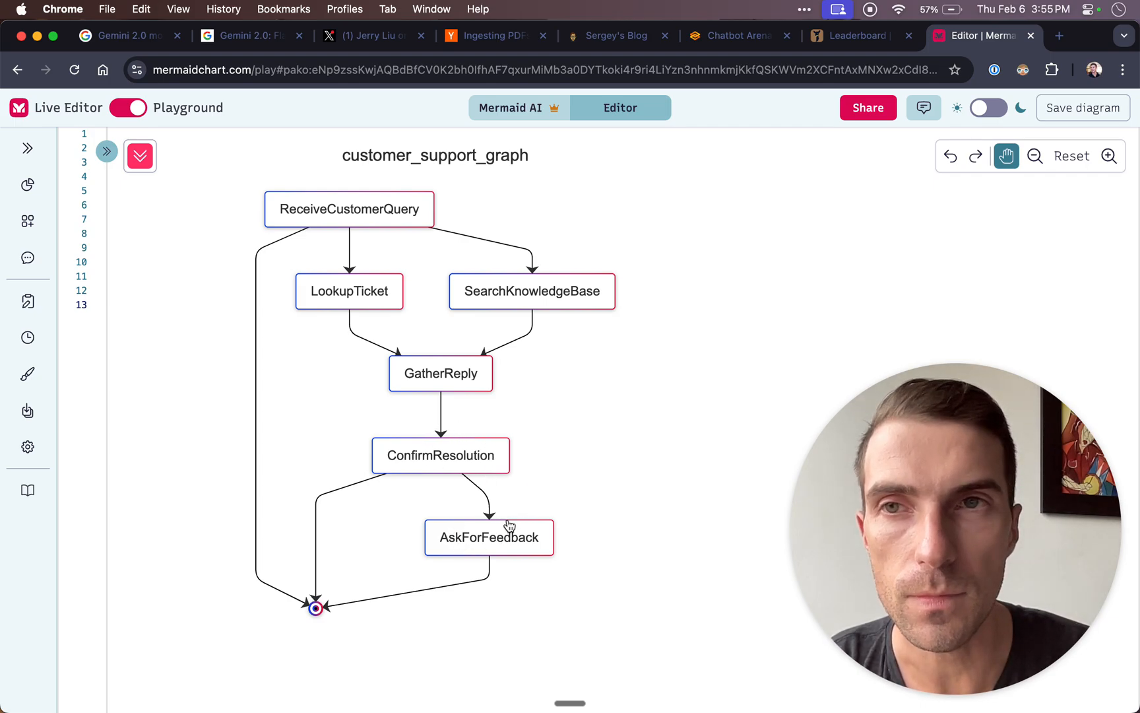
{"action": "mouse_move", "coordinate": [455, 369]}
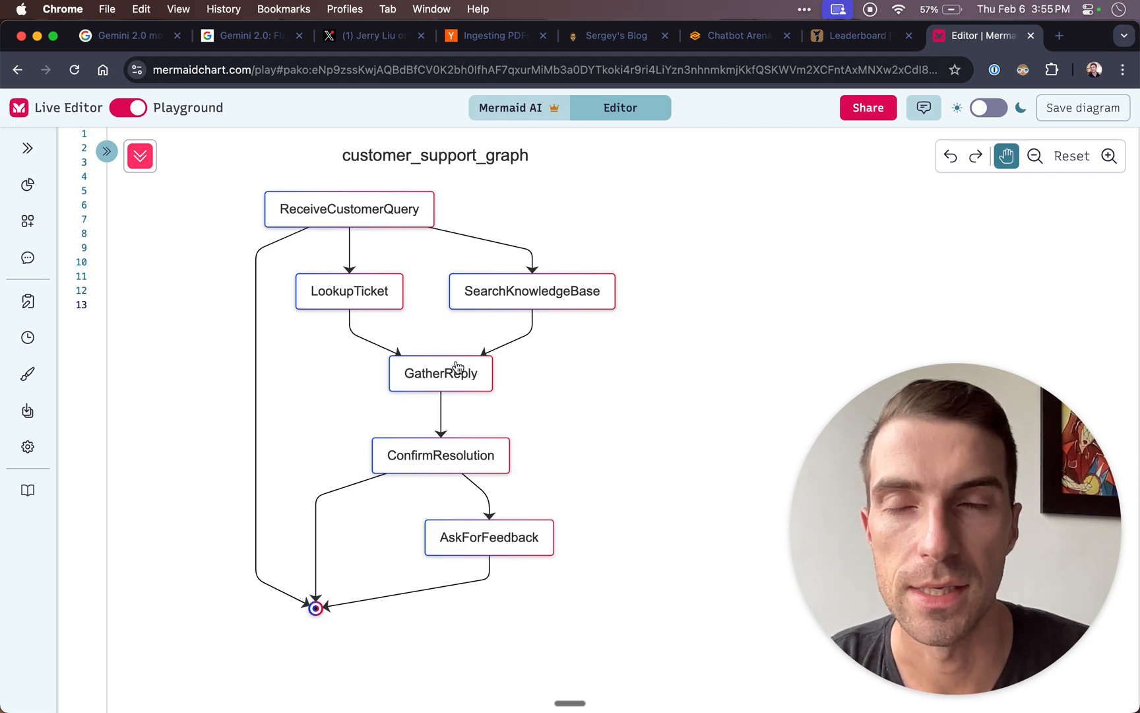
{"action": "mouse_move", "coordinate": [405, 531]}
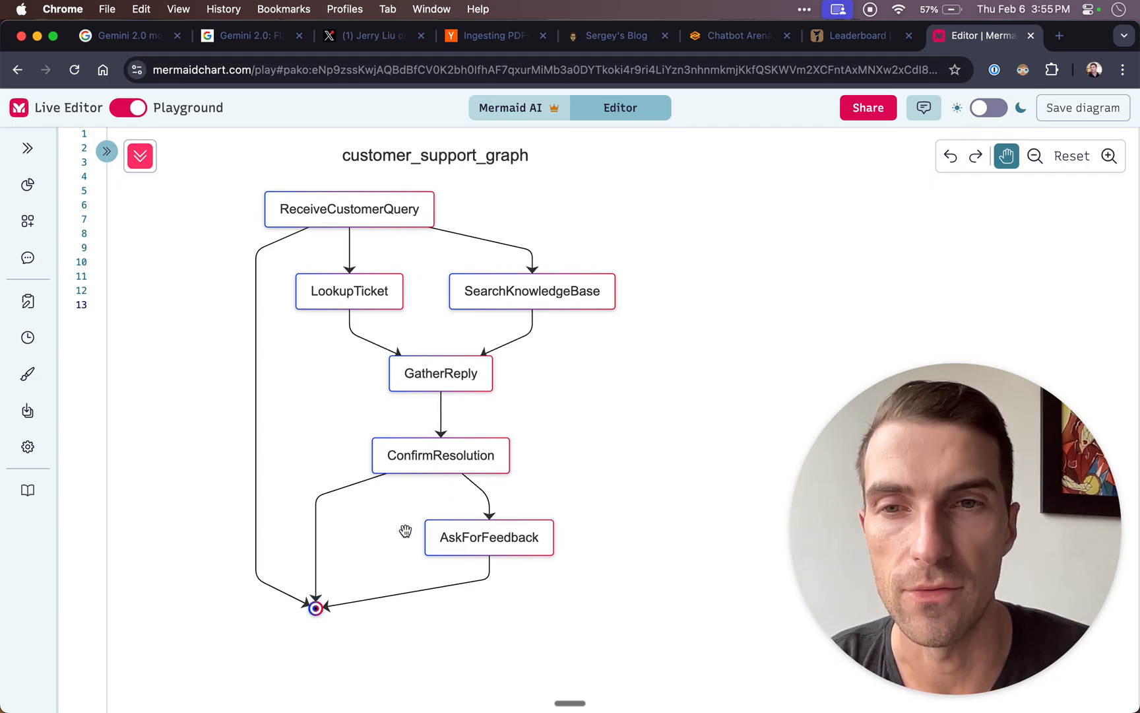
{"action": "mouse_move", "coordinate": [646, 416]}
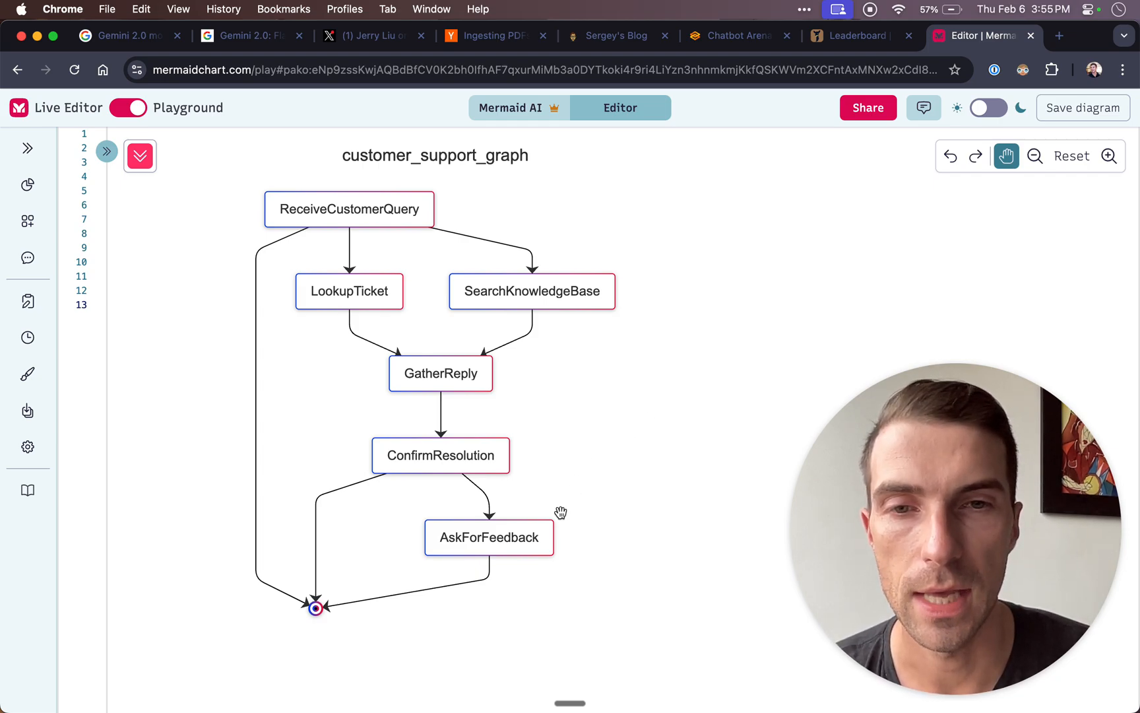
{"action": "mouse_move", "coordinate": [554, 632]}
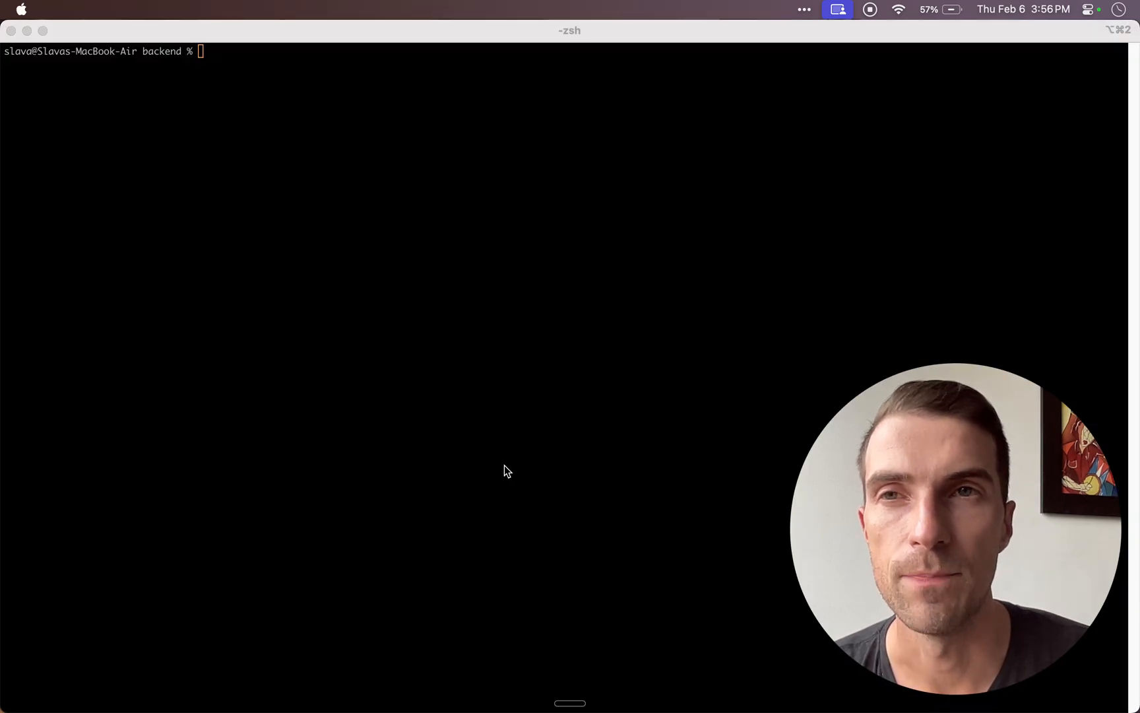
Run 'poetry run python -m customer_support_graph' to start the support agent.
{"action": "type", "text": "poetry run python -m customer_support_graph"}
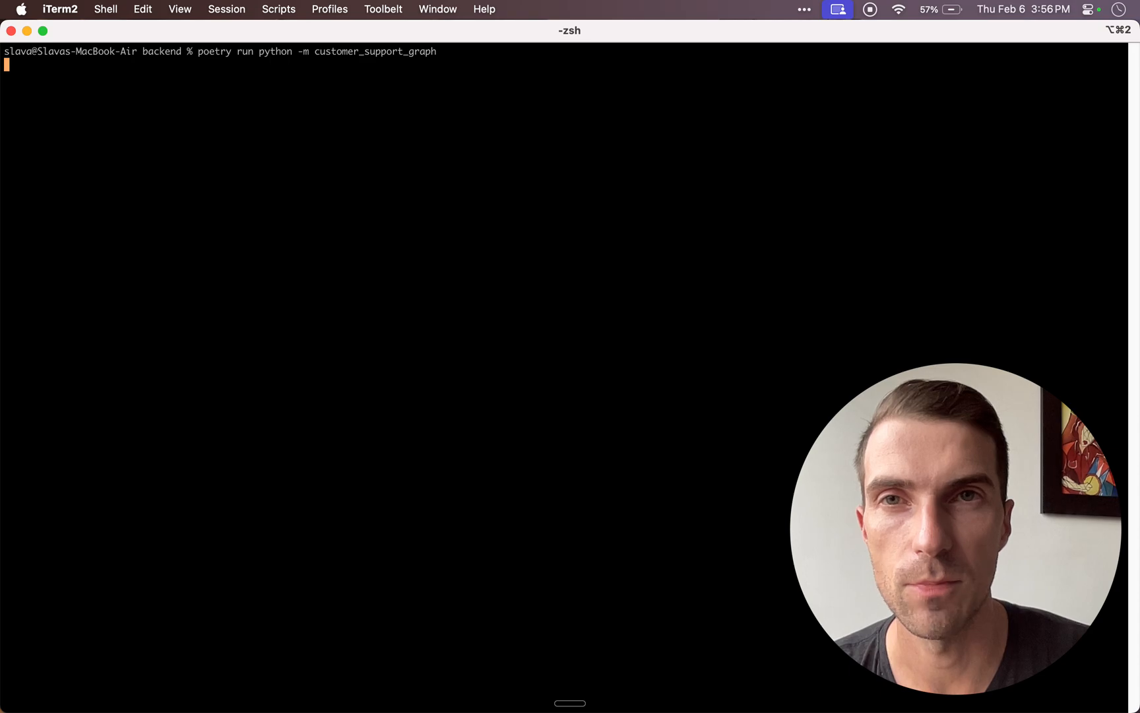
{"action": "key", "text": "Return"}
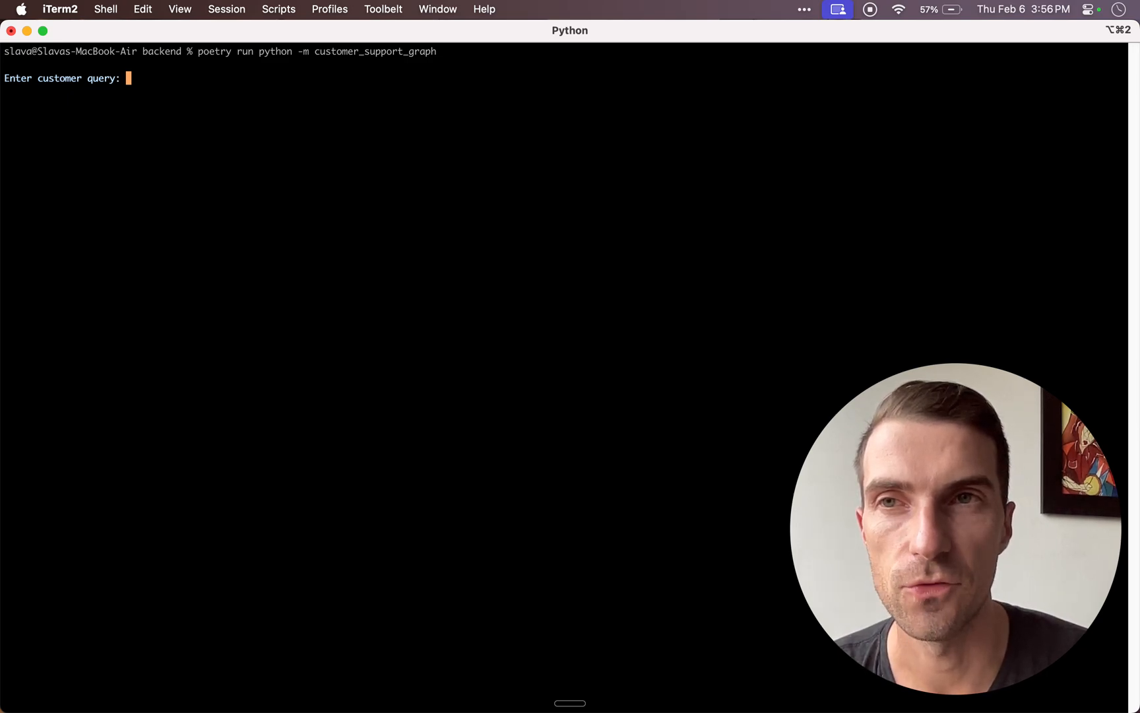
Enter the customer query 'I want a refund, pronto!' at the prompt.
{"action": "type", "text": "I want a refund"}
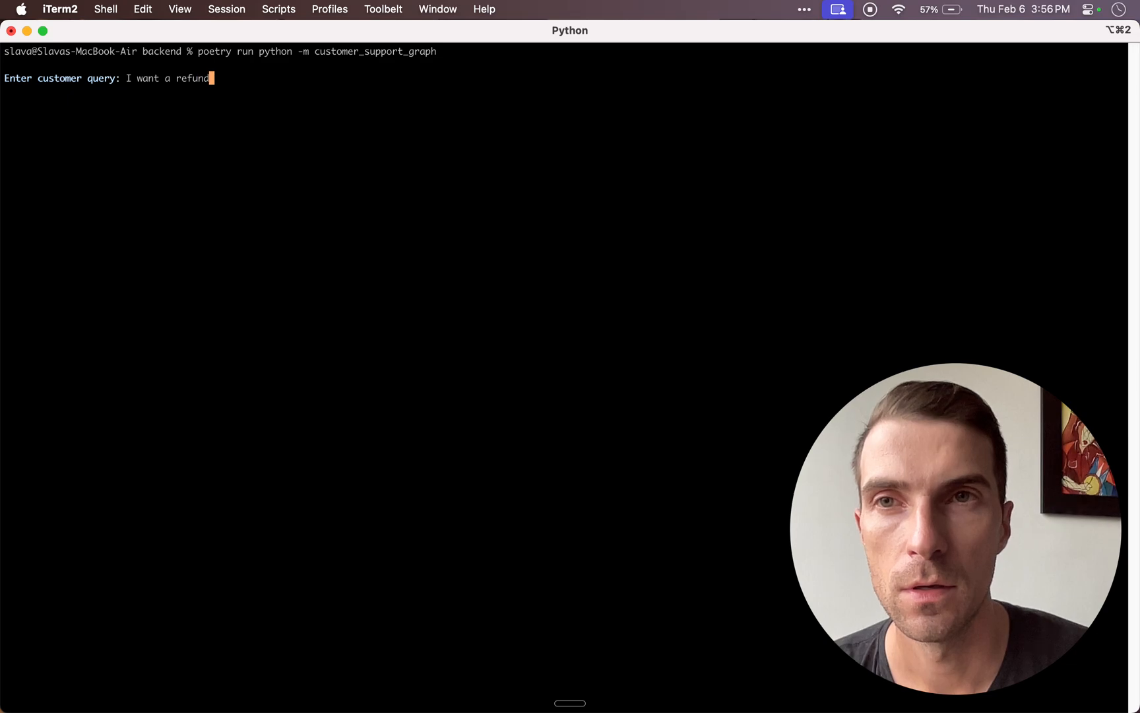
{"action": "type", "text": ", pronoto"}
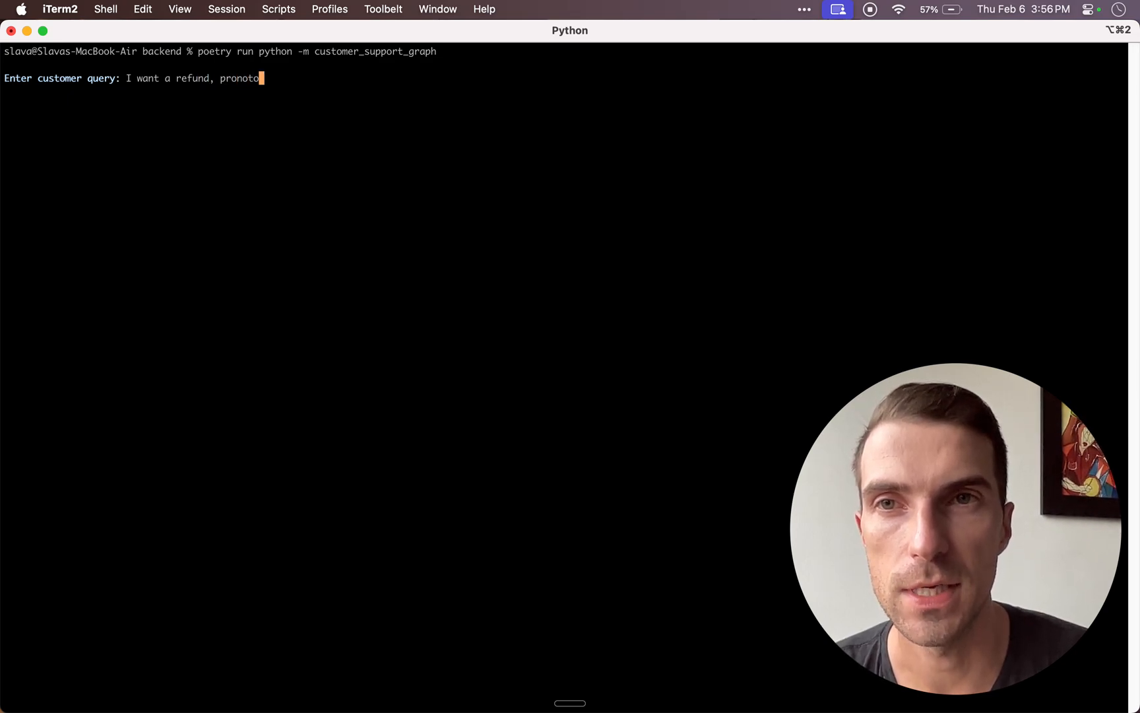
{"action": "type", "text": "!"}
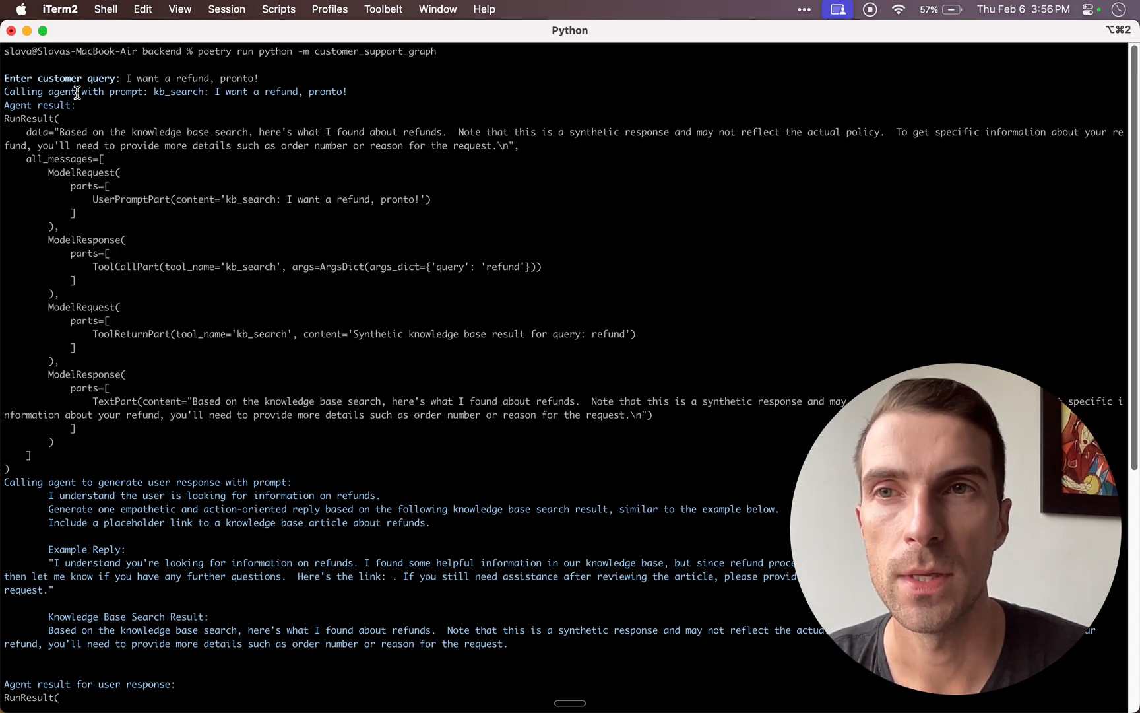
{"action": "double_click", "coordinate": [61, 92]}
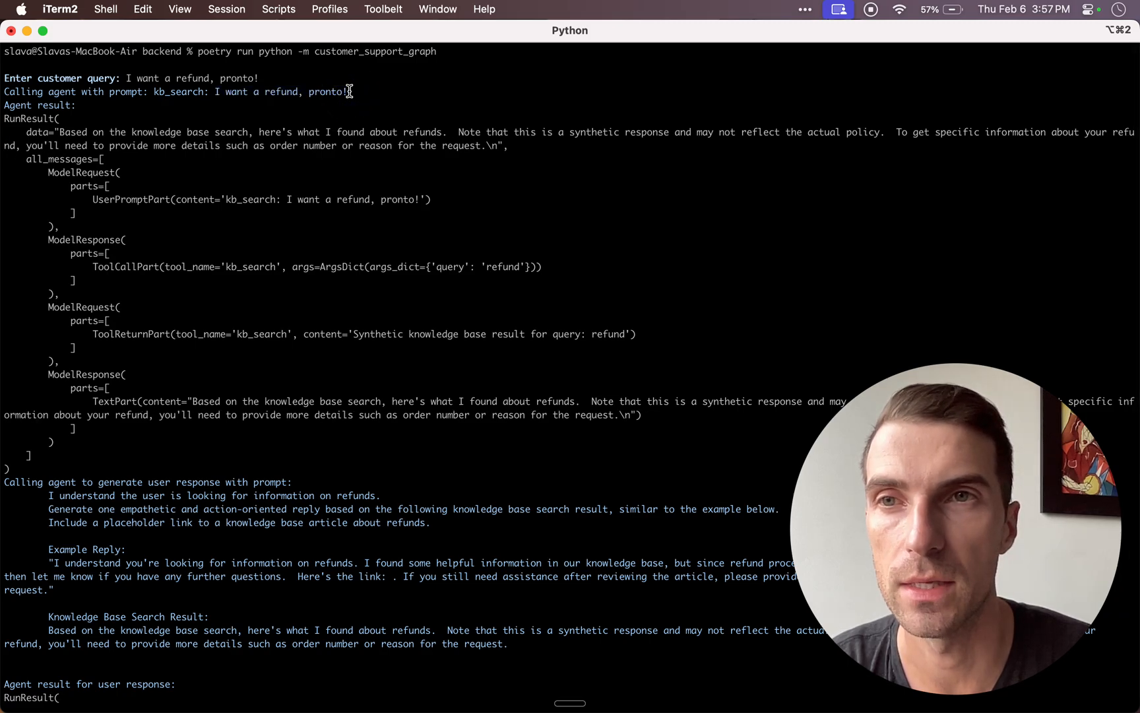
{"action": "double_click", "coordinate": [27, 120]}
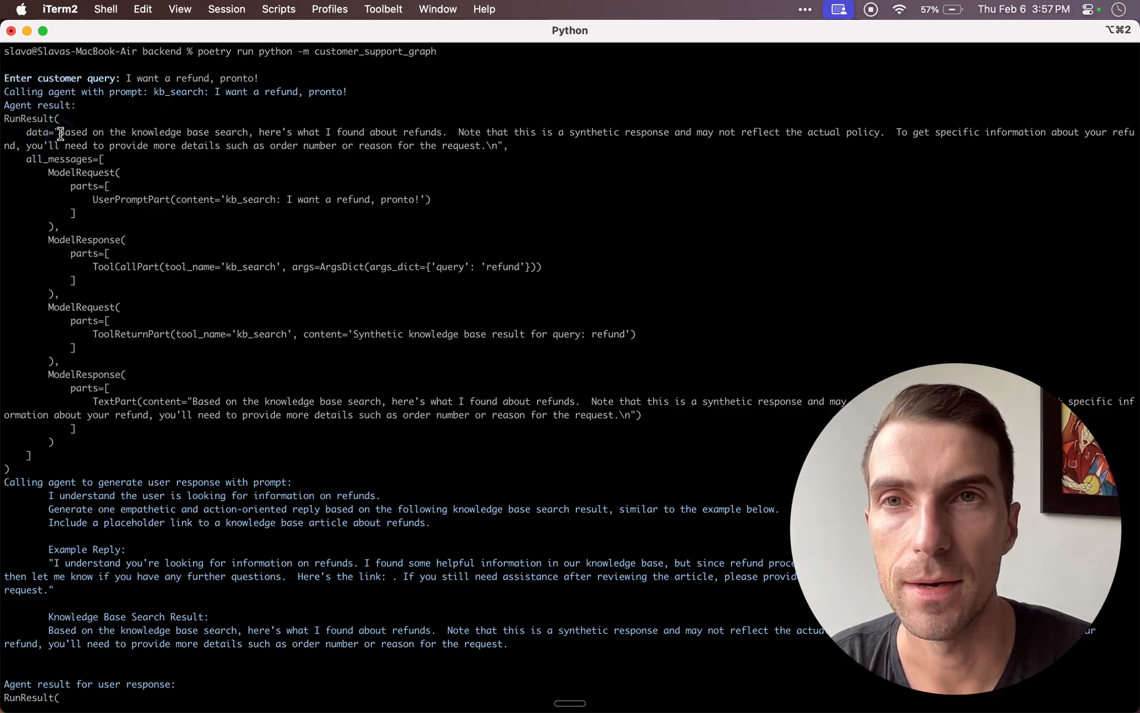
{"action": "left_click_drag", "start_coordinate": [59, 132], "coordinate": [503, 145]}
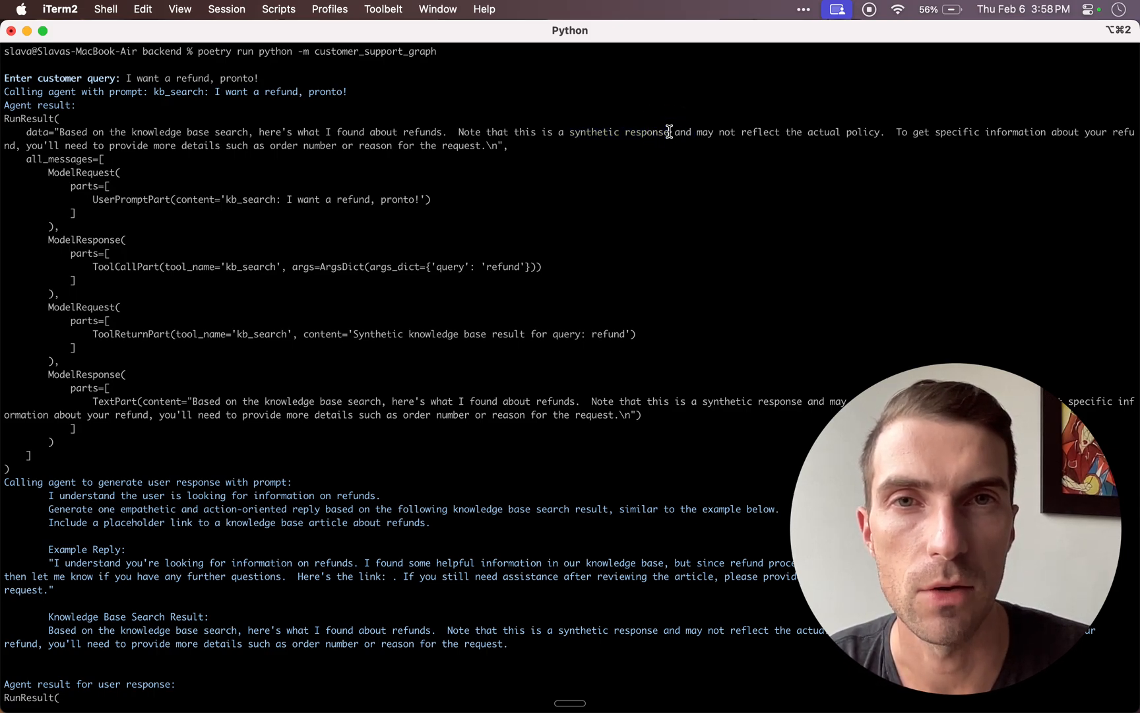
{"action": "mouse_move", "coordinate": [569, 135]}
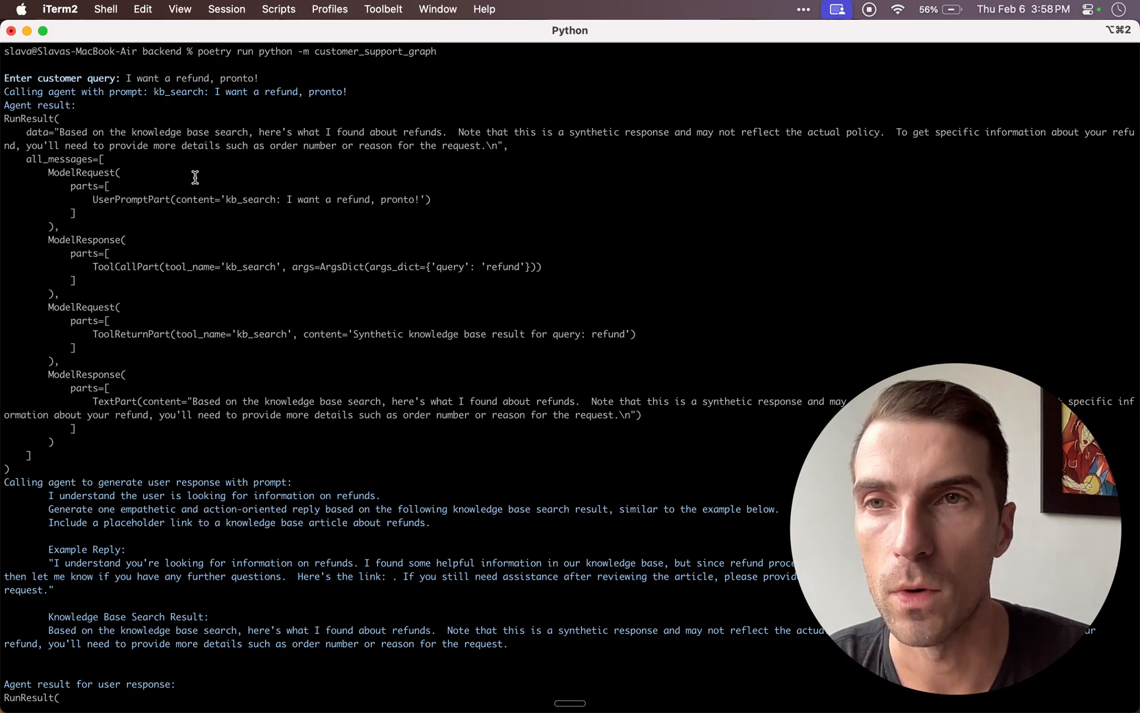
{"action": "double_click", "coordinate": [81, 172]}
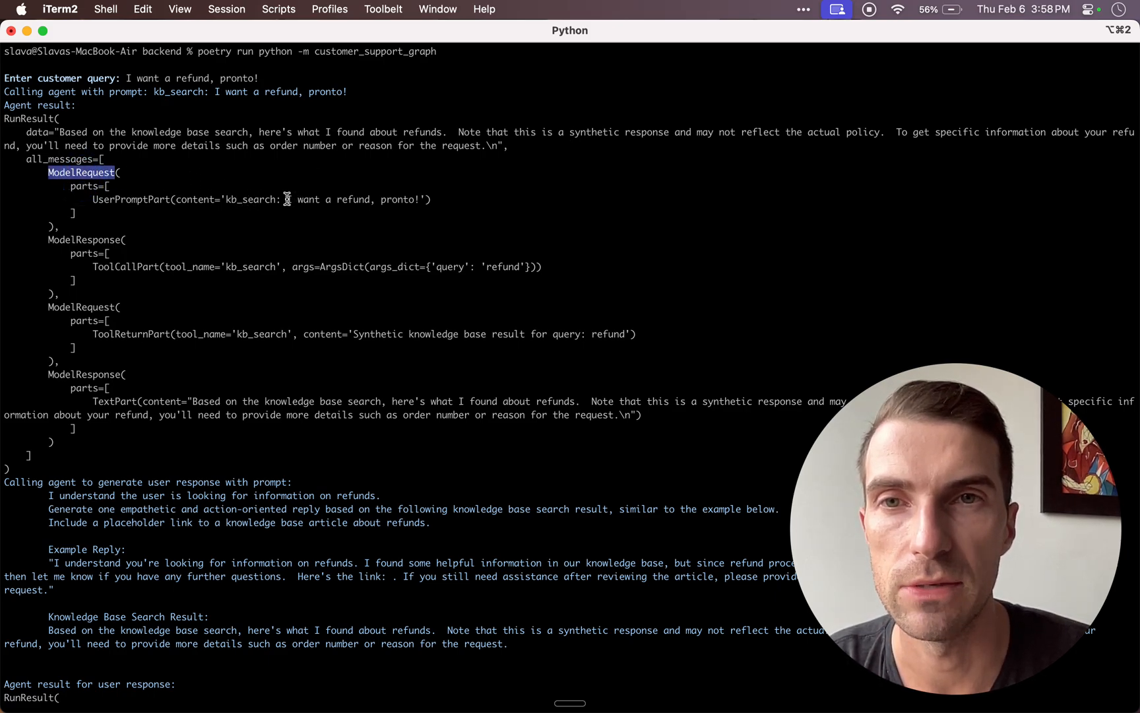
{"action": "mouse_move", "coordinate": [84, 240]}
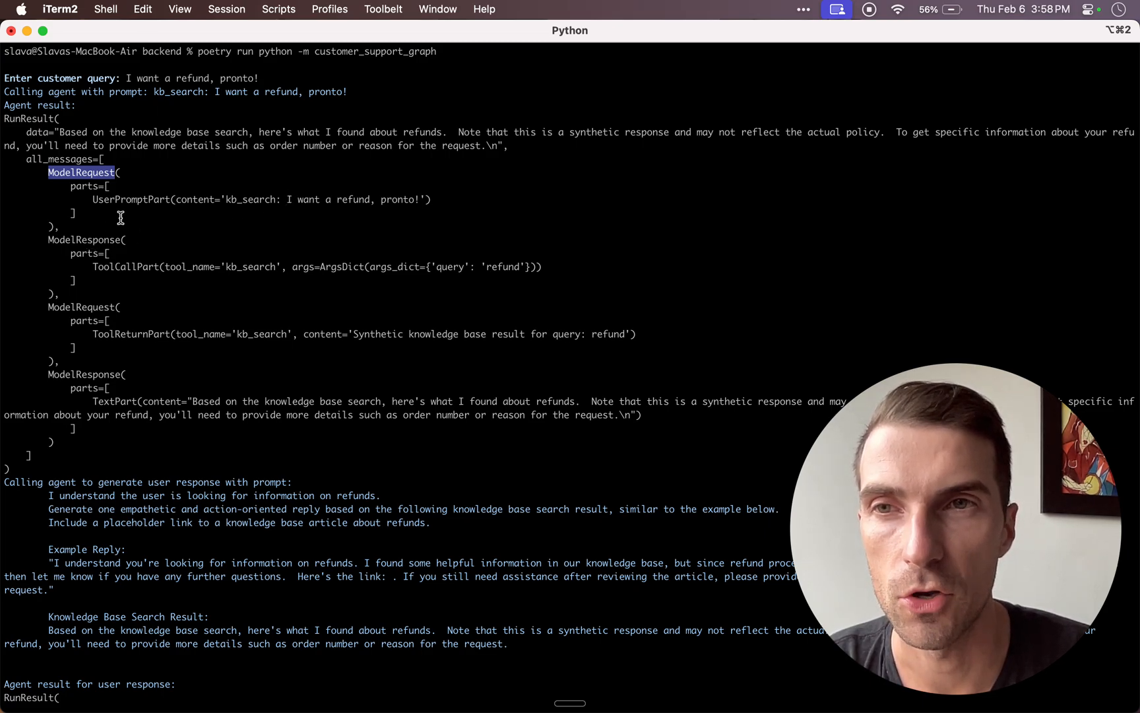
{"action": "double_click", "coordinate": [85, 240]}
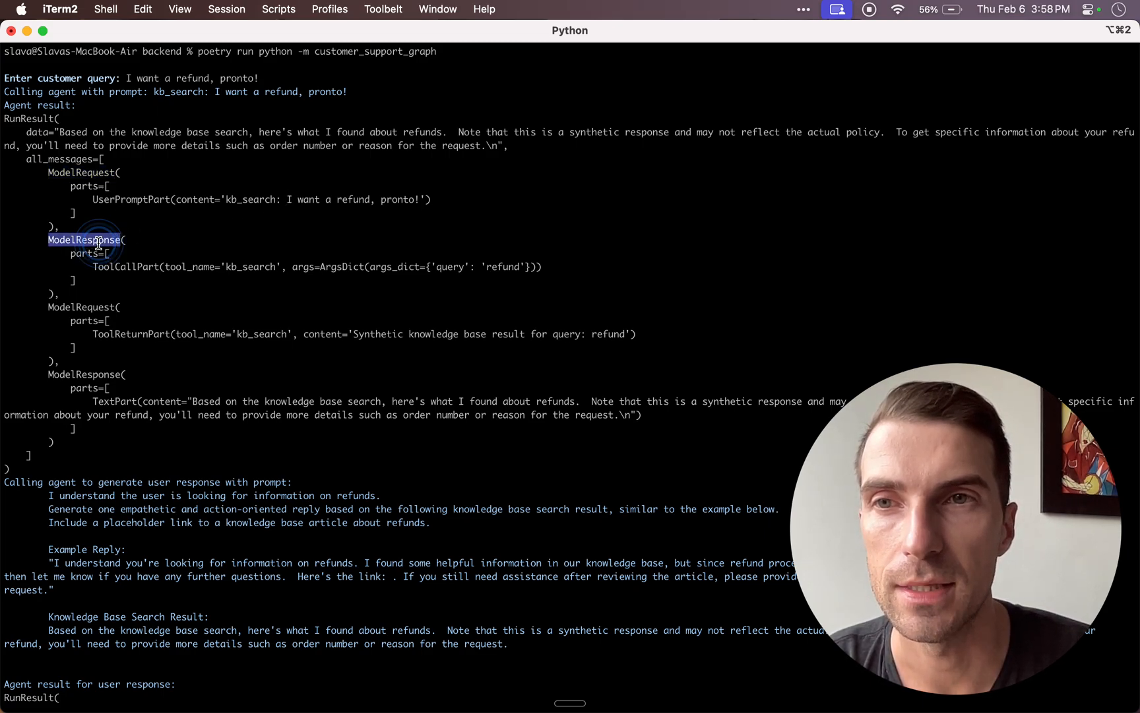
{"action": "mouse_move", "coordinate": [312, 203]}
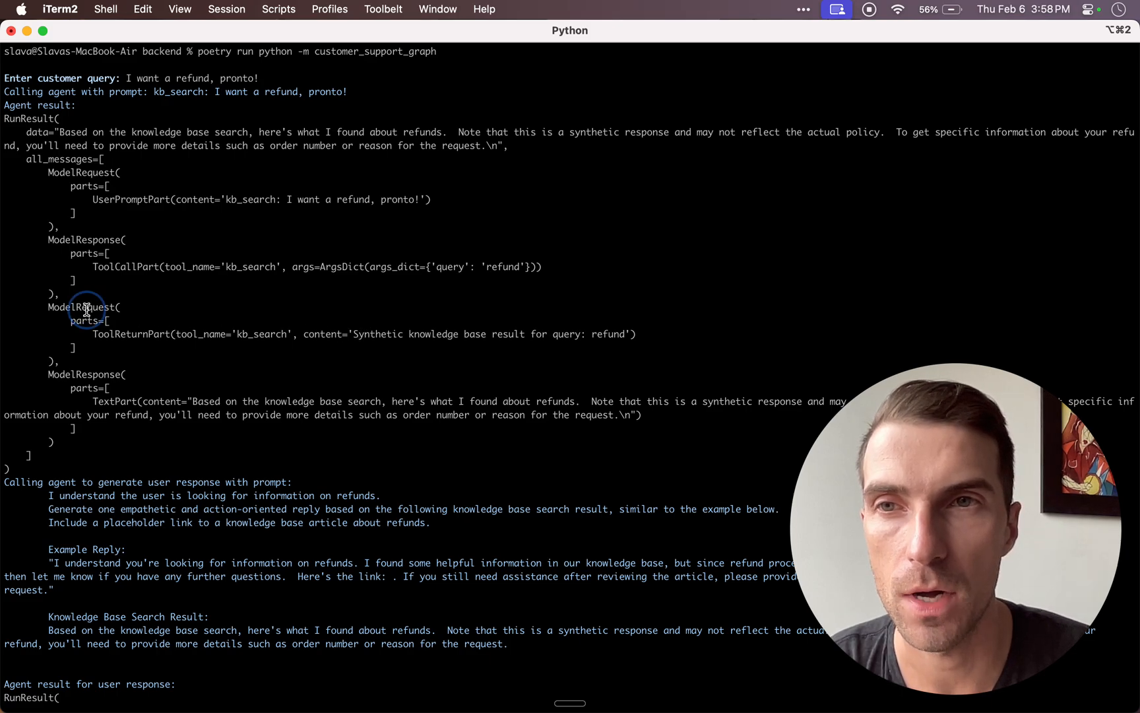
{"action": "double_click", "coordinate": [260, 334]}
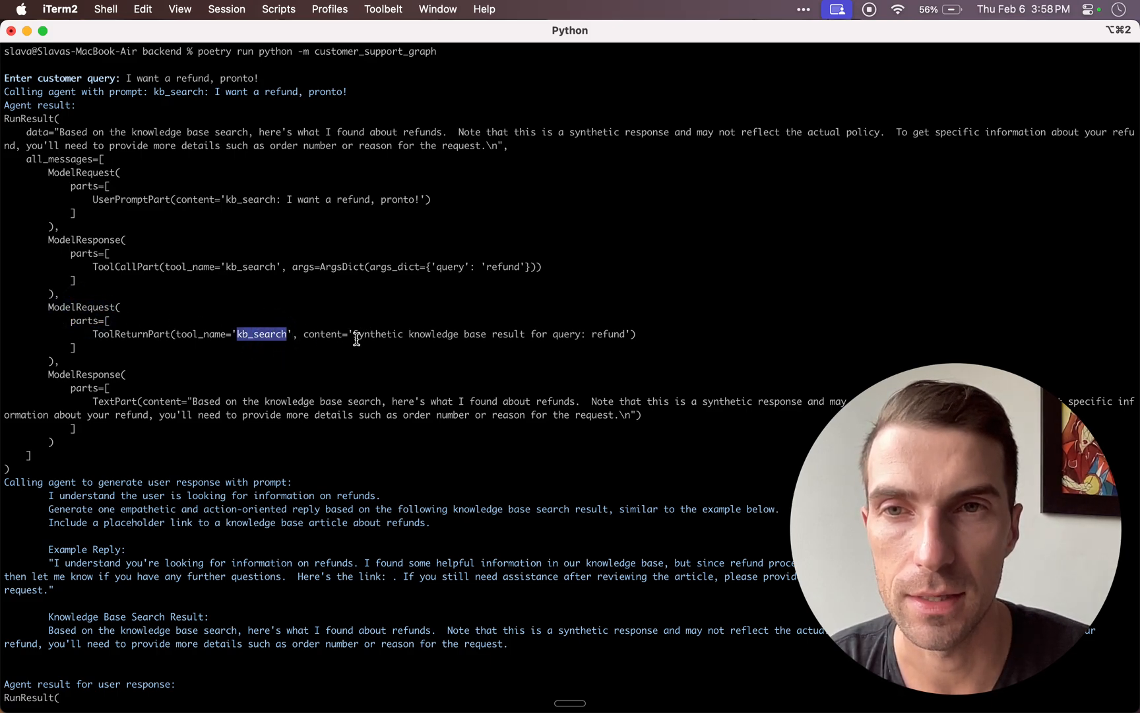
{"action": "mouse_move", "coordinate": [352, 332]}
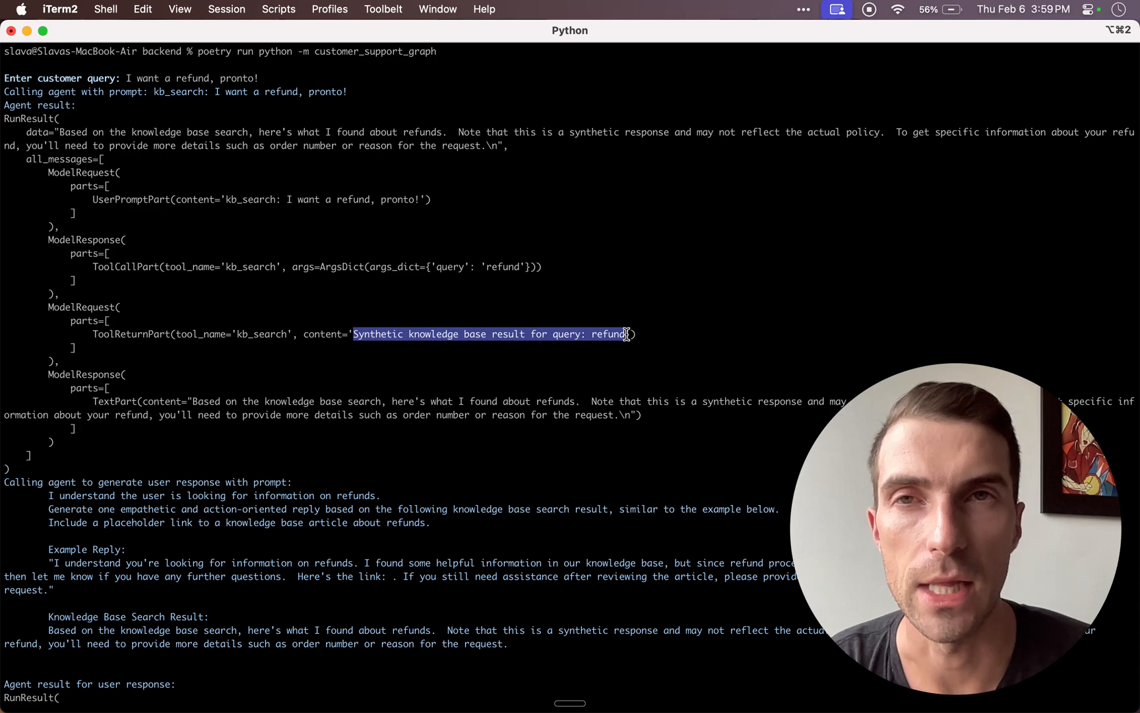
Scroll to the second agent call's prompt and highlight its example reply.
{"action": "scroll", "scroll_direction": "down", "scroll_amount": 3}
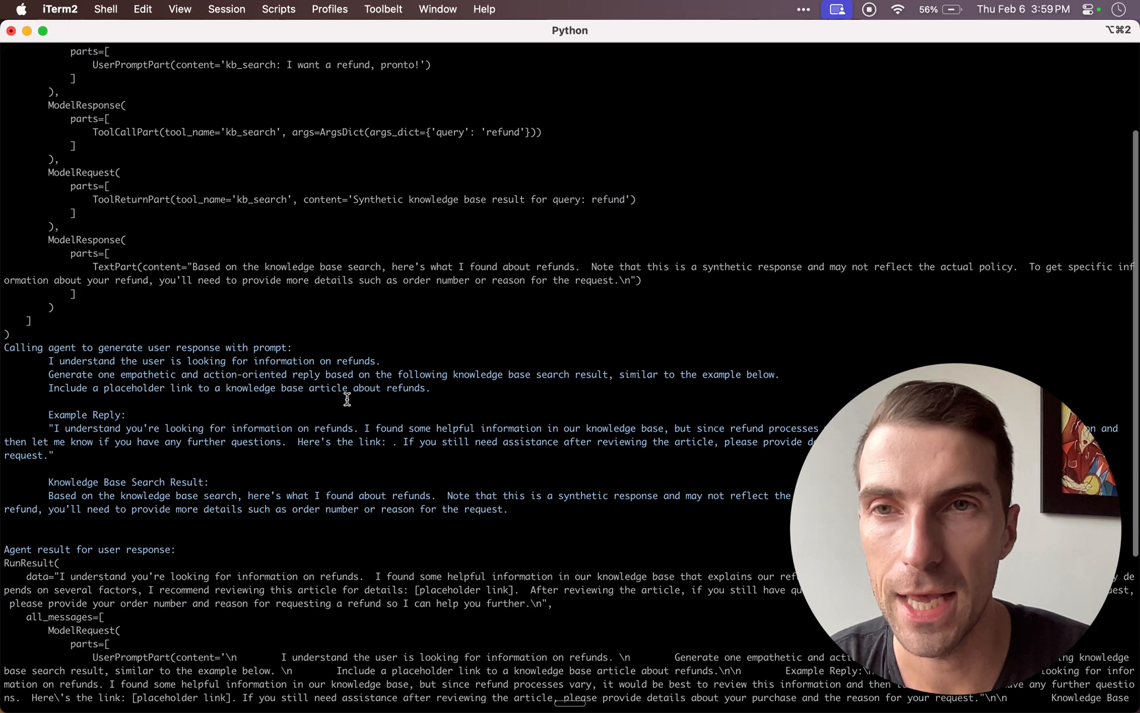
{"action": "scroll", "scroll_direction": "down", "scroll_amount": 3}
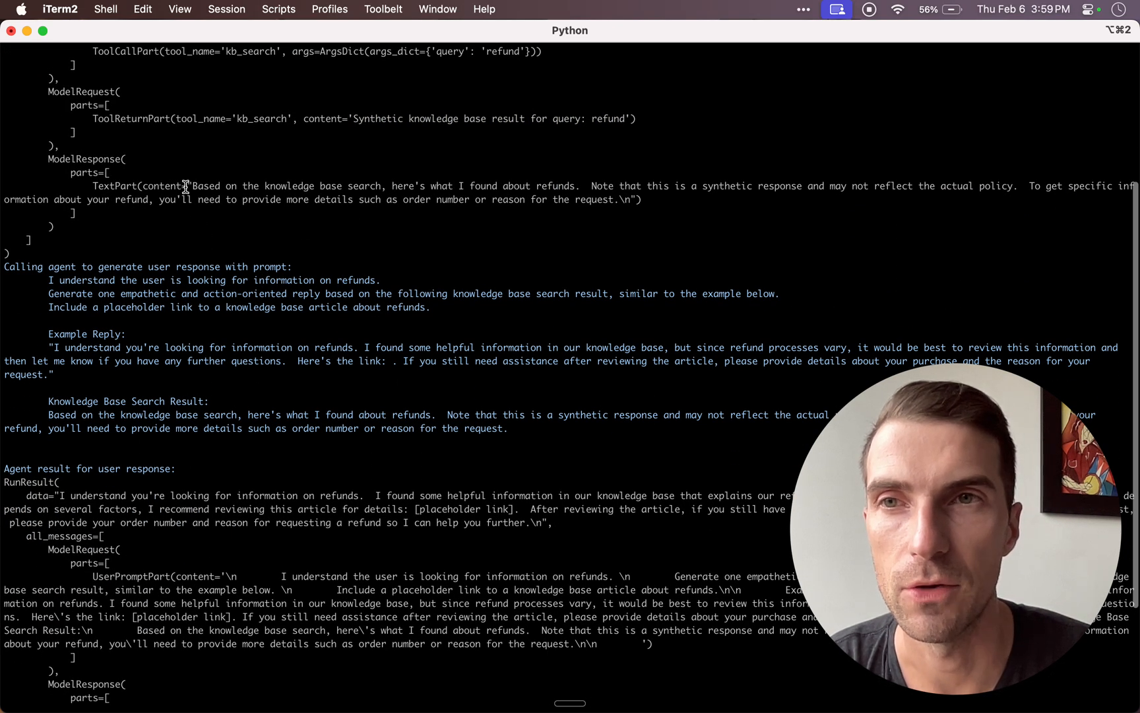
{"action": "scroll", "scroll_direction": "down", "scroll_amount": 3}
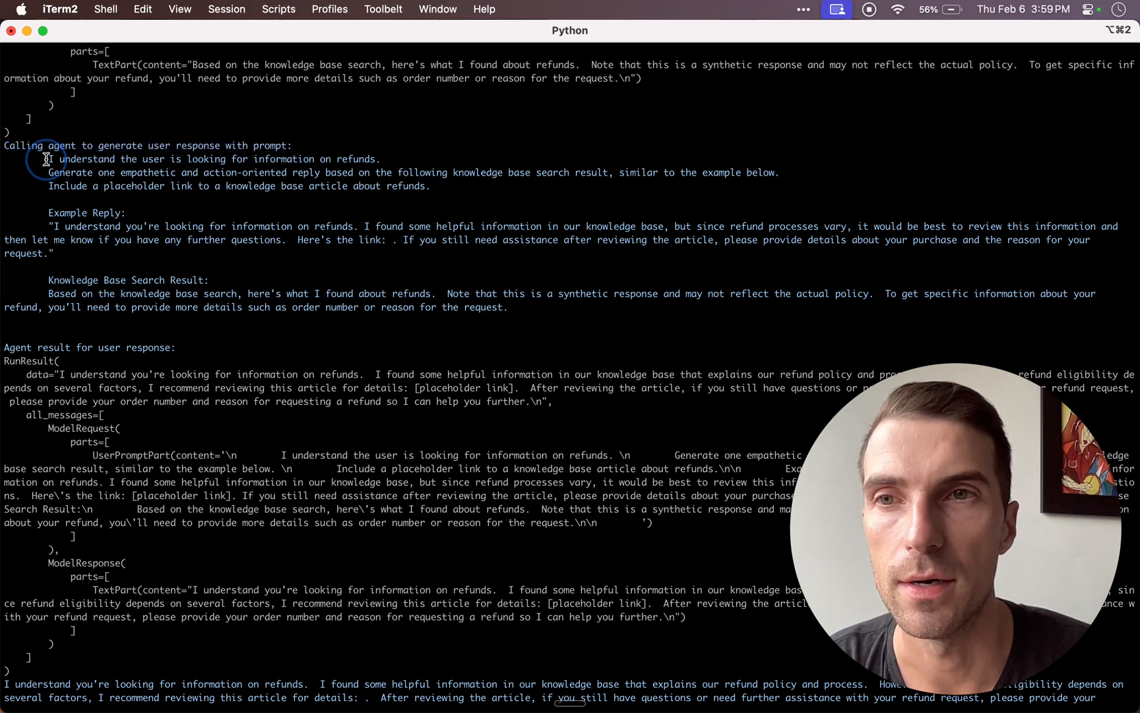
{"action": "left_click_drag", "start_coordinate": [47, 159], "coordinate": [509, 306]}
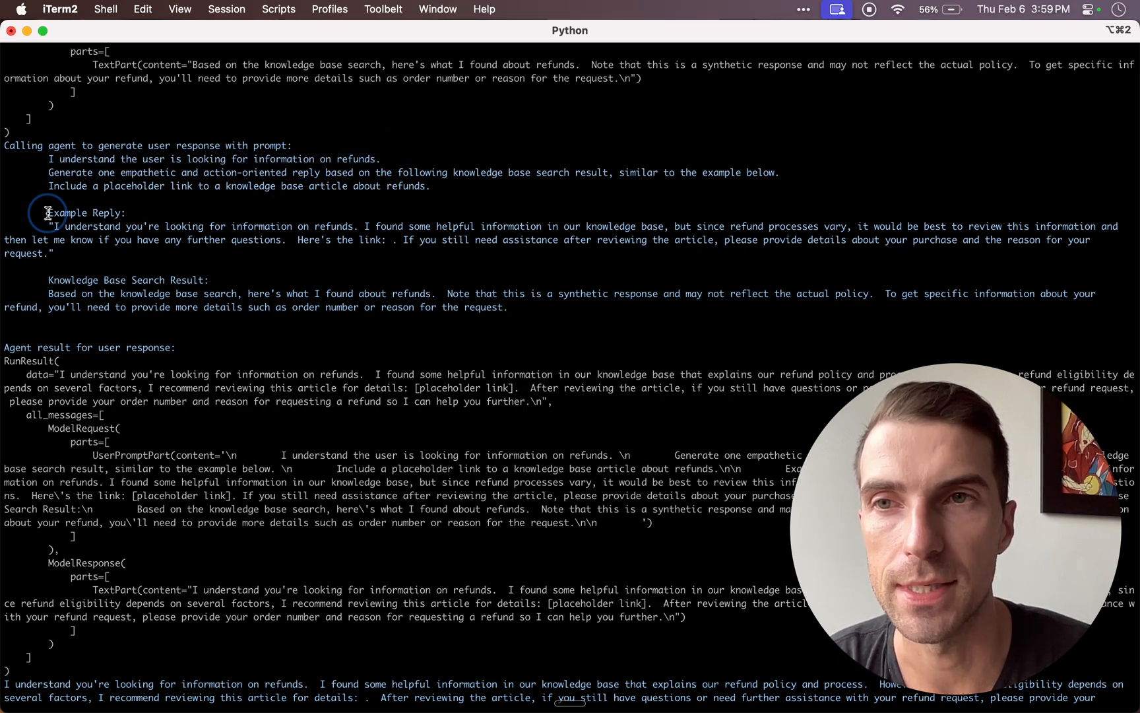
{"action": "left_click_drag", "start_coordinate": [47, 213], "coordinate": [89, 260]}
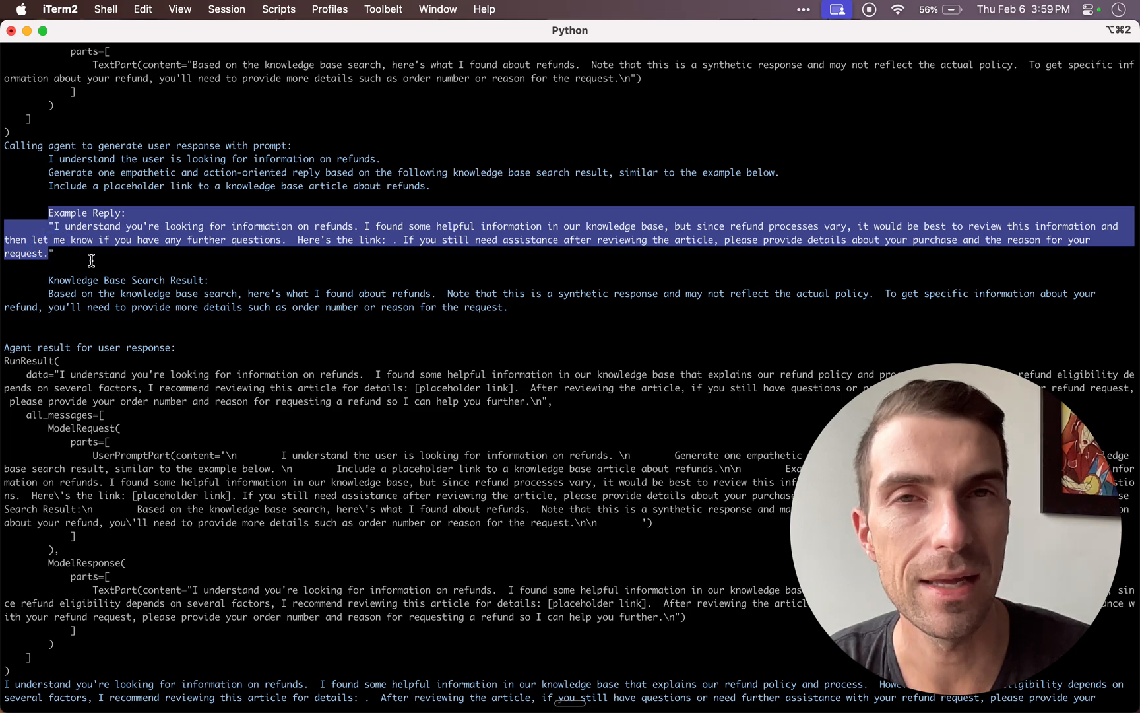
Clear the highlights and mark the knowledge-base result above the resolved yes/no prompt.
{"action": "left_click", "coordinate": [54, 228]}
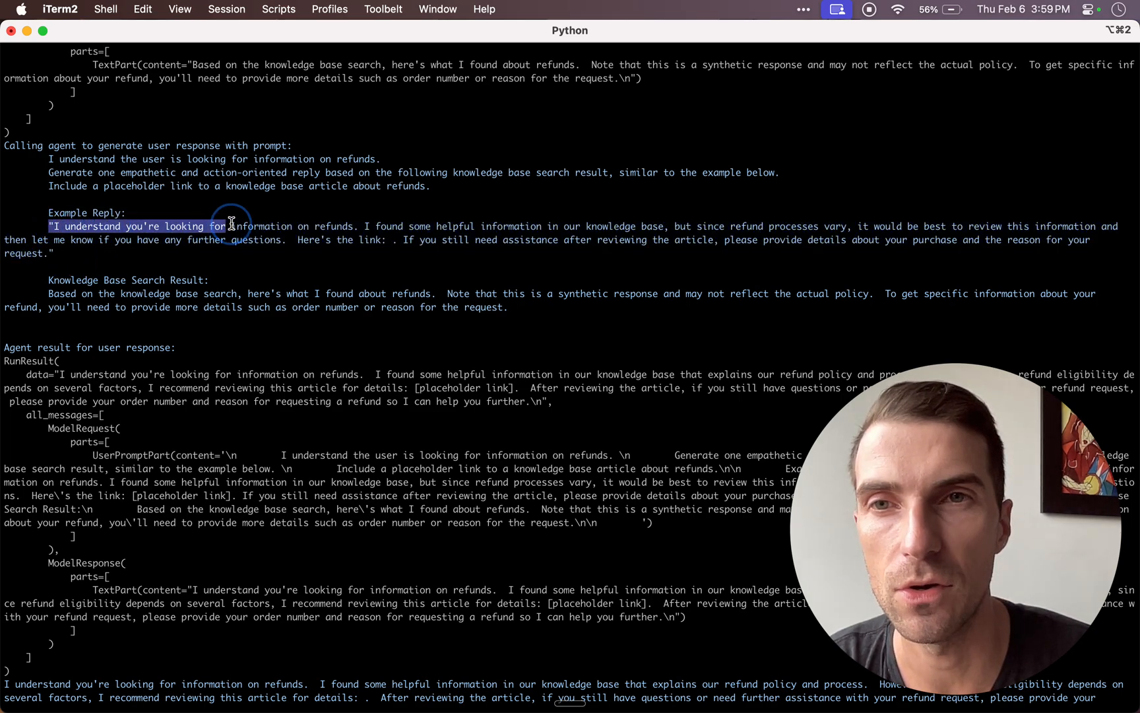
{"action": "left_click", "coordinate": [66, 293]}
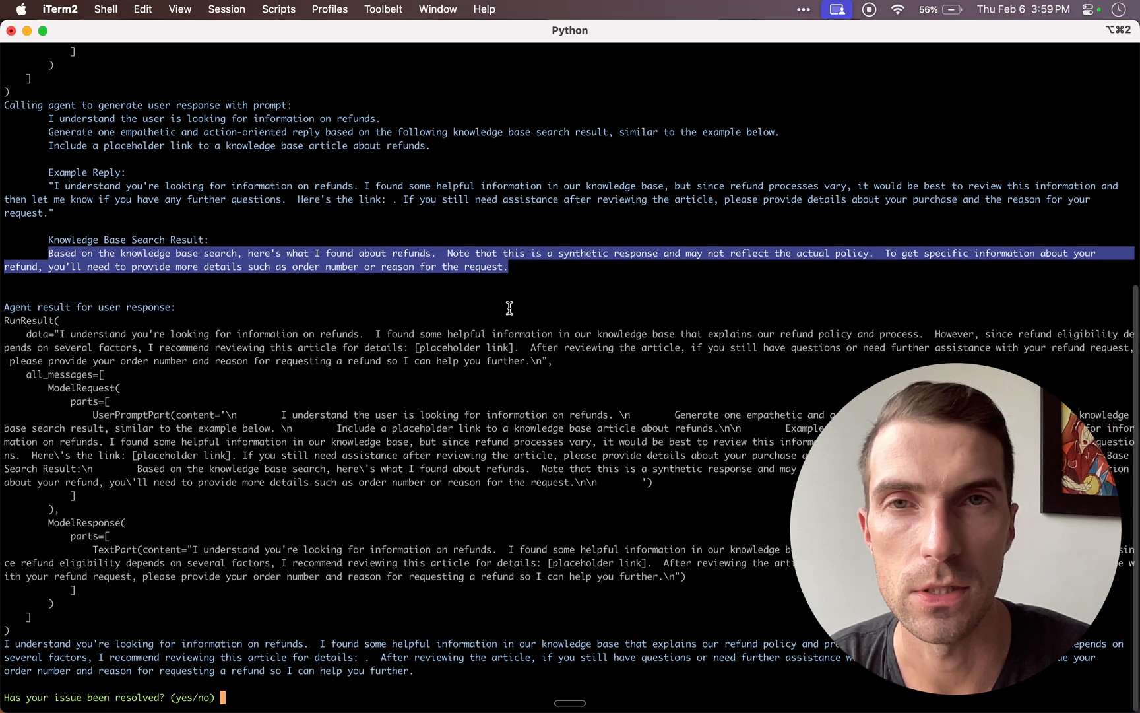
{"action": "left_click", "coordinate": [510, 308]}
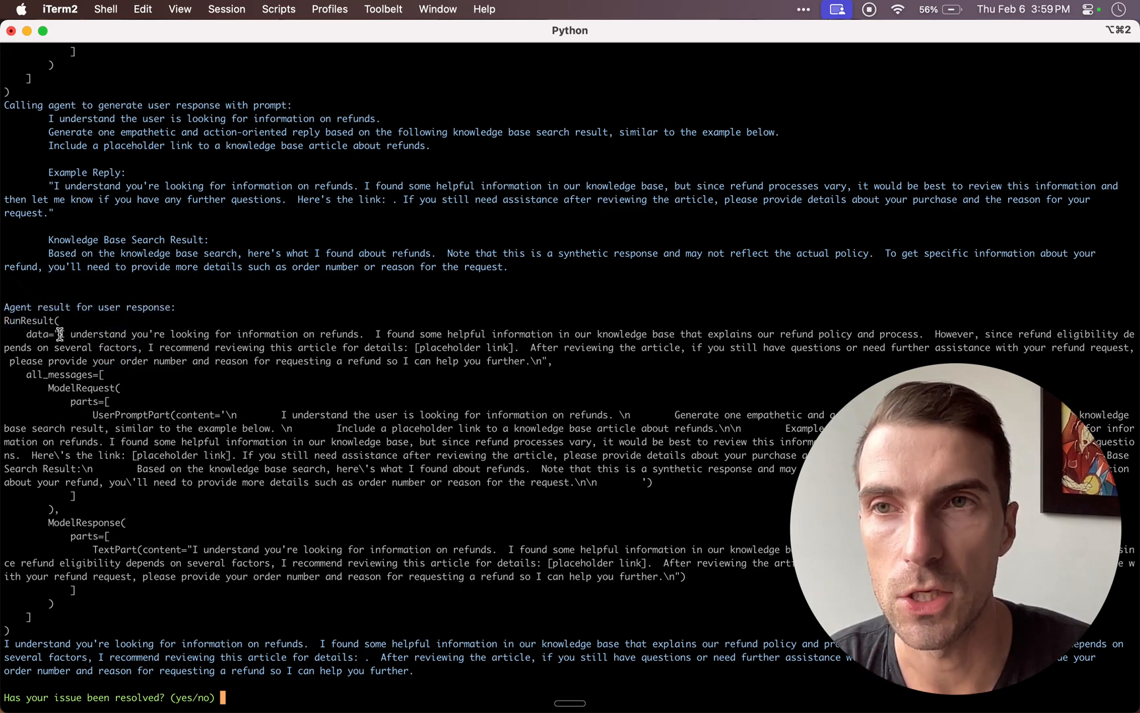
{"action": "left_click_drag", "start_coordinate": [64, 334], "coordinate": [361, 334]}
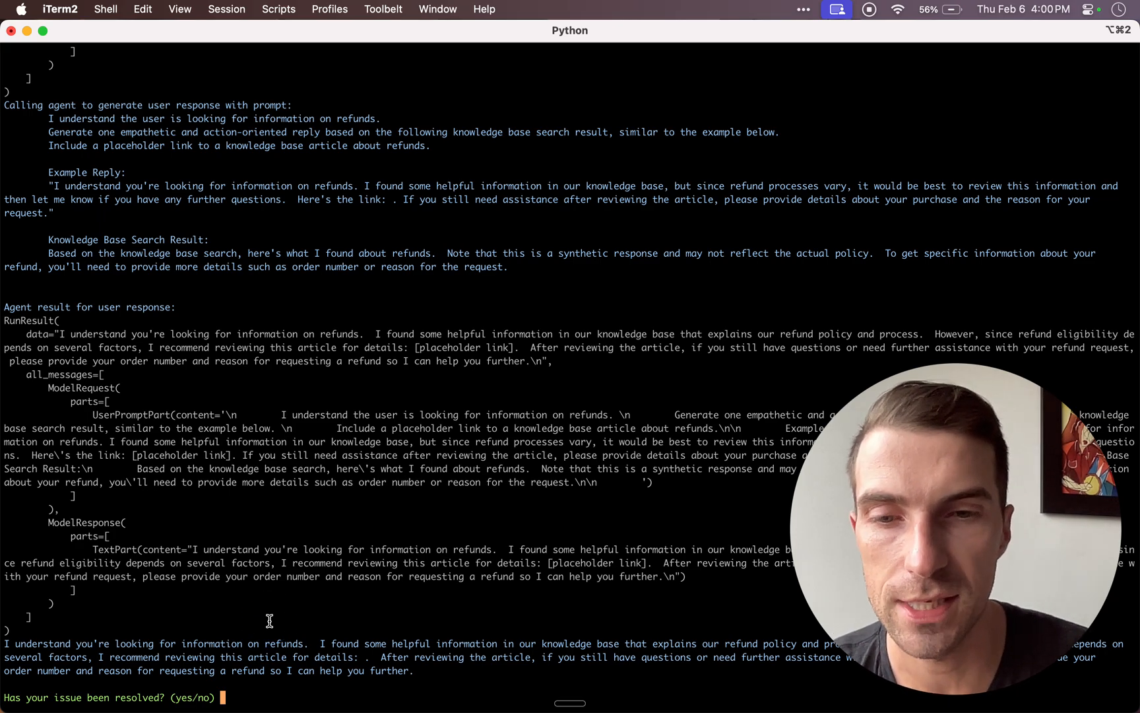
Answer 'yes' to confirm the refund issue is resolved.
{"action": "type", "text": "yes"}
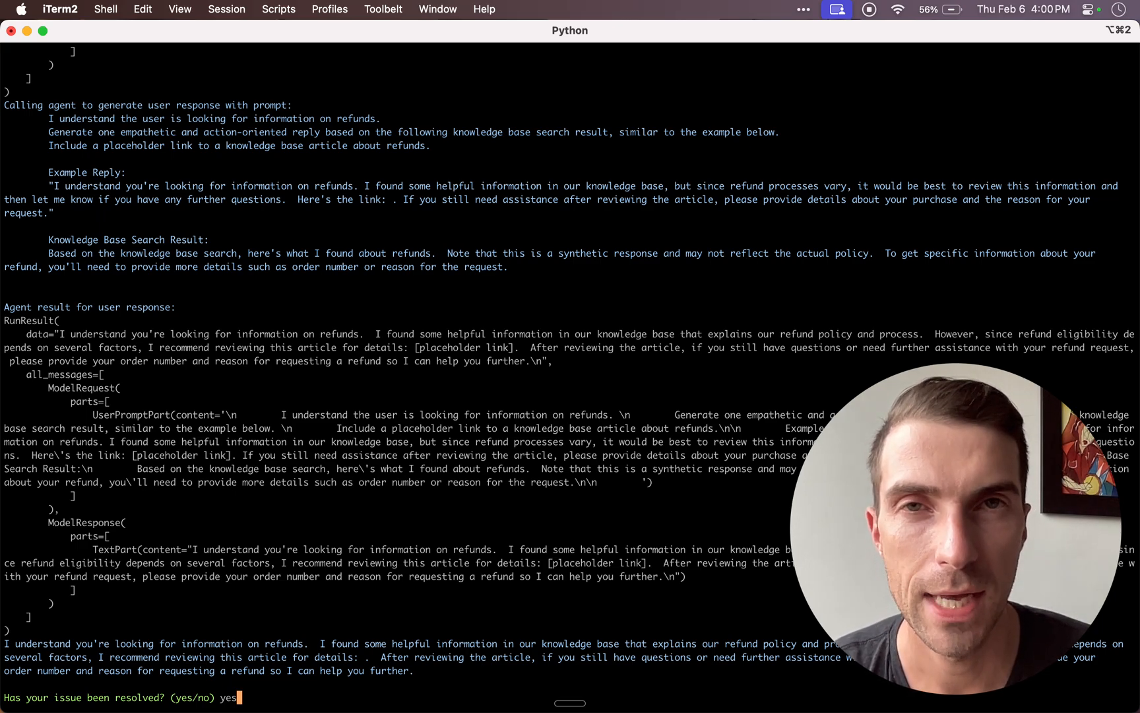
{"action": "key", "text": "Return"}
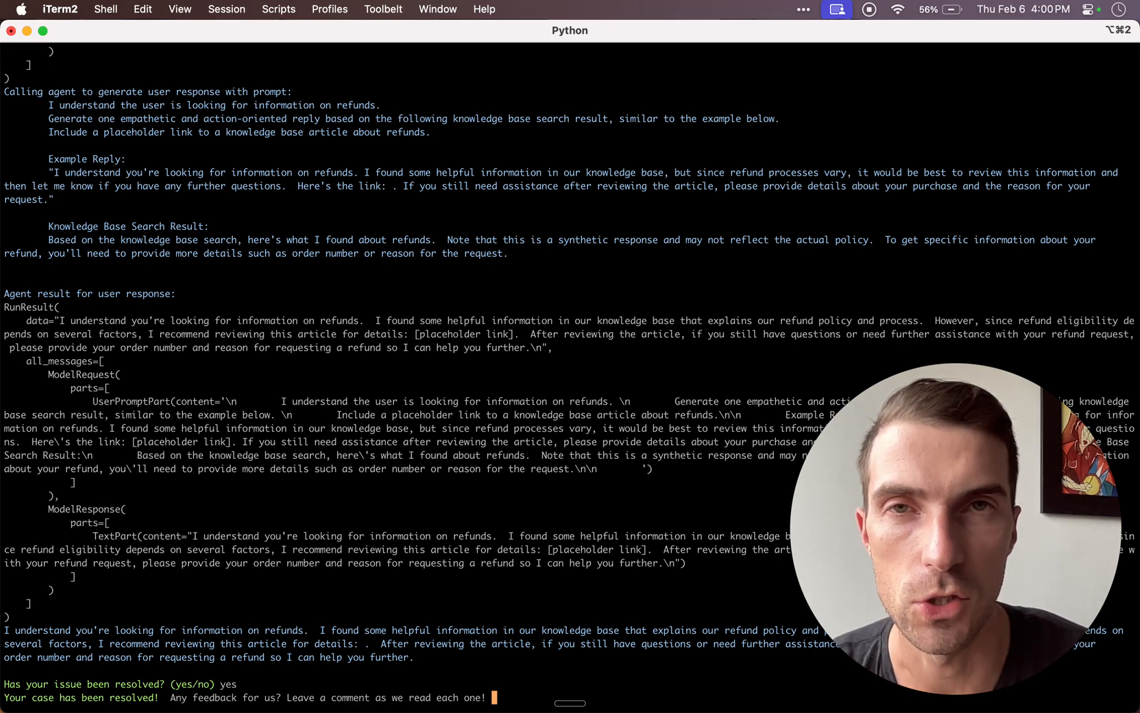
Leave the feedback 'I love it, thanks!' ending the graph run, and switch apps.
{"action": "type", "text": "I"}
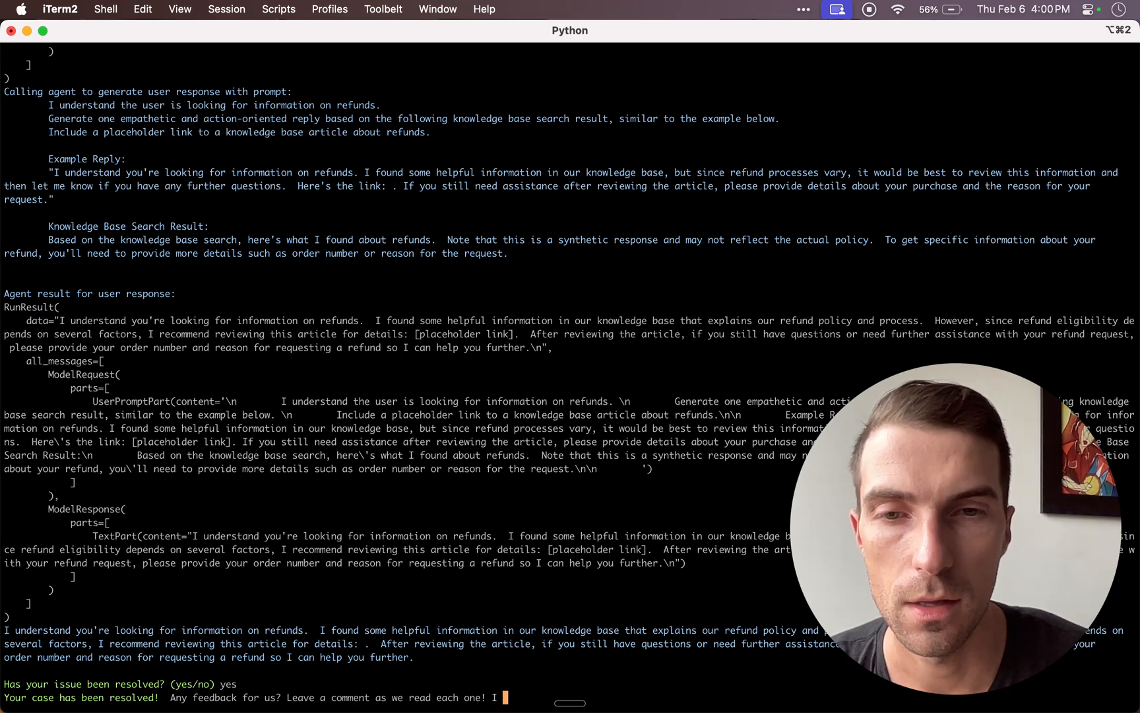
{"action": "type", "text": "love it,"}
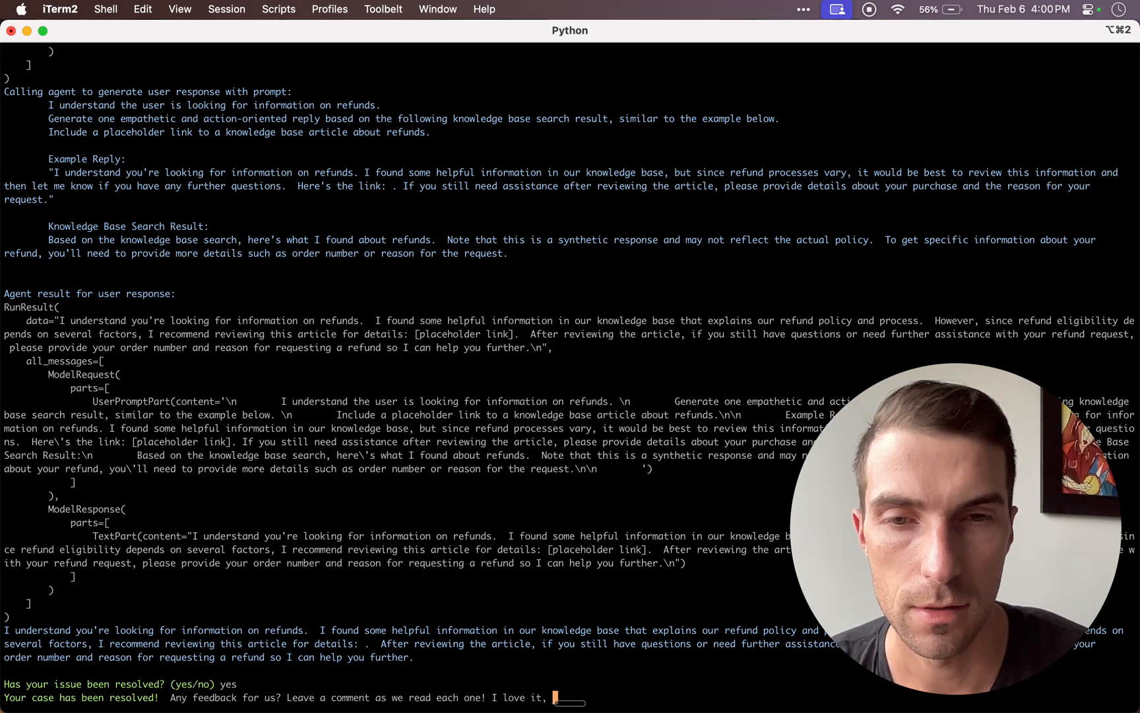
{"action": "type", "text": "thanks!"}
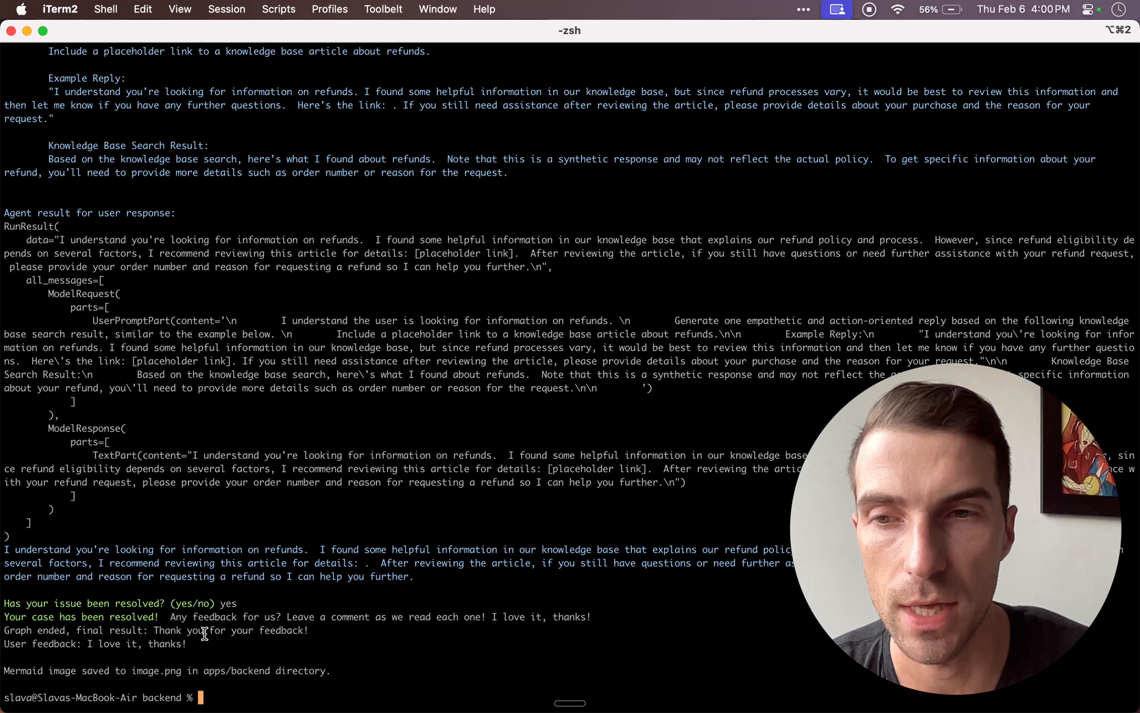
{"action": "key", "text": "Cmd+Tab"}
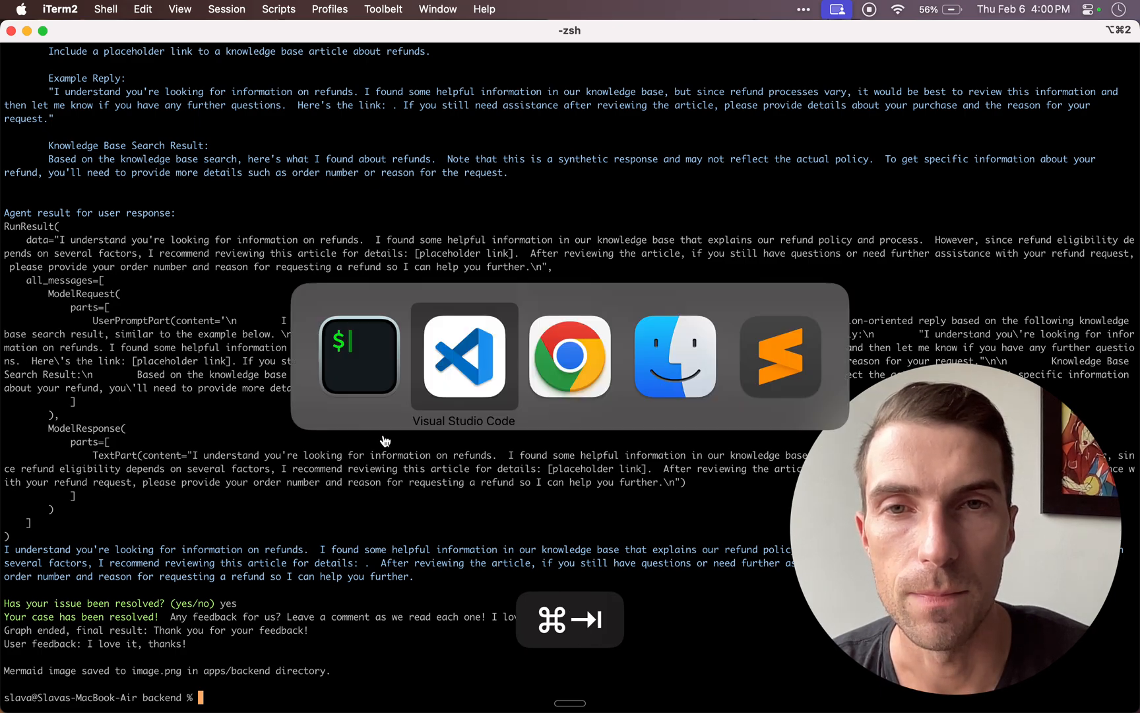